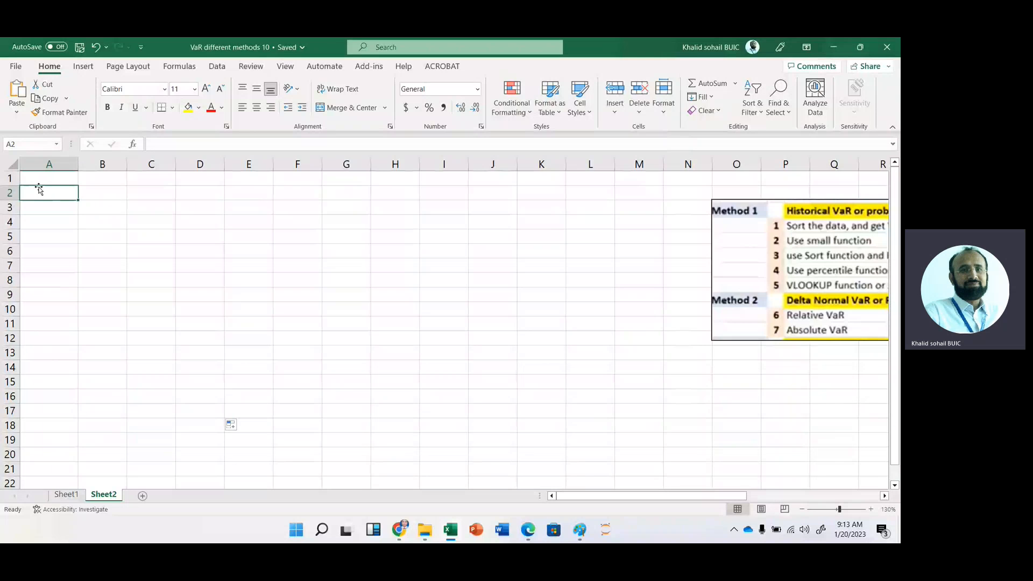
# Start the STOCKHISTORY formula for "msft" beginning at TODAY()-365
pyautogui.write('=stoc')
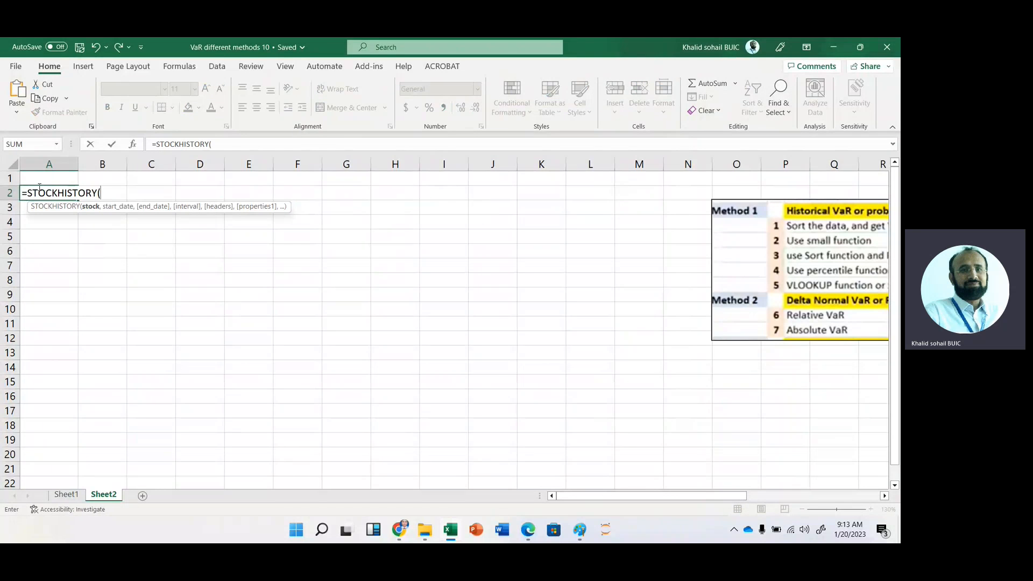
pyautogui.write('"ms')
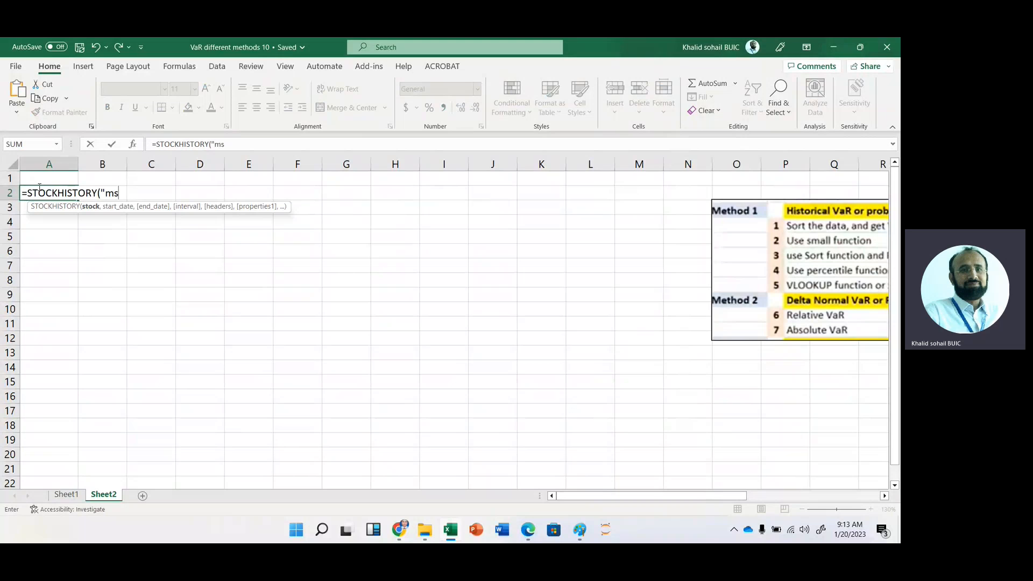
pyautogui.write('ft"')
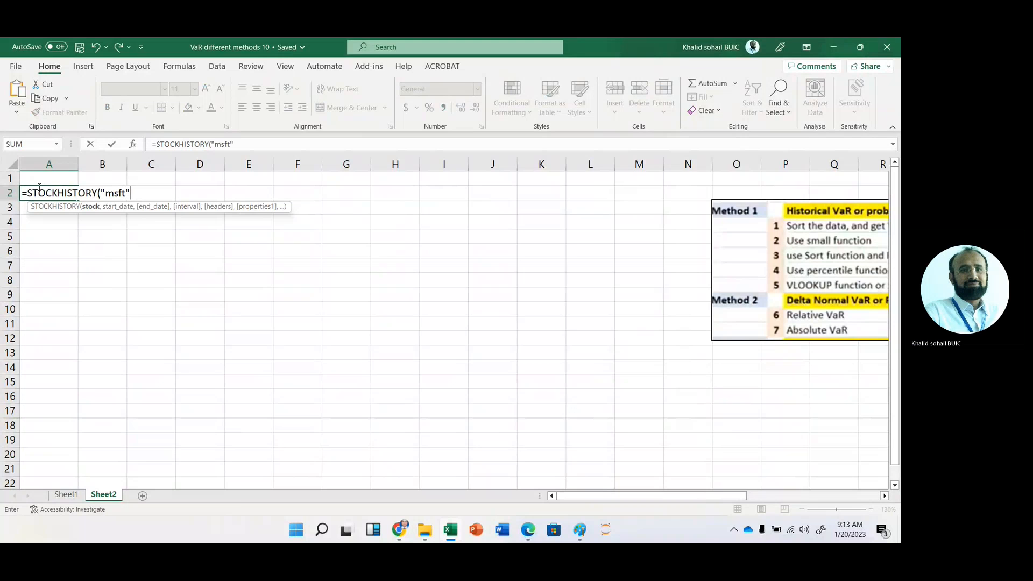
pyautogui.write(',')
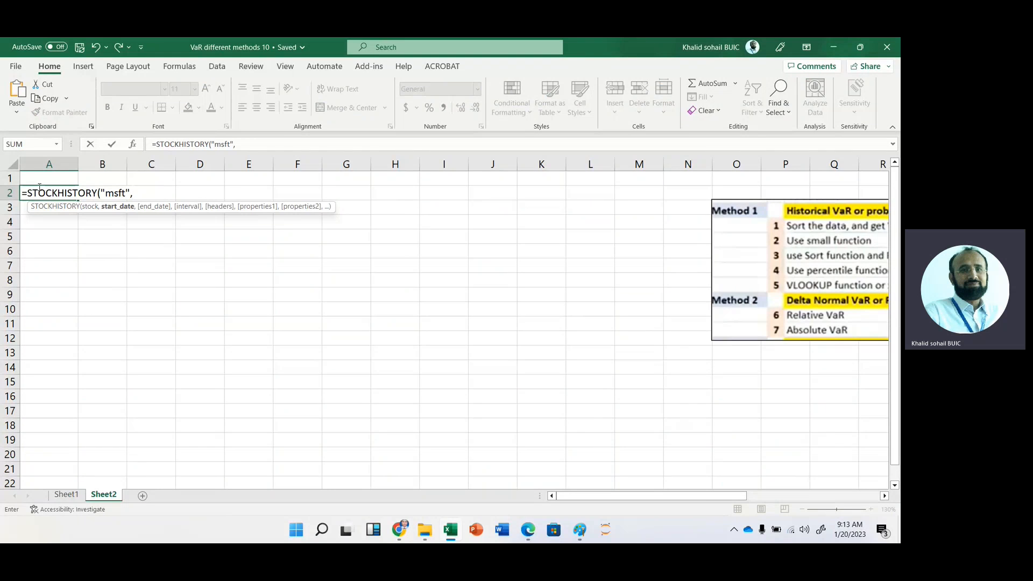
pyautogui.write('toda')
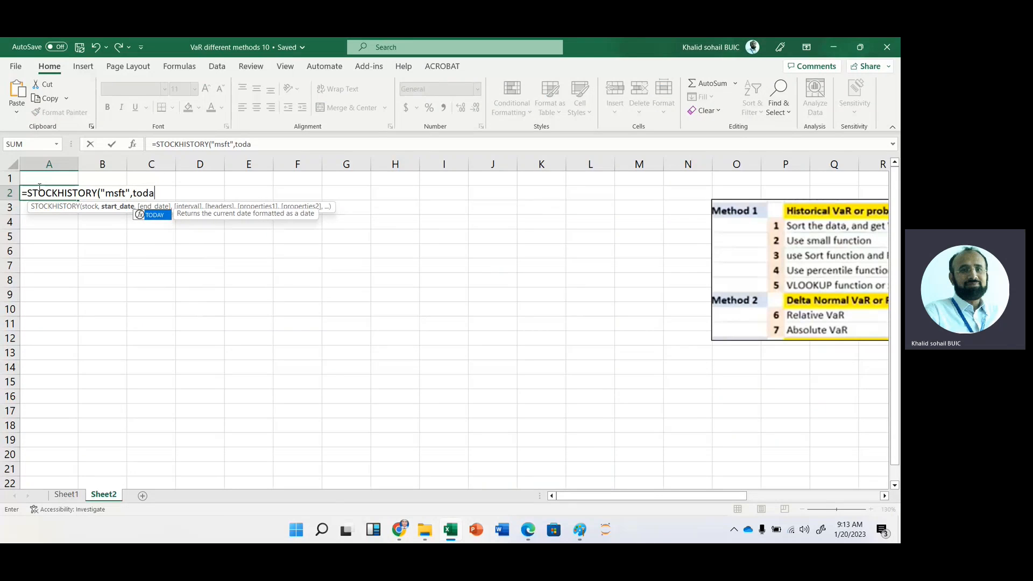
pyautogui.write('TODAY(')
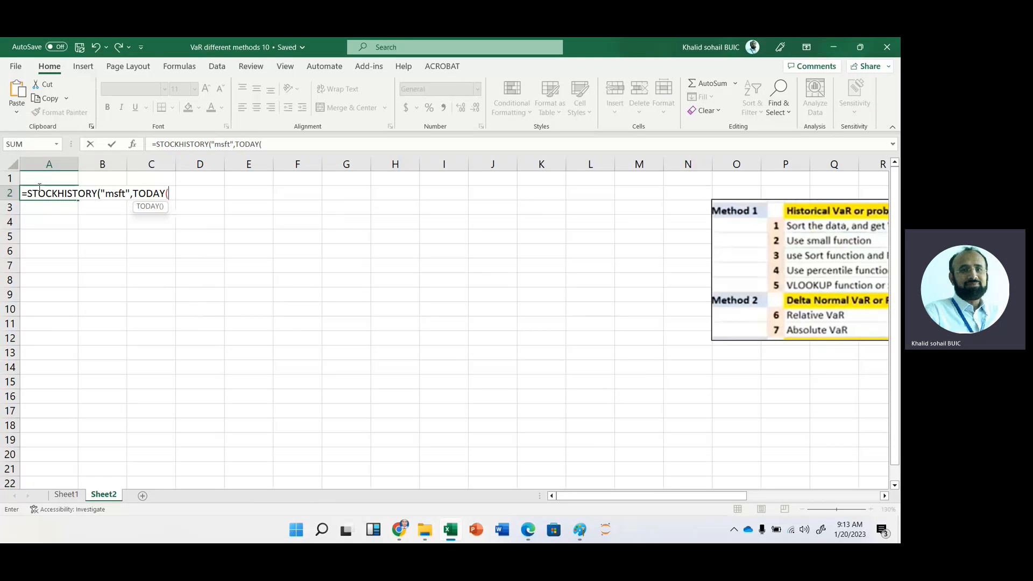
pyautogui.write(')')
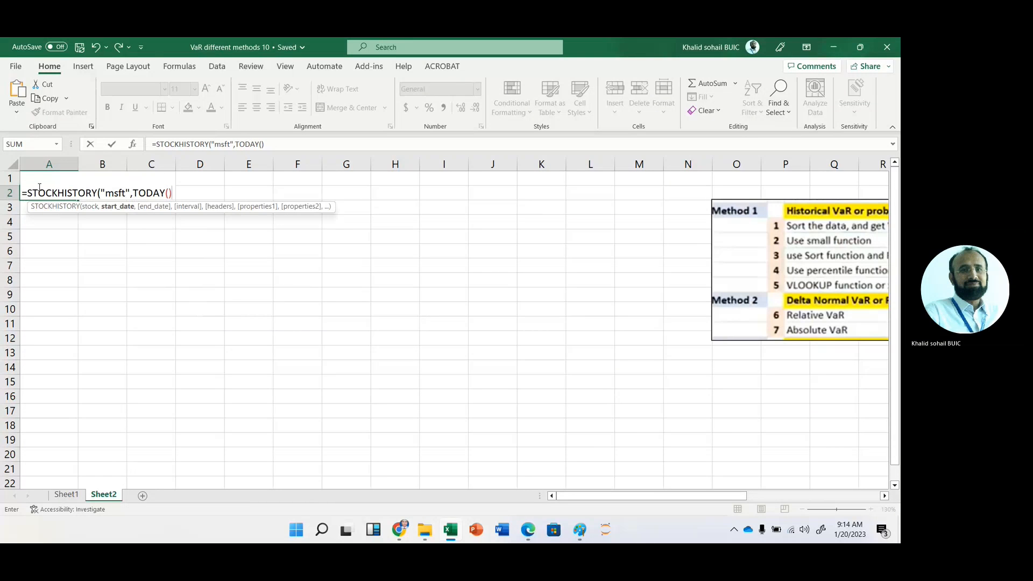
pyautogui.write('-')
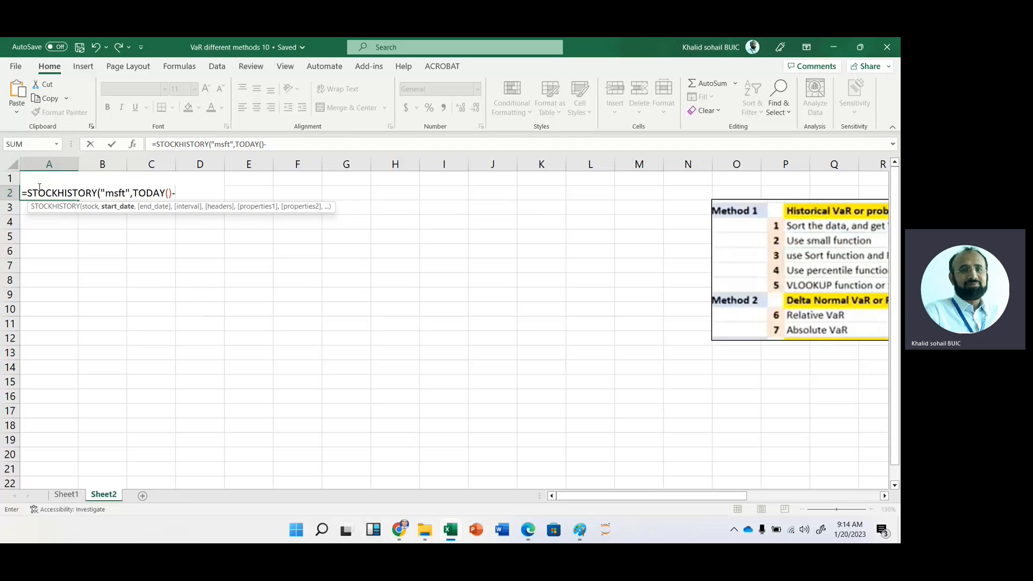
pyautogui.write('365,')
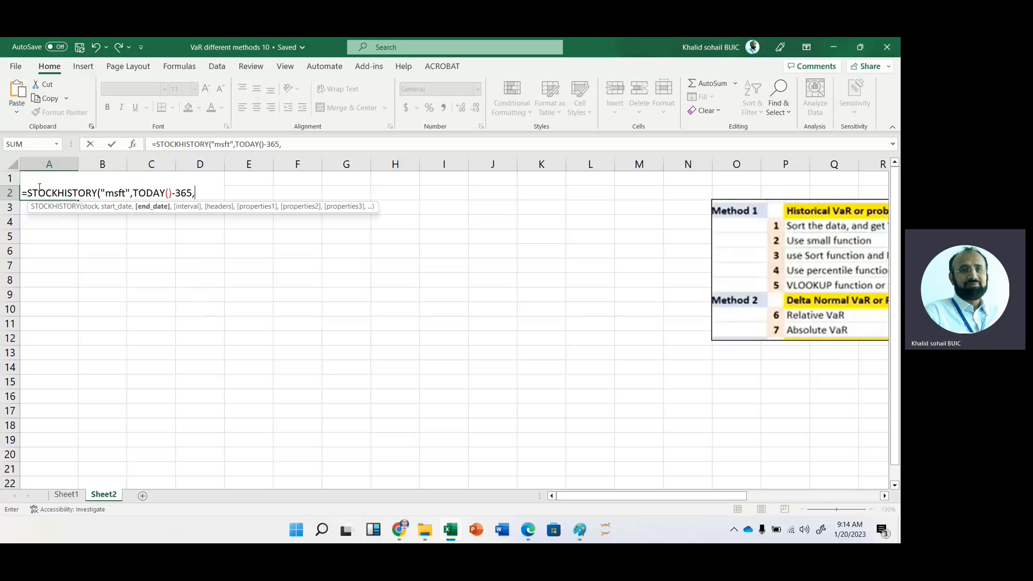
# Finish the formula with end date TODAY(), daily interval, headers, date and close only, and confirm it
pyautogui.write('toda')
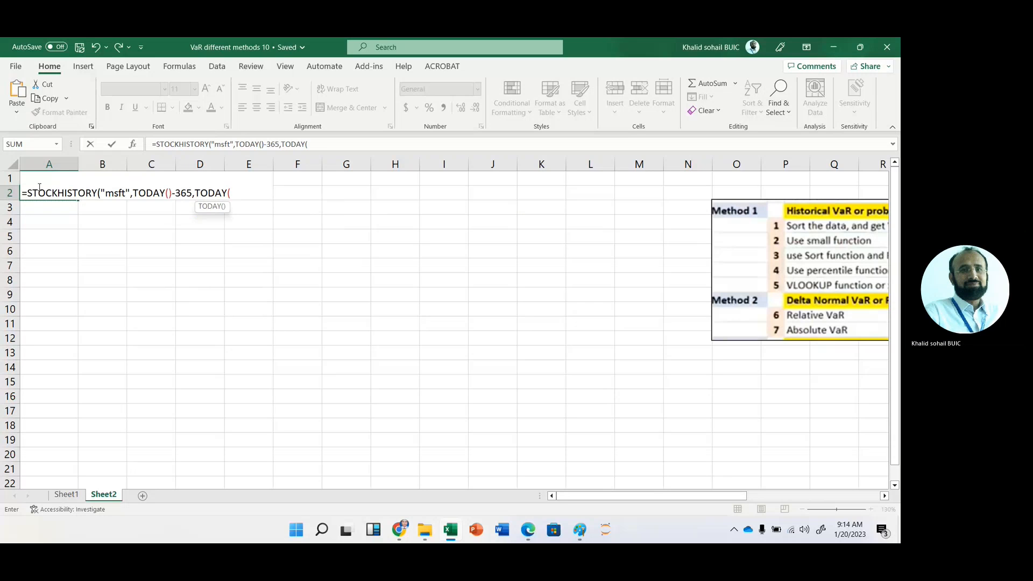
pyautogui.write(')')
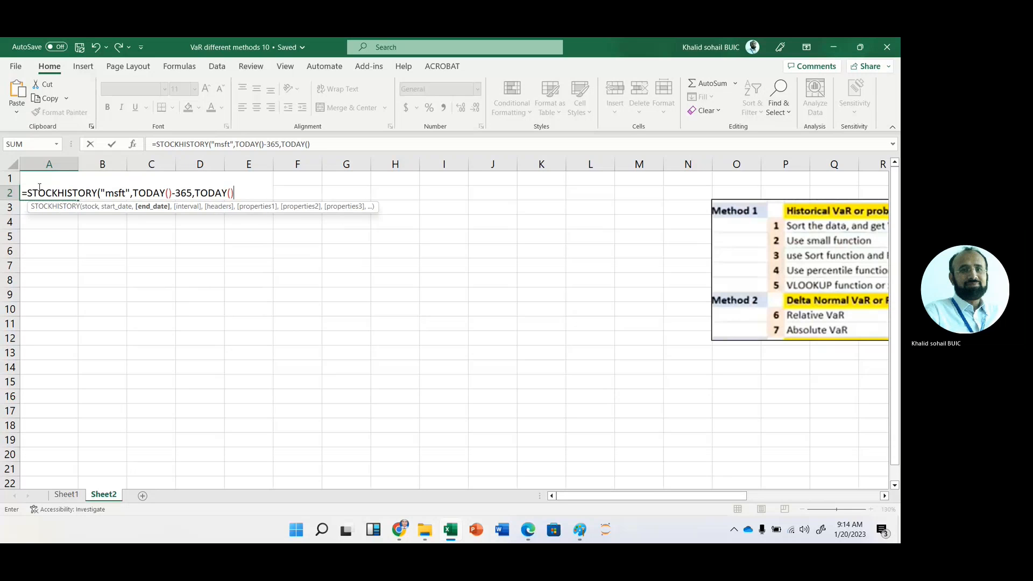
pyautogui.write(',')
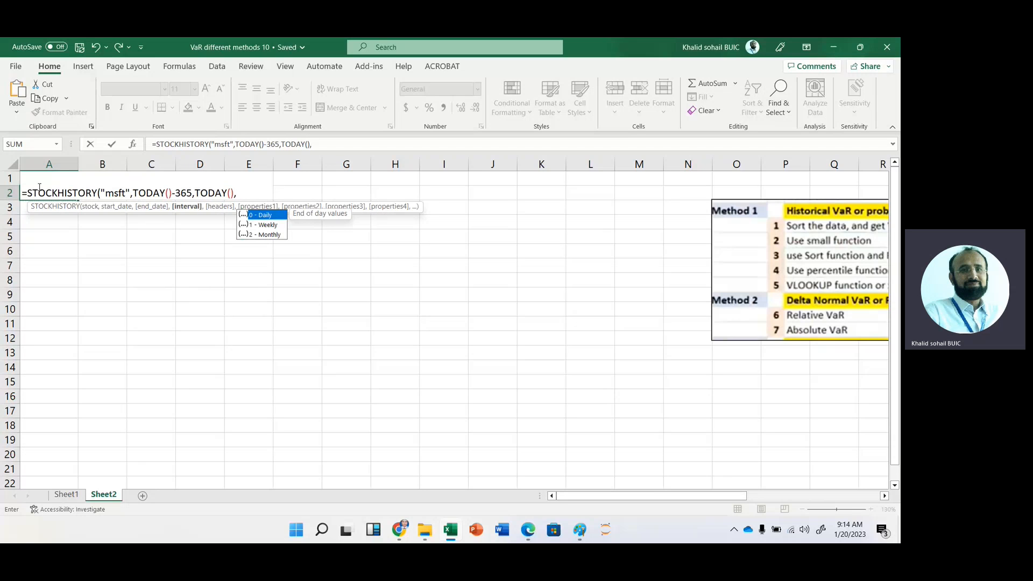
pyautogui.write('0')
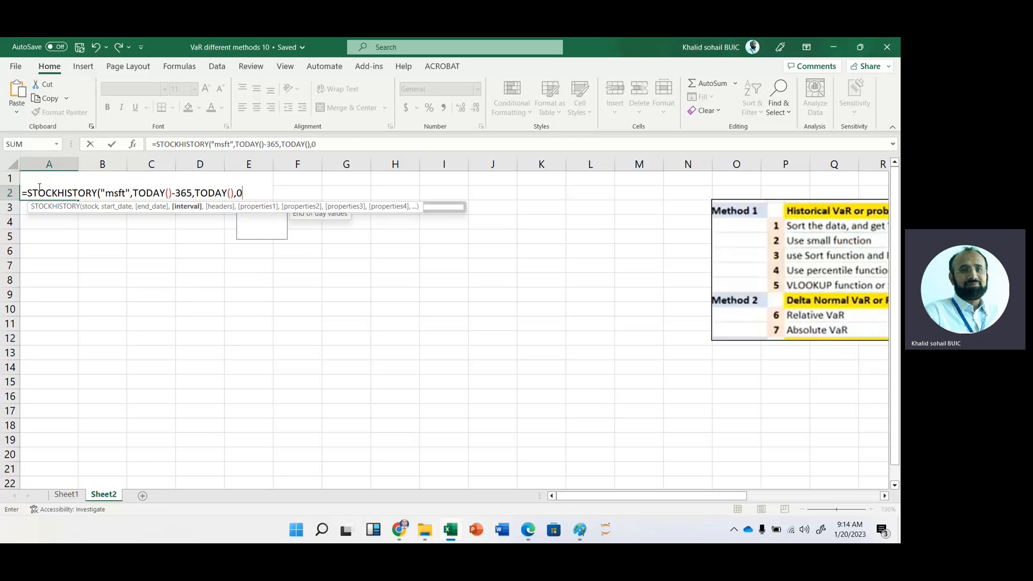
pyautogui.write(',')
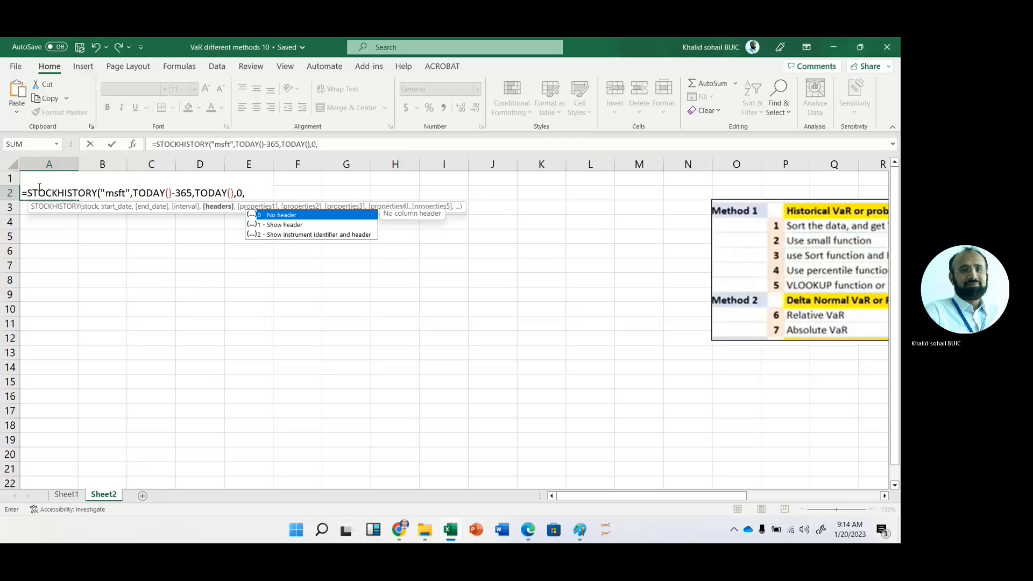
pyautogui.write('1')
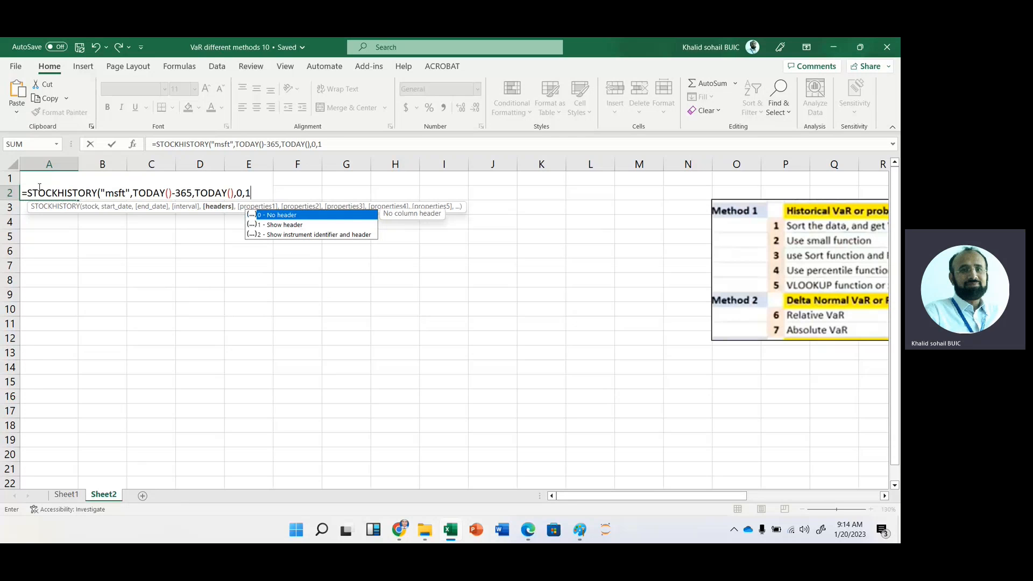
pyautogui.write(',')
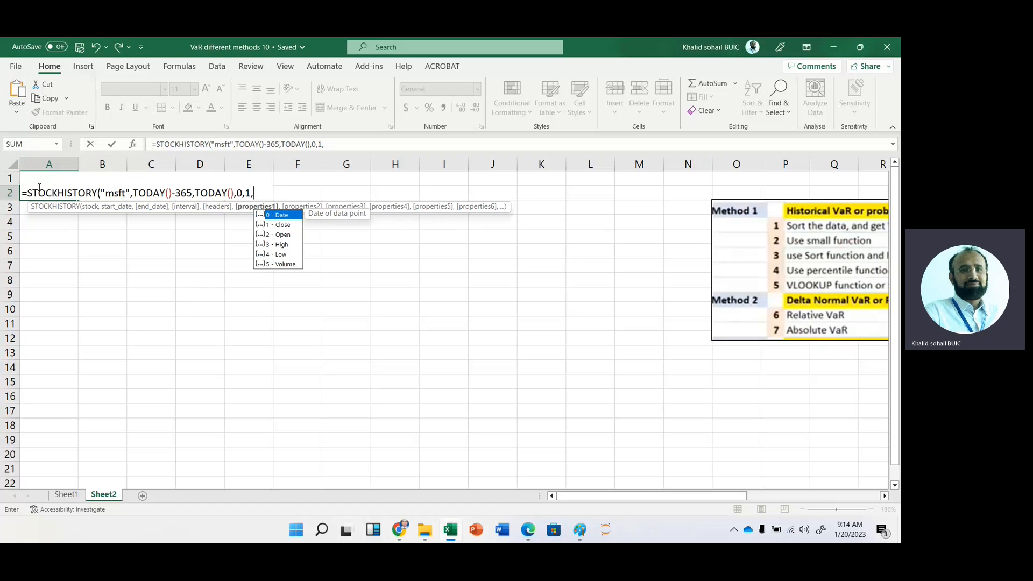
pyautogui.write('0,')
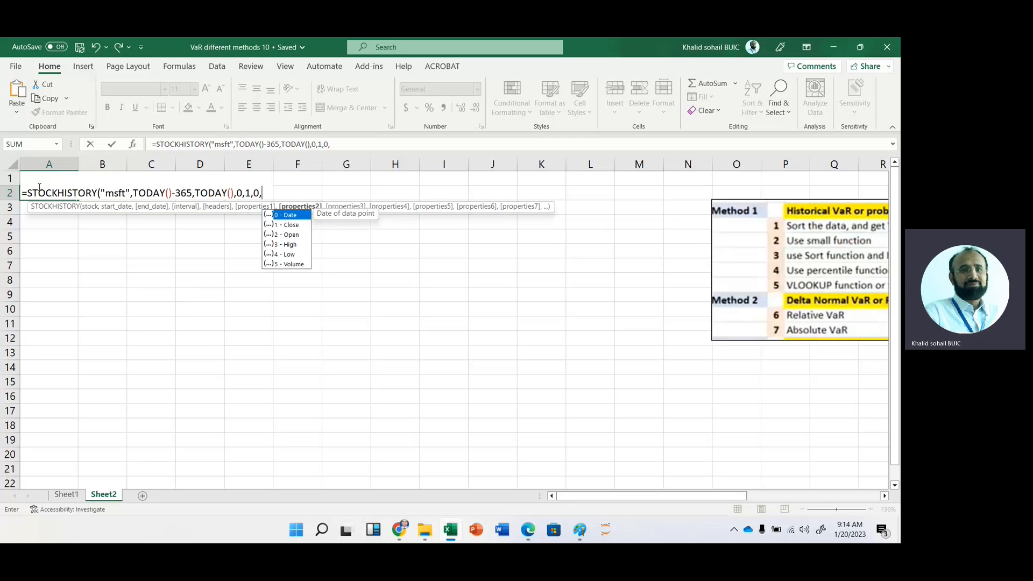
pyautogui.write('1)')
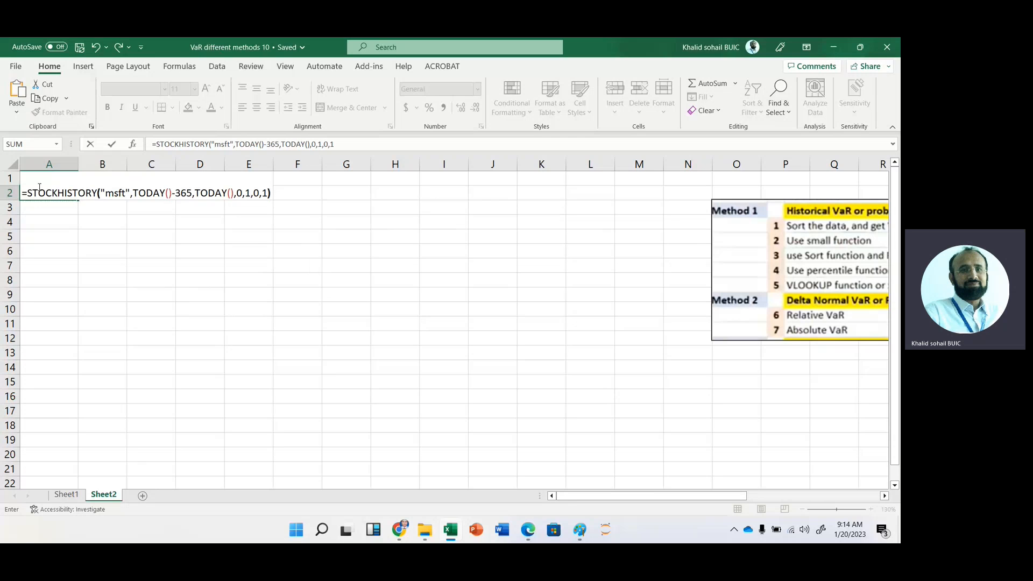
pyautogui.press('enter')
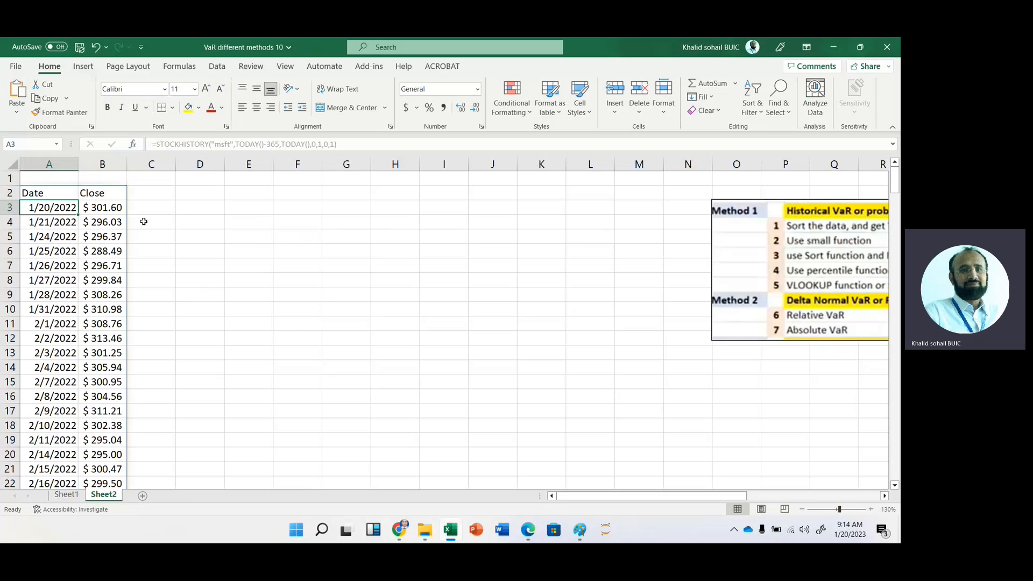
pyautogui.scroll(-3)
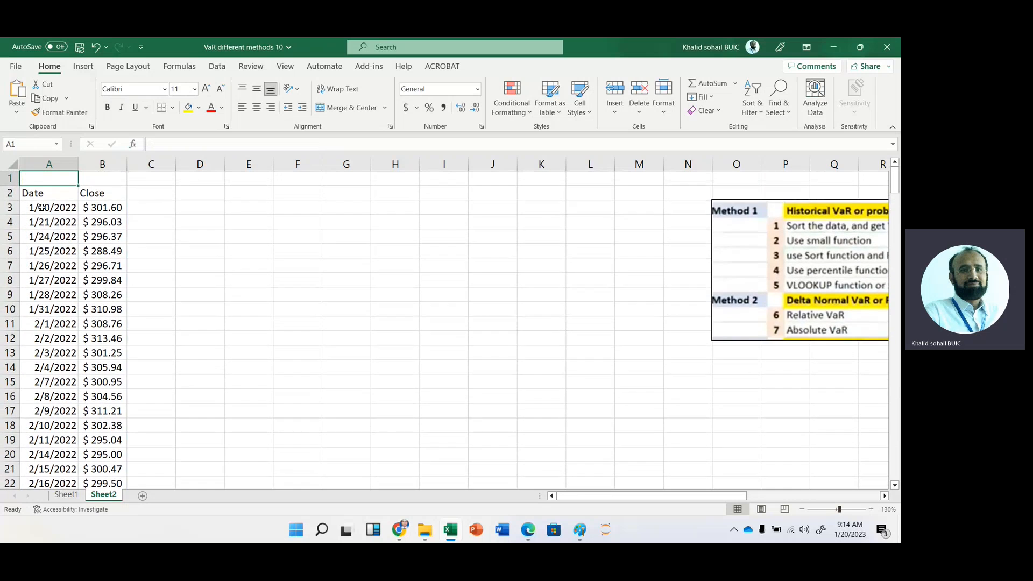
# Enter =LN(B4/B3) in C4 as the first daily log return
pyautogui.click(150, 222)
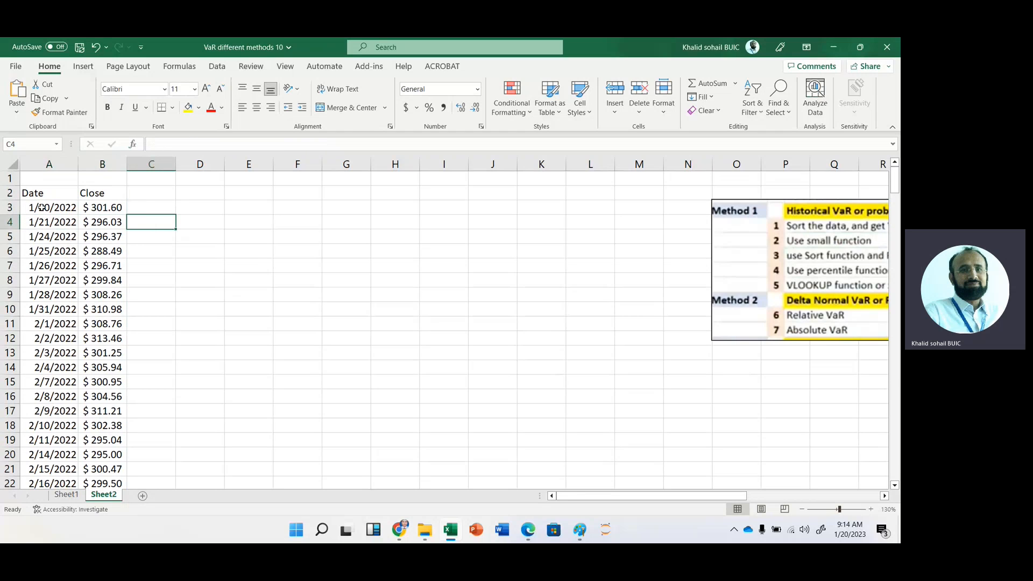
pyautogui.write('=')
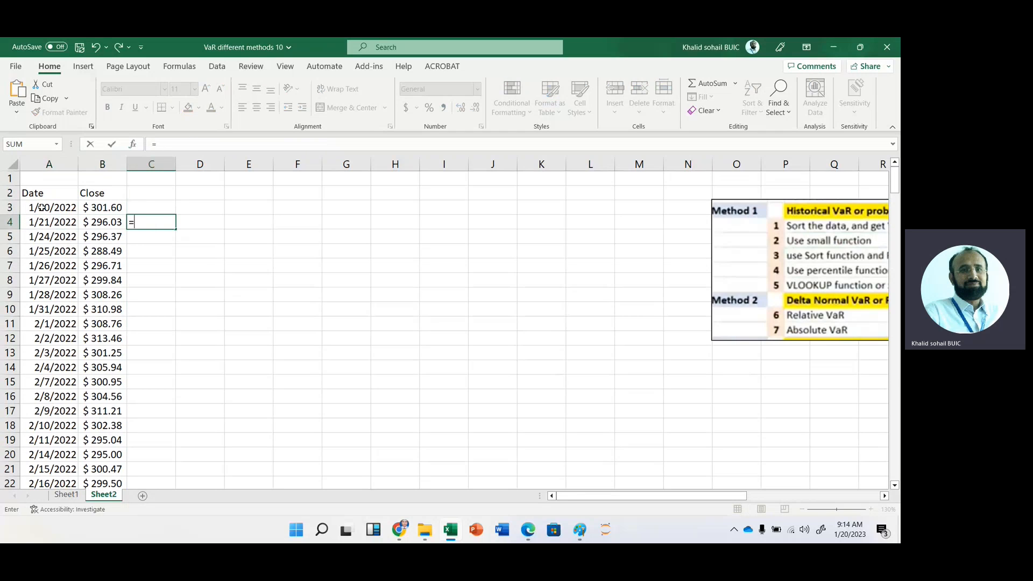
pyautogui.write('ln(B4/C3')
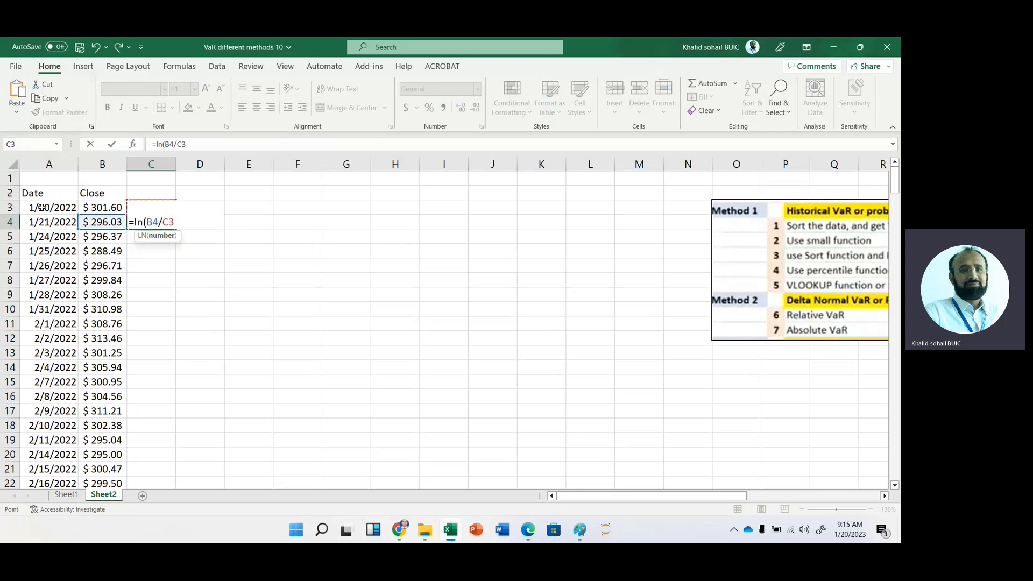
pyautogui.press('enter')
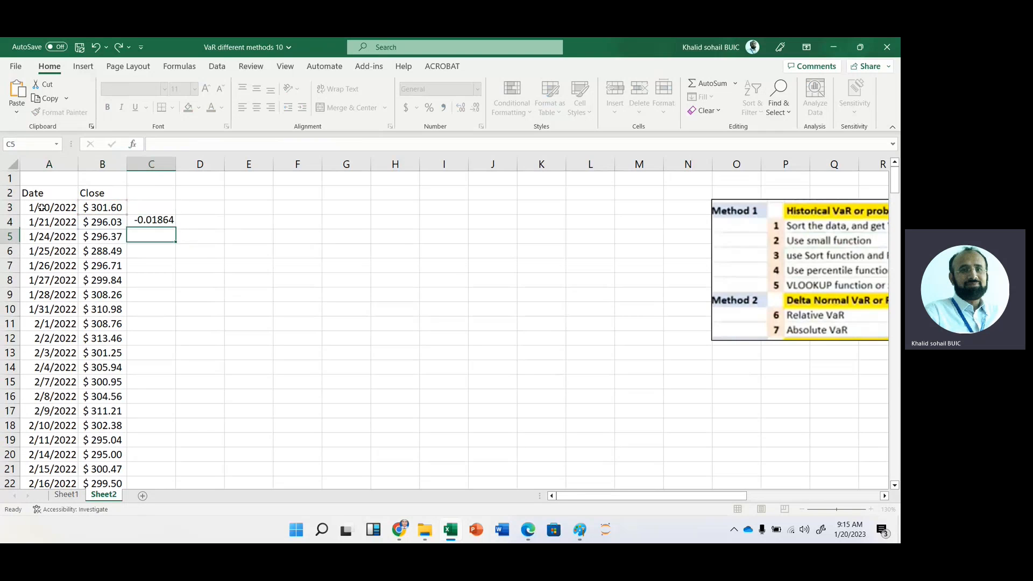
# Fill the log return formula down column C for every date
pyautogui.click(151, 222)
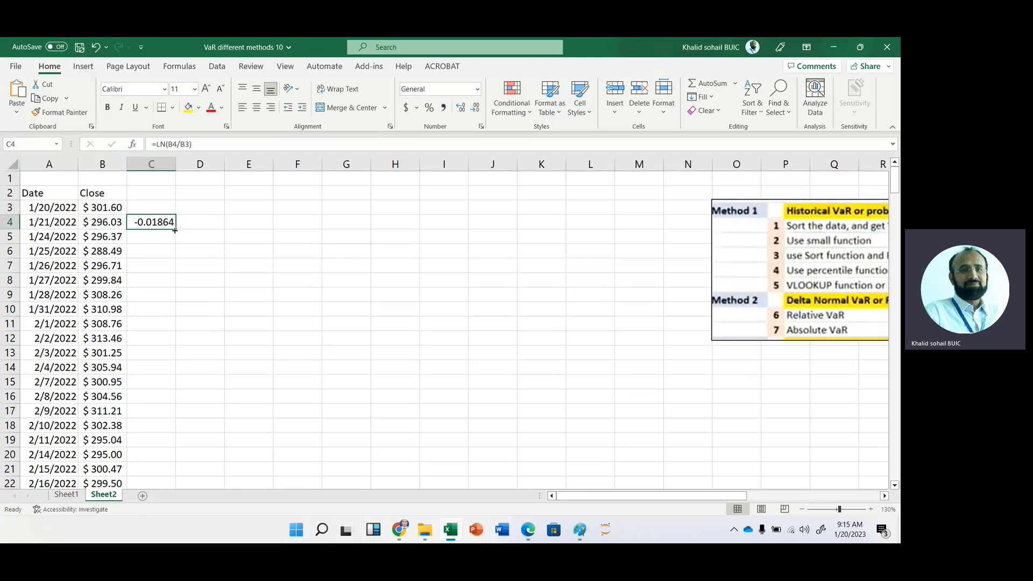
pyautogui.moveTo(175, 230); pyautogui.dragTo(158, 483)
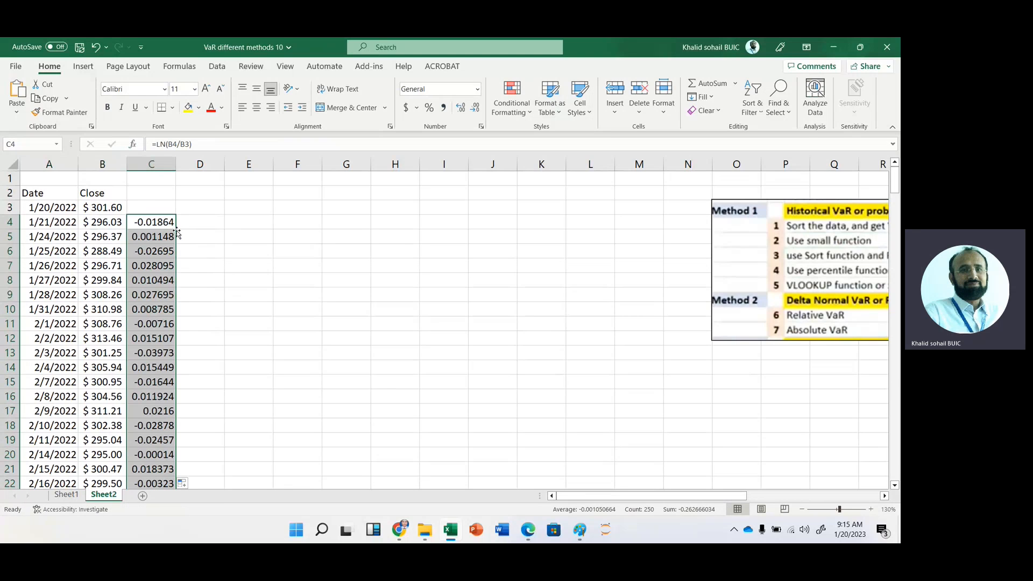
pyautogui.moveTo(655, 522)
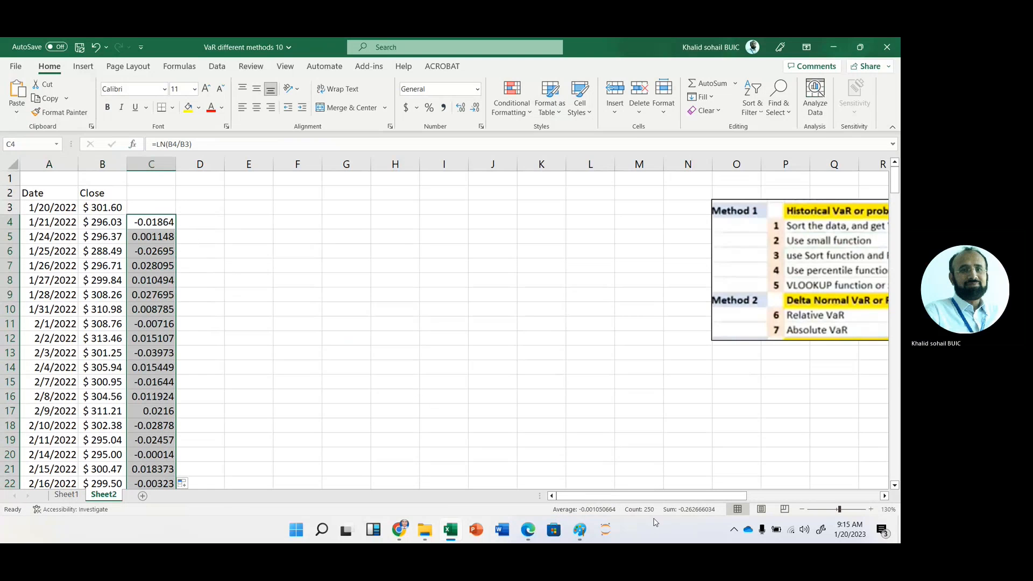
pyautogui.moveTo(199, 211)
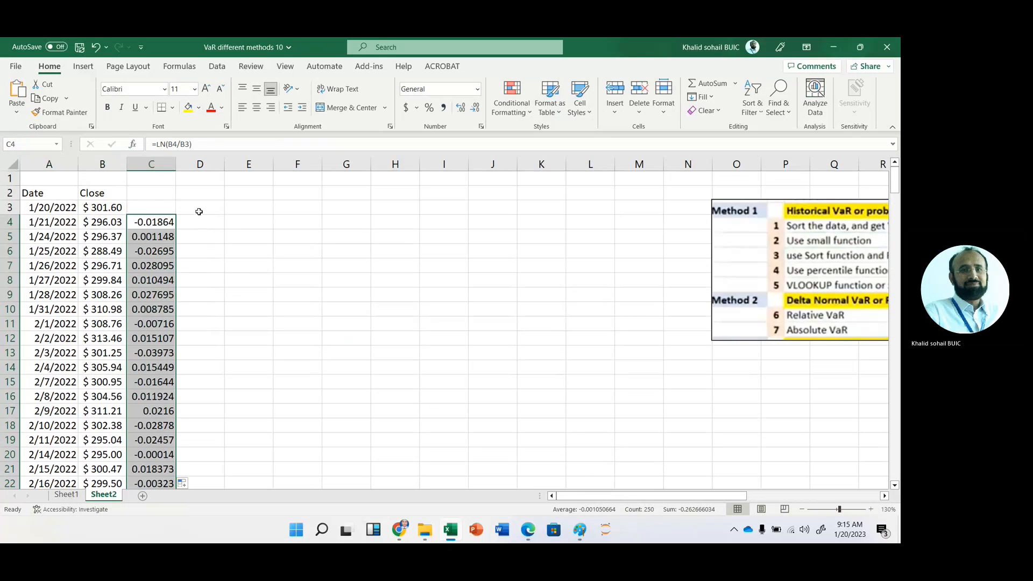
pyautogui.click(201, 206)
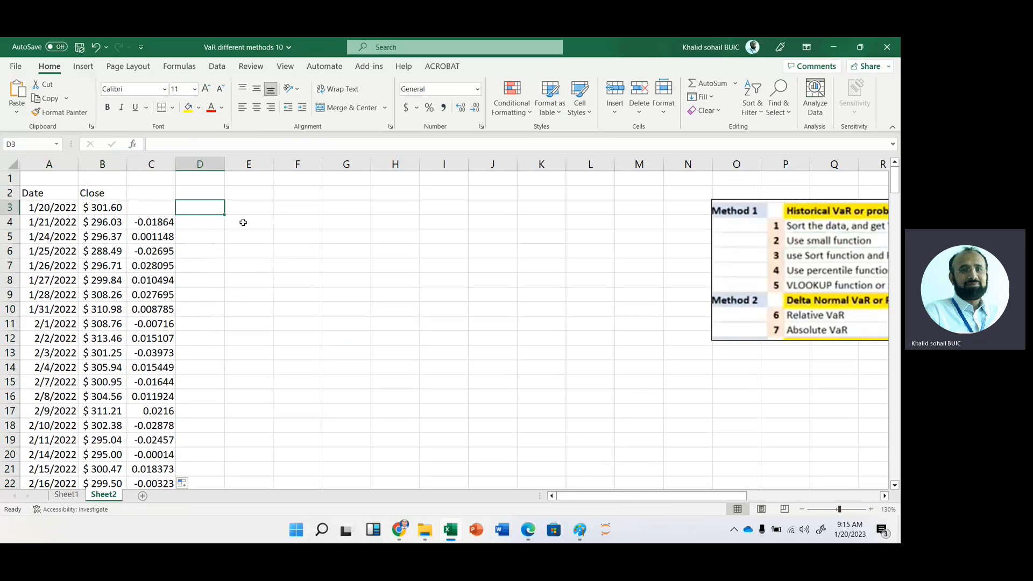
# Paste the column C returns into column D as values and start a header in D3
pyautogui.click(200, 222)
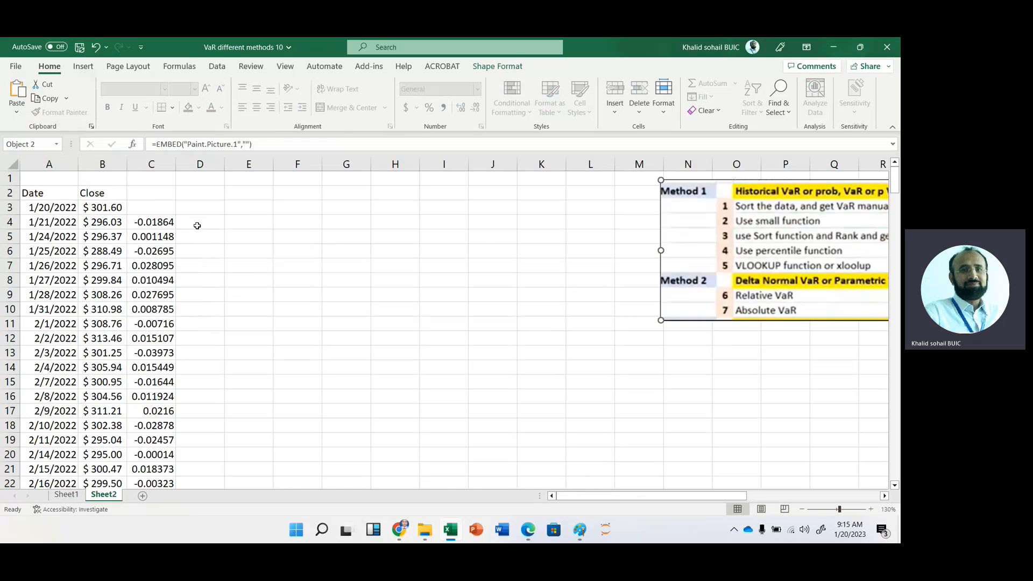
pyautogui.click(200, 222)
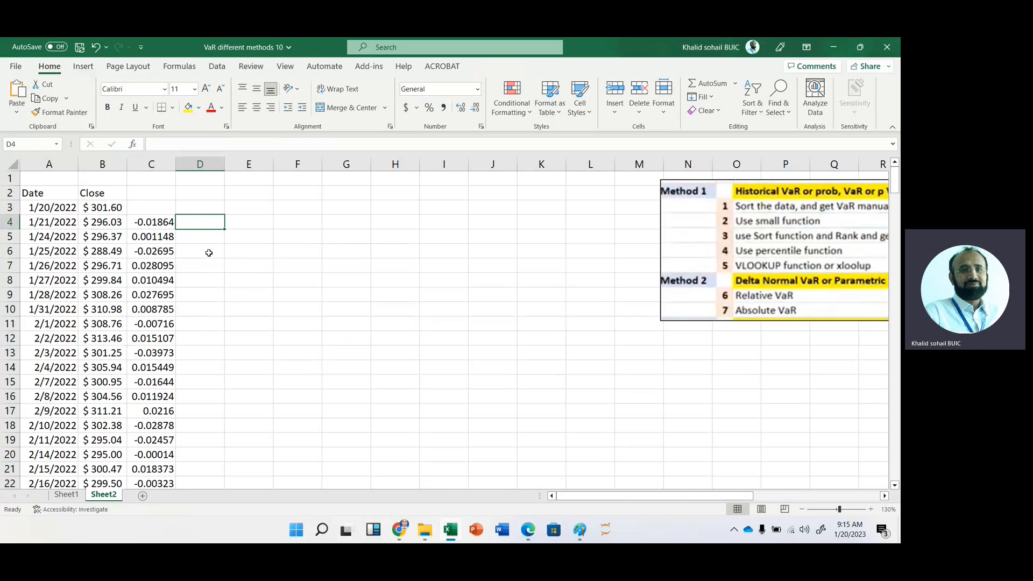
pyautogui.click(150, 221)
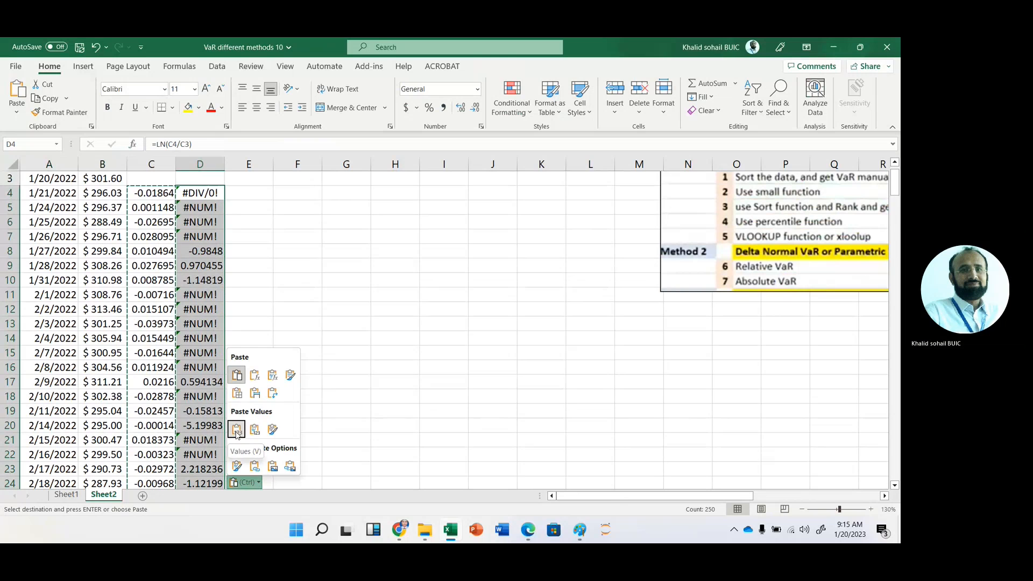
pyautogui.click(237, 429)
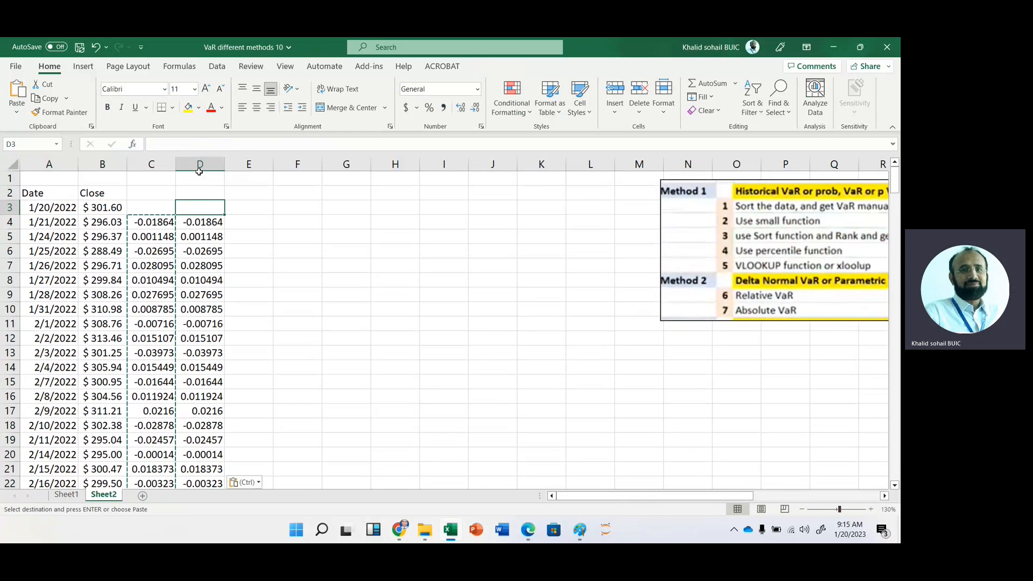
pyautogui.write('Slort')
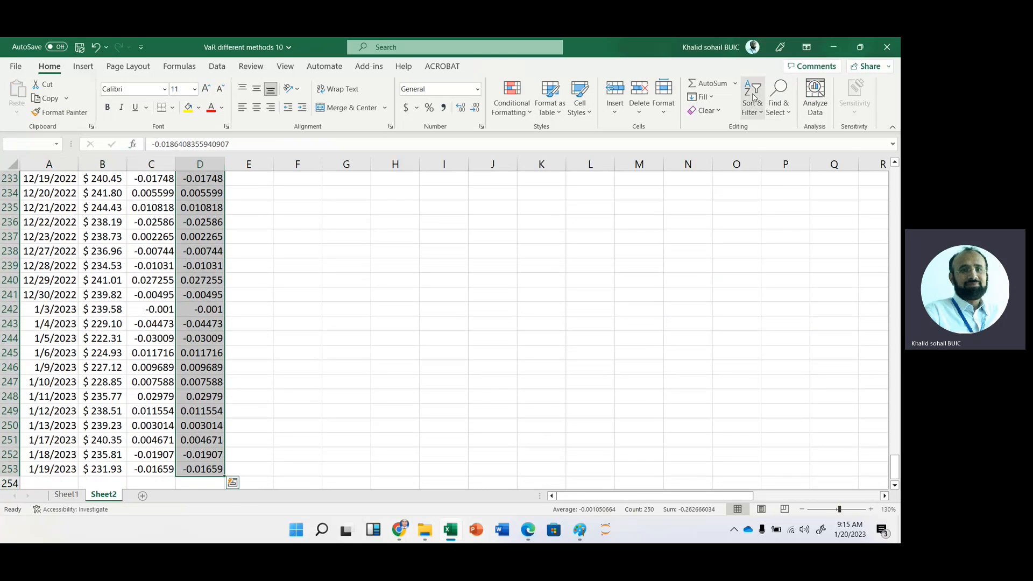
# Sort column D alone smallest to largest, continuing with the current selection
pyautogui.click(751, 98)
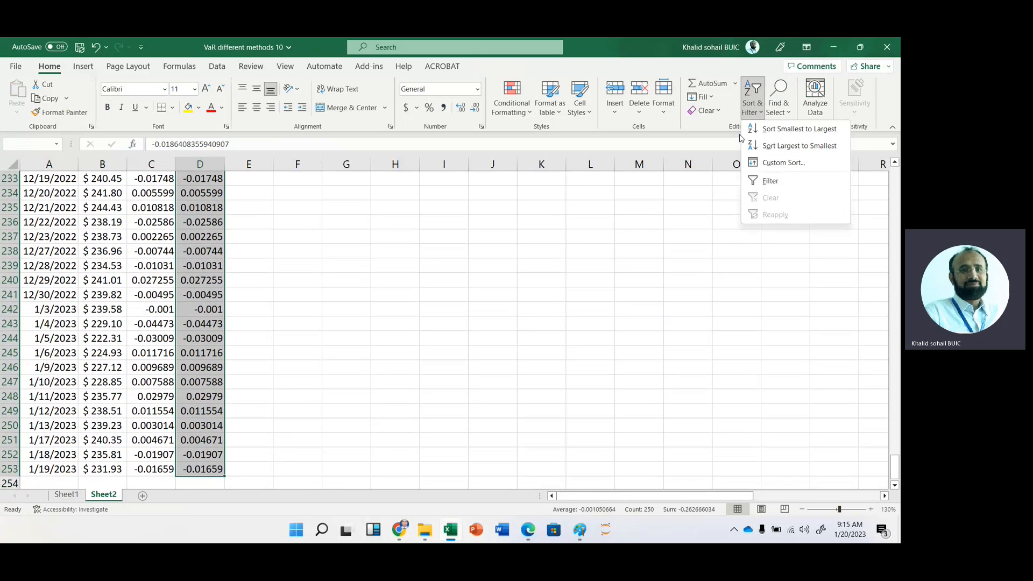
pyautogui.click(799, 128)
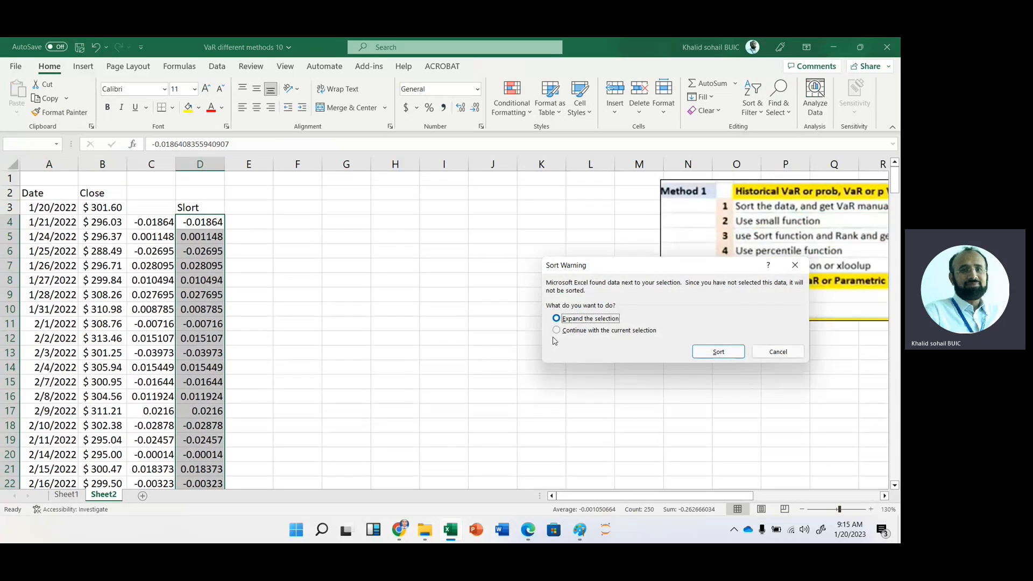
pyautogui.click(557, 330)
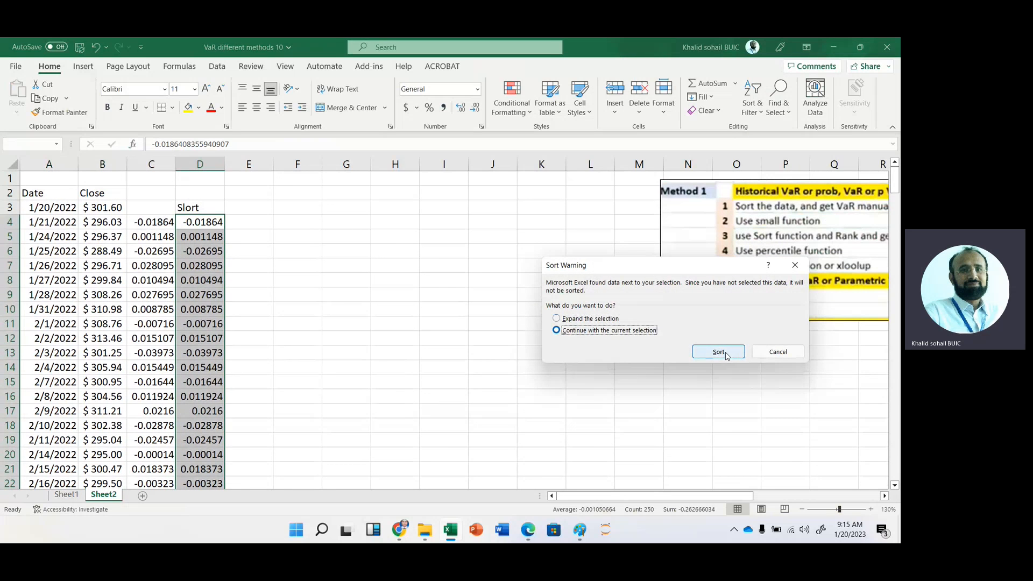
pyautogui.click(717, 351)
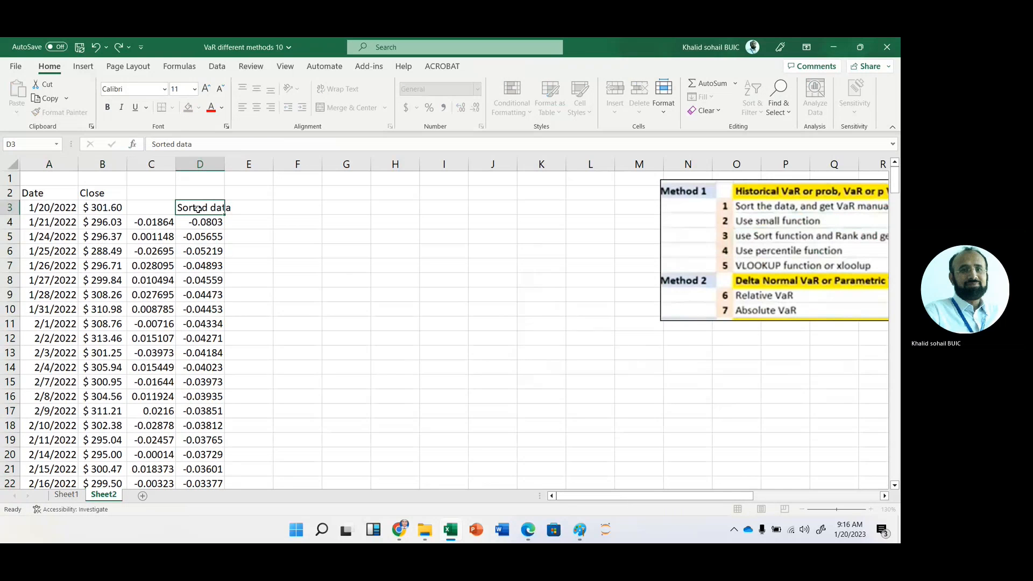
# Label H1 Investment with the value 100000 beside it in I1
pyautogui.click(200, 221)
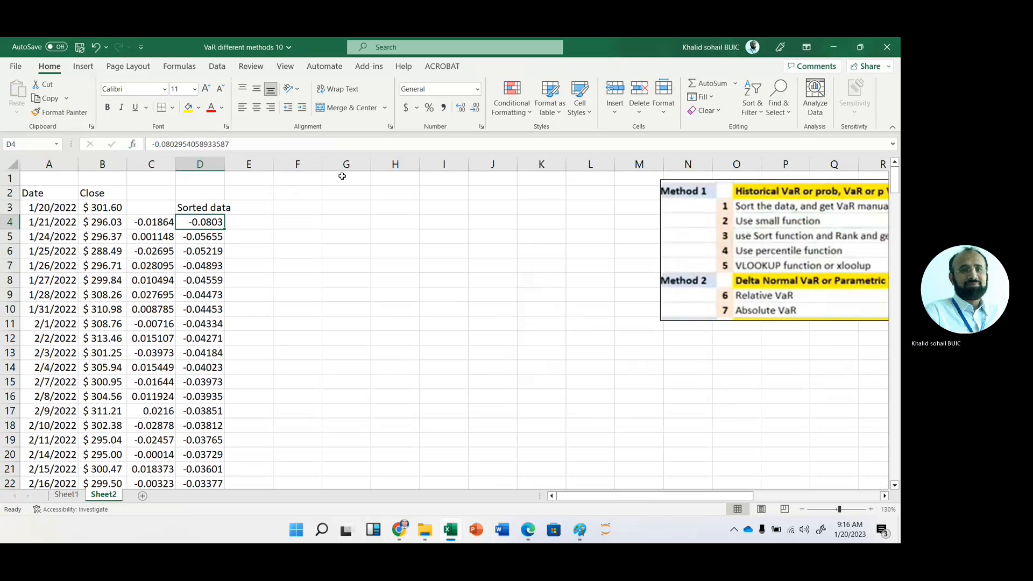
pyautogui.click(395, 177)
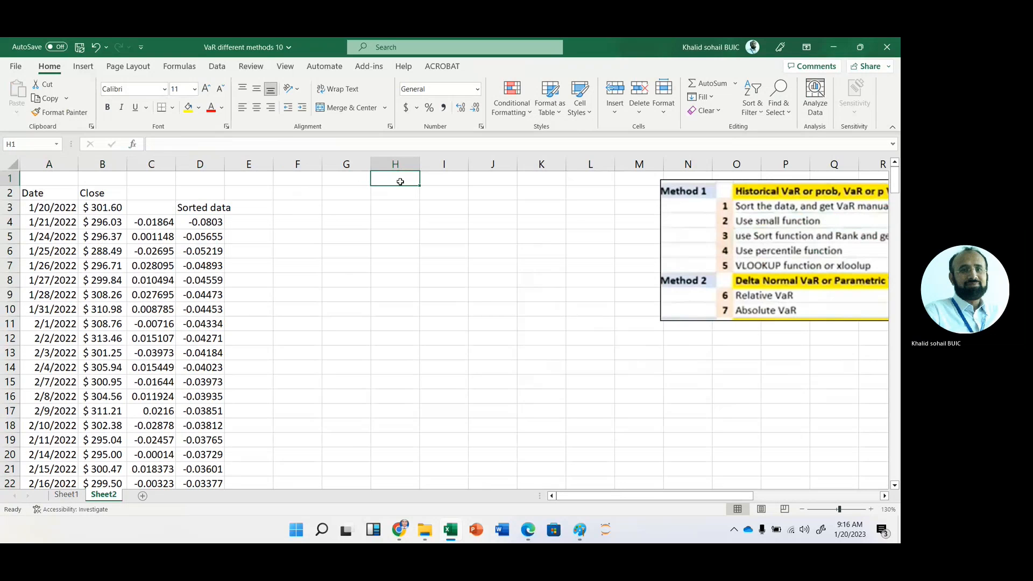
pyautogui.write('Inve')
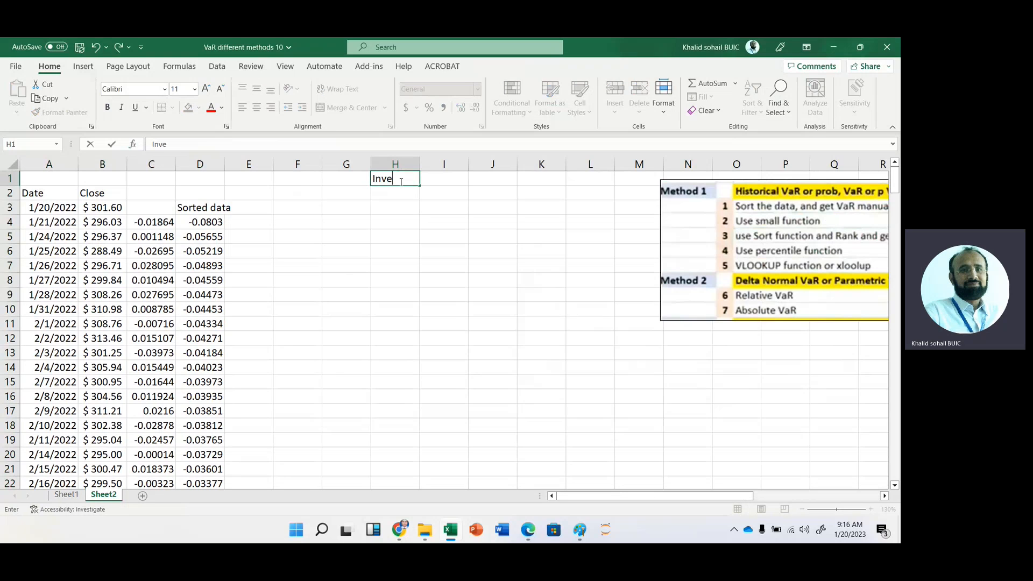
pyautogui.write("stment'")
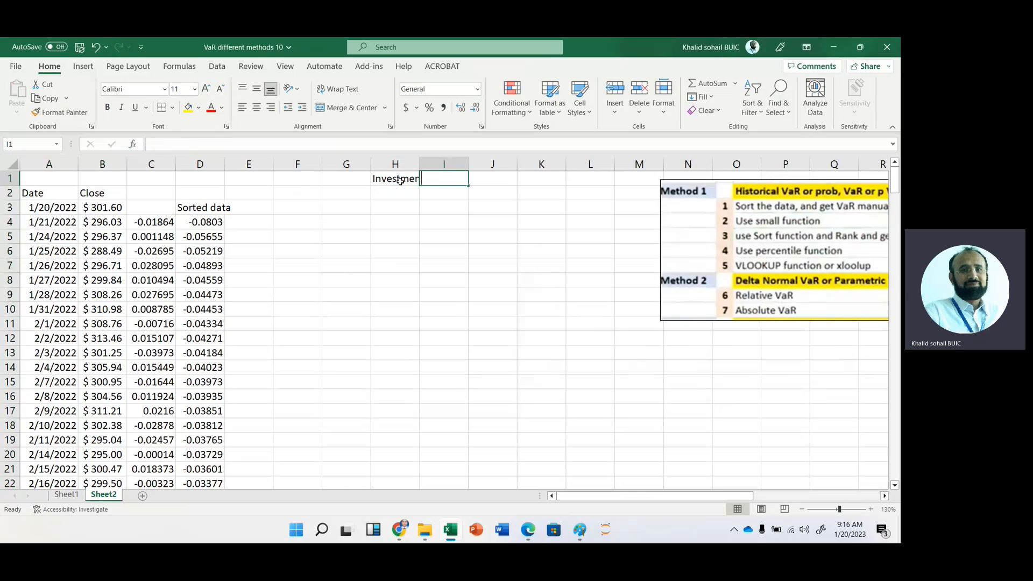
pyautogui.write('100000')
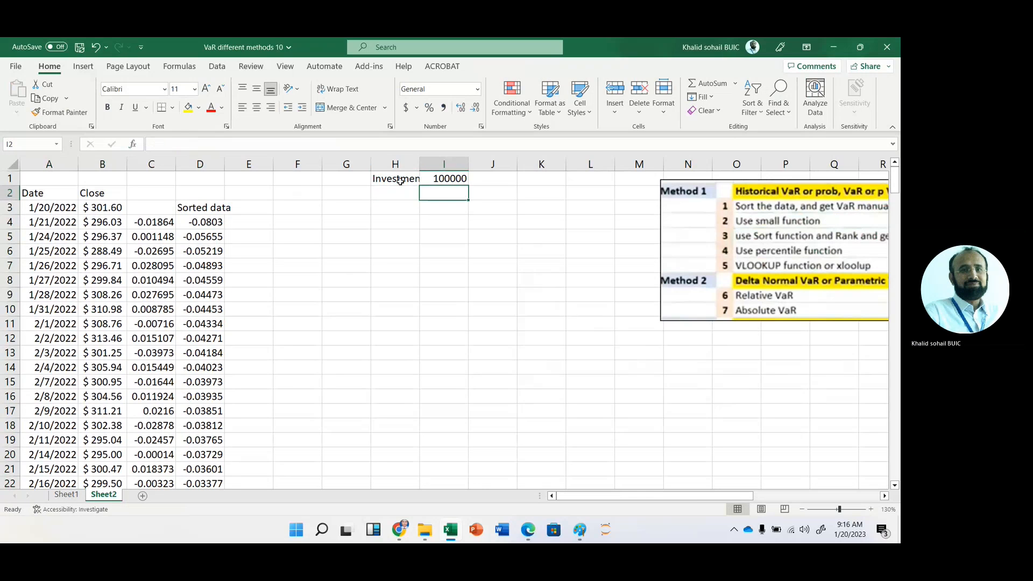
# Add the labels N, p, CL and alpha below Investment
pyautogui.click(395, 192)
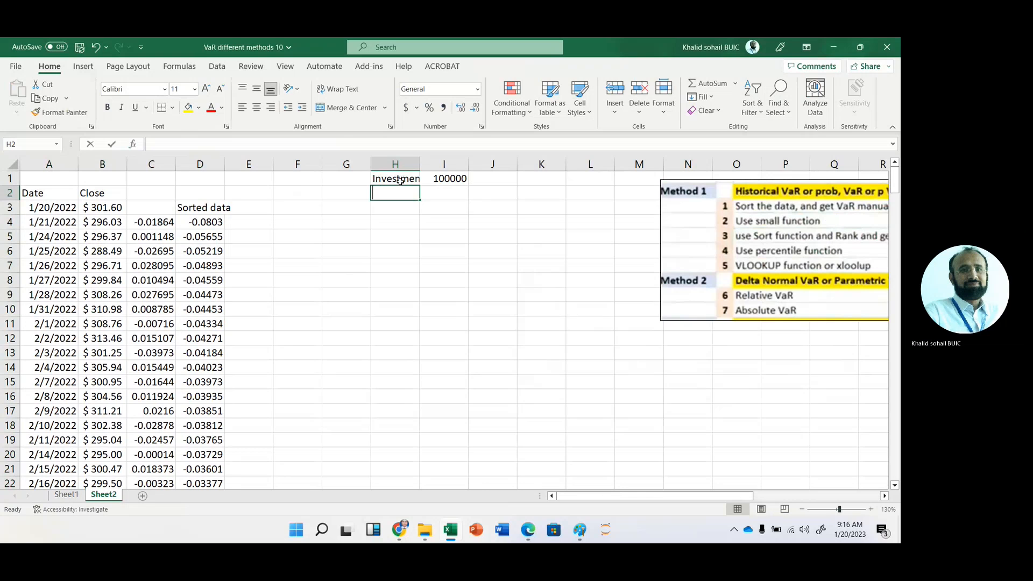
pyautogui.write('p')
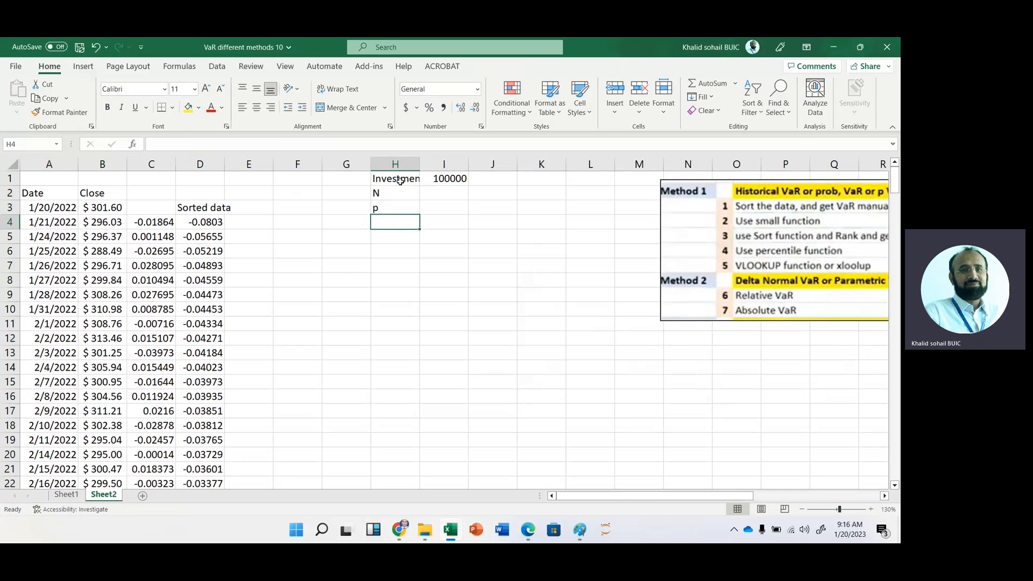
pyautogui.write('CL')
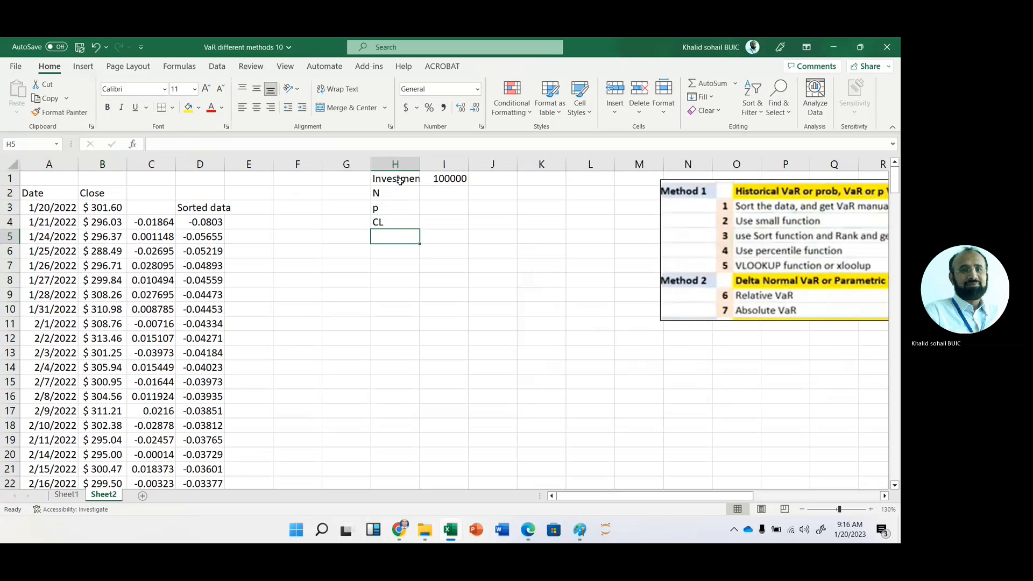
pyautogui.write('alpha')
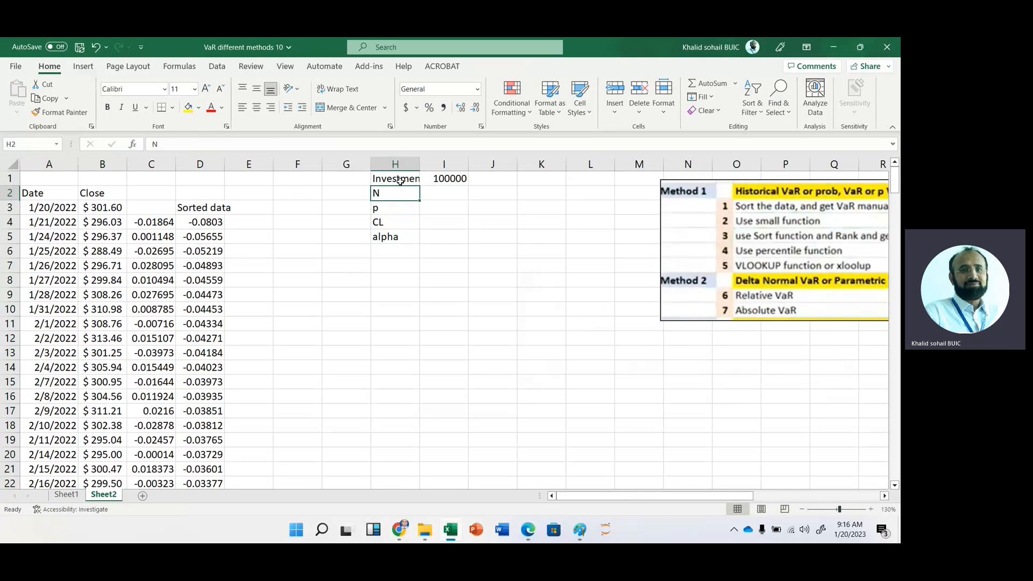
pyautogui.click(443, 193)
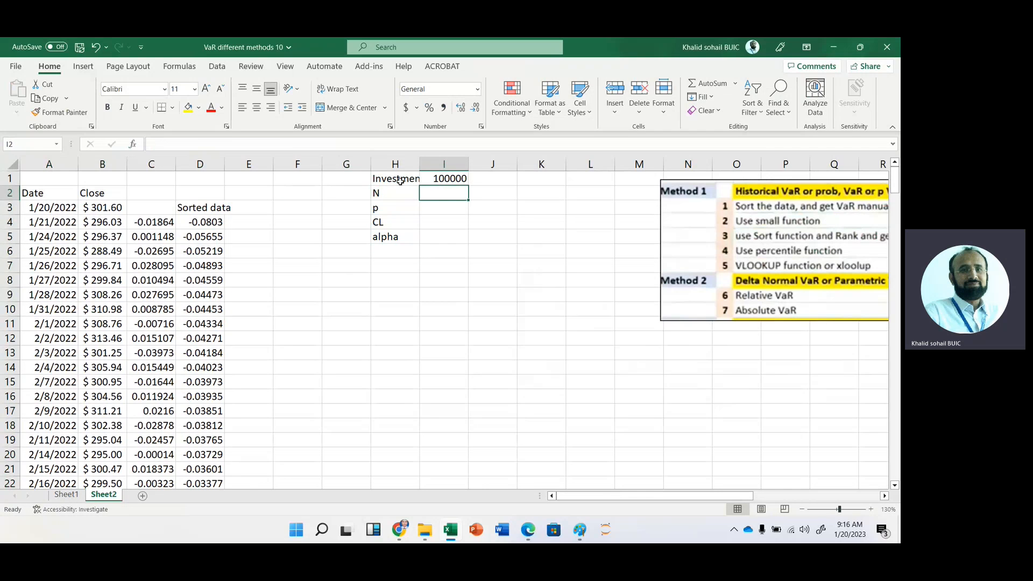
# Set N as a COUNT of the sorted returns and p to 0.05
pyautogui.write('=count')
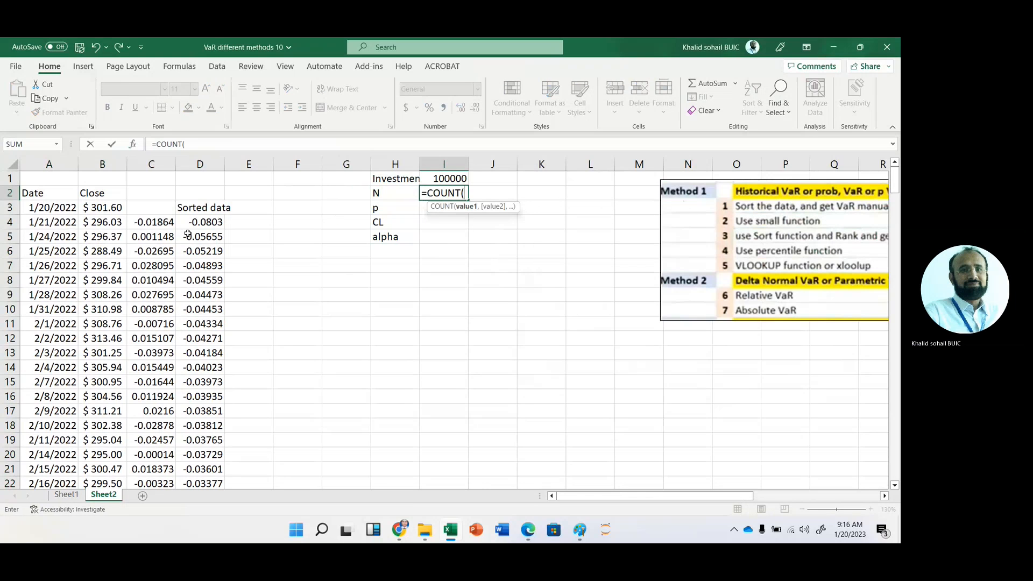
pyautogui.click(201, 221)
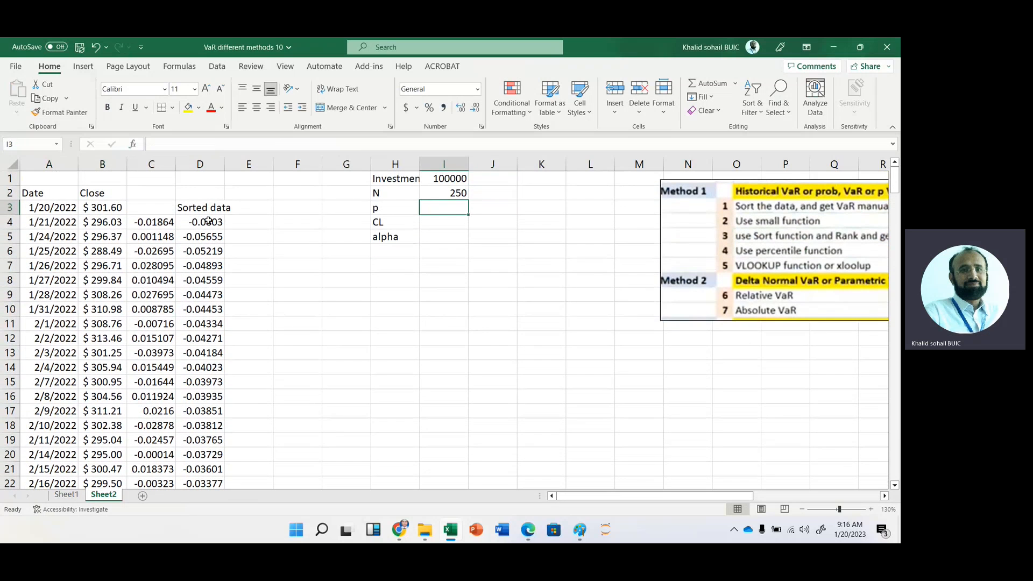
pyautogui.write('.0')
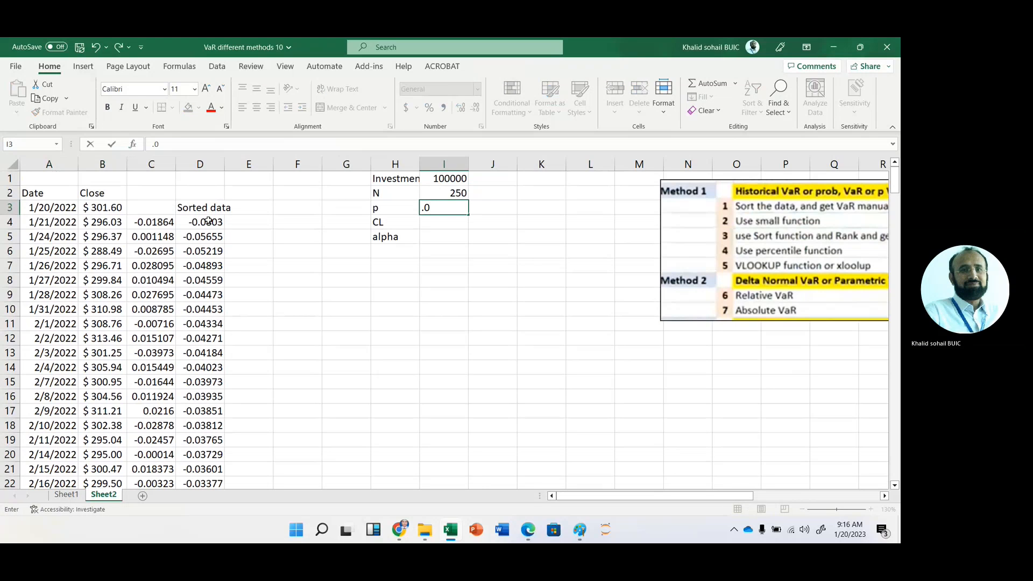
pyautogui.write('5')
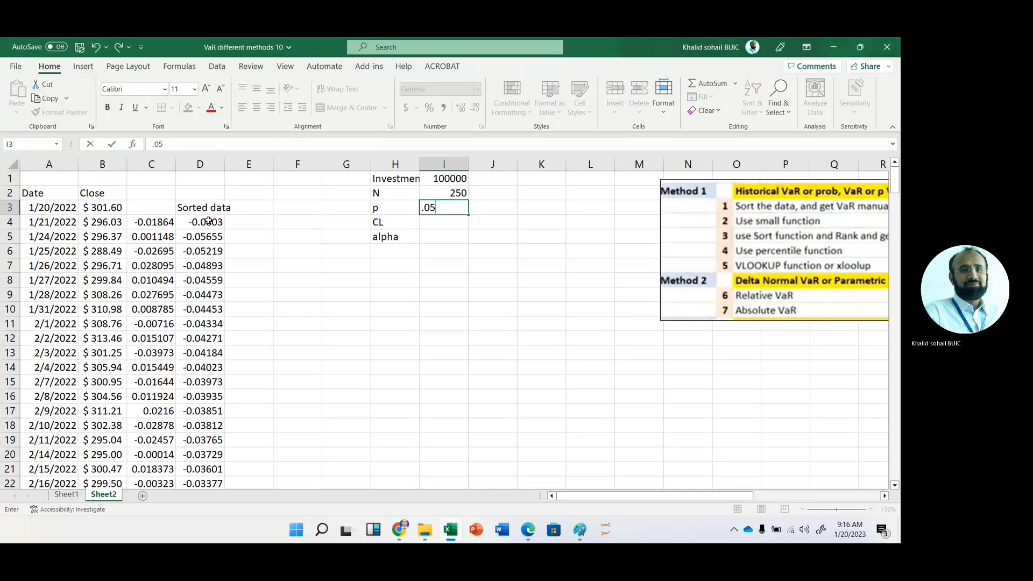
pyautogui.press('enter')
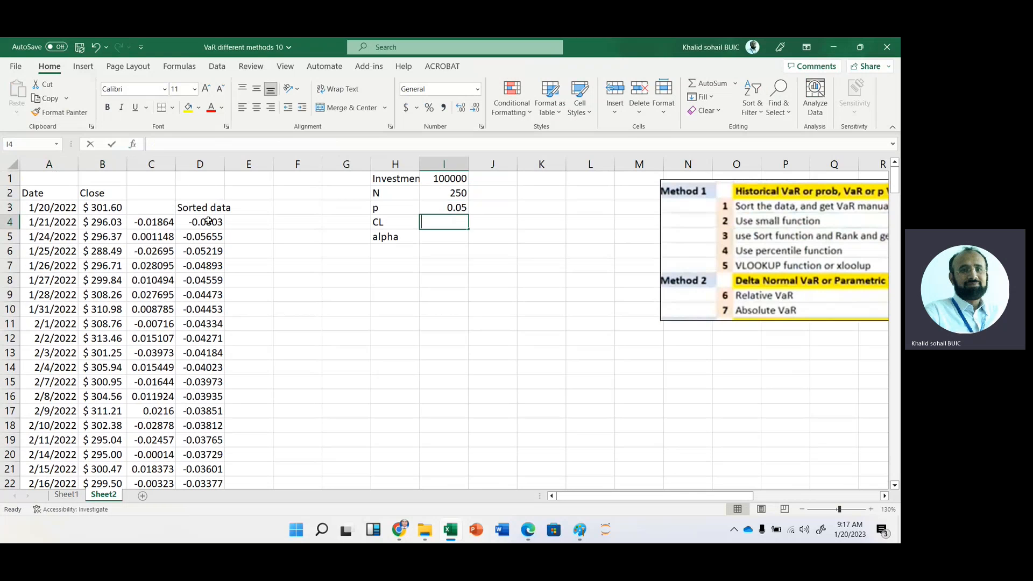
# Set CL to 0.95 and alpha to =1-I4, giving 0.05
pyautogui.write('0.9')
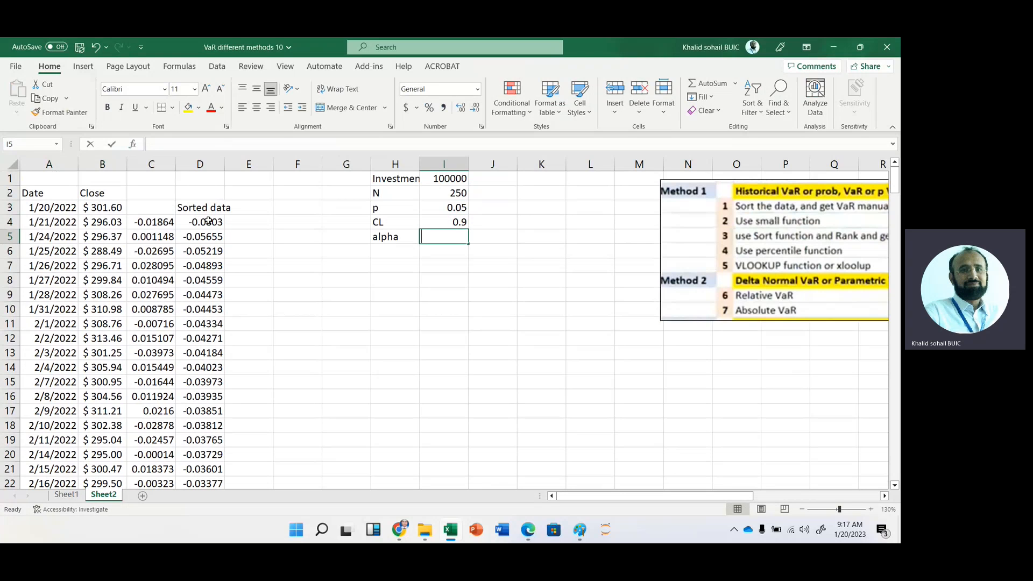
pyautogui.write('=1-')
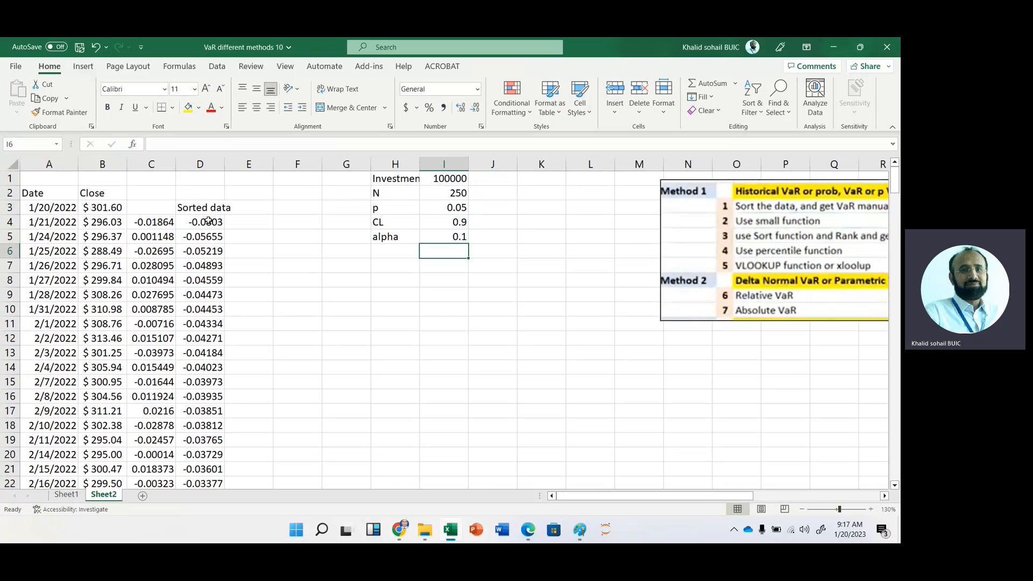
pyautogui.click(443, 222)
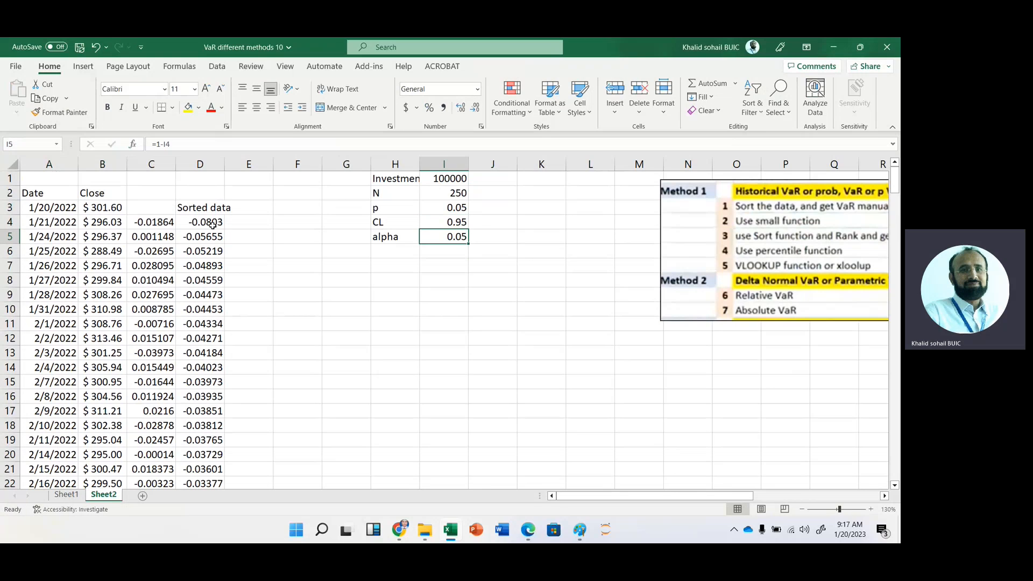
pyautogui.click(395, 266)
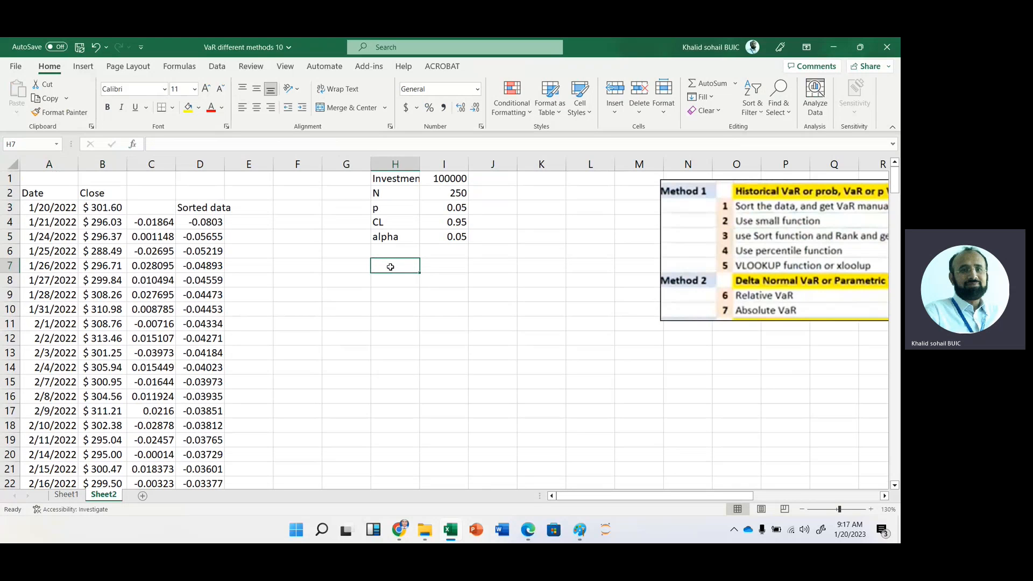
# Label H7 Position and compute it as =ROUND(I2*I3,0), giving 13
pyautogui.write('Pos')
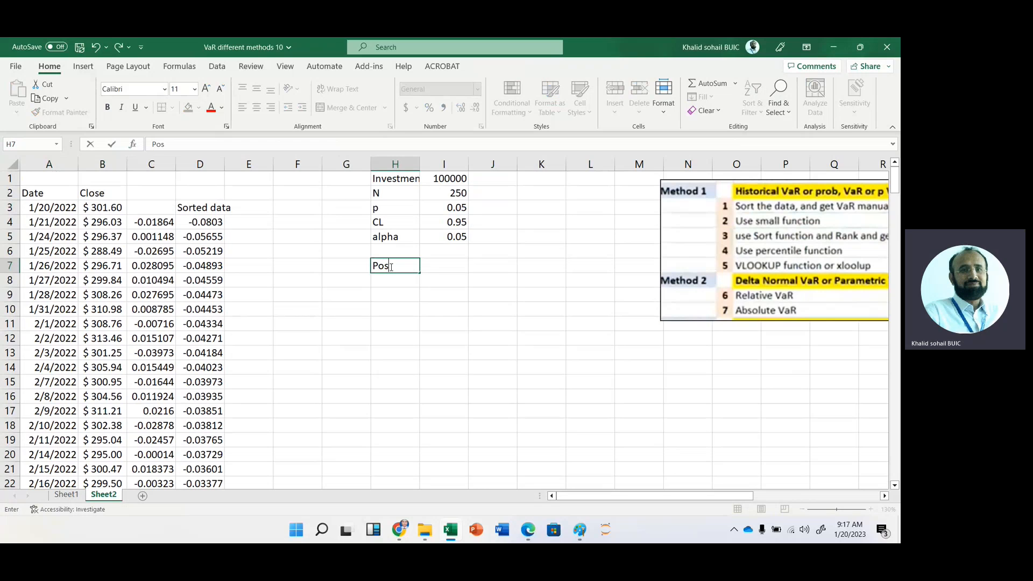
pyautogui.write('ition')
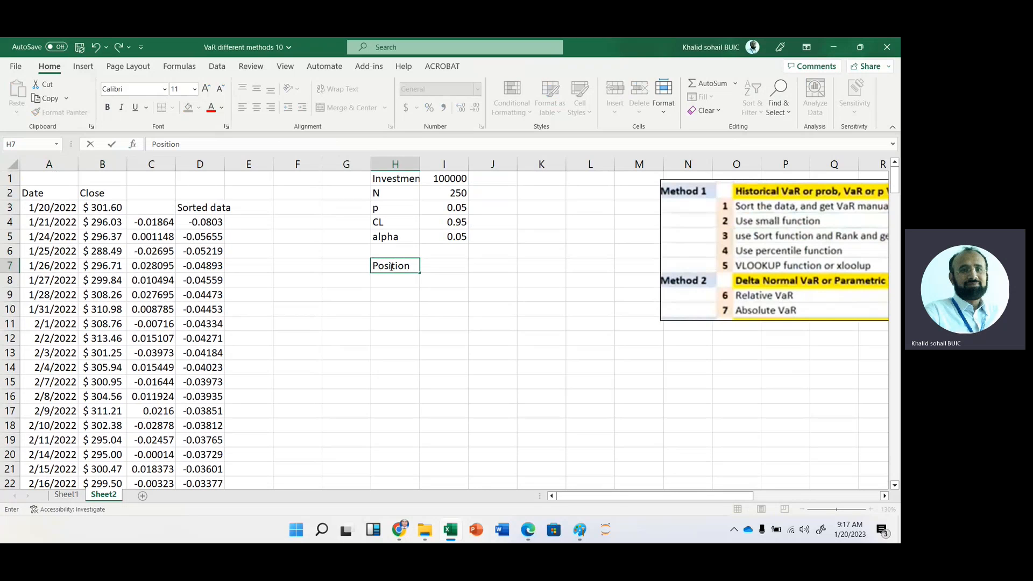
pyautogui.click(445, 266)
pyautogui.write('=')
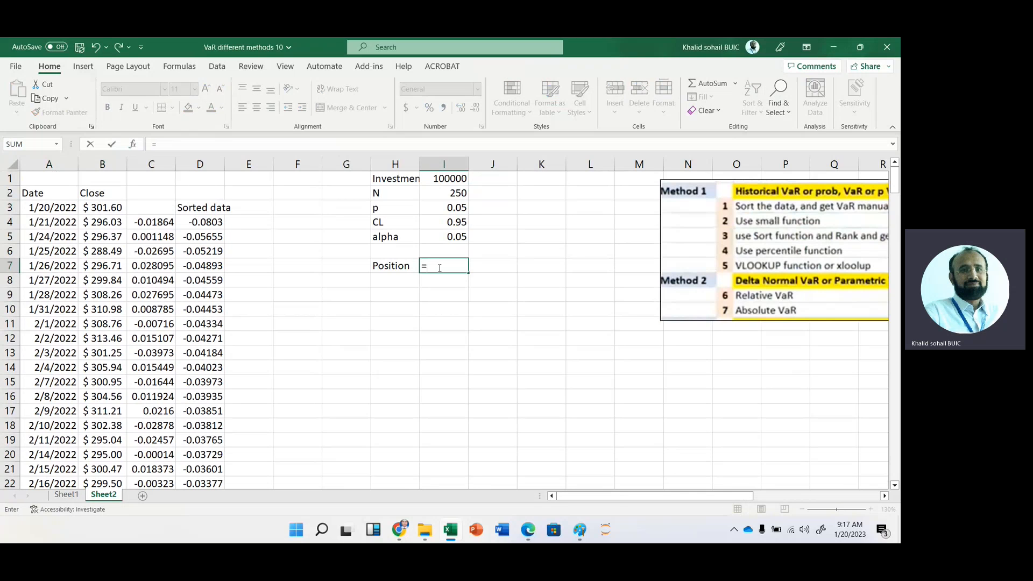
pyautogui.click(444, 208)
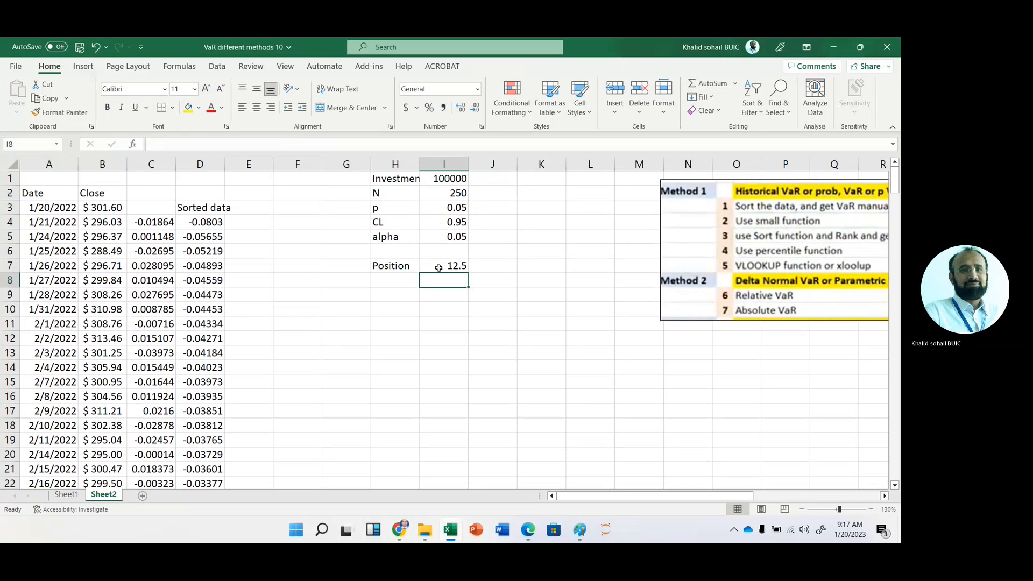
pyautogui.write('=I2*I3')
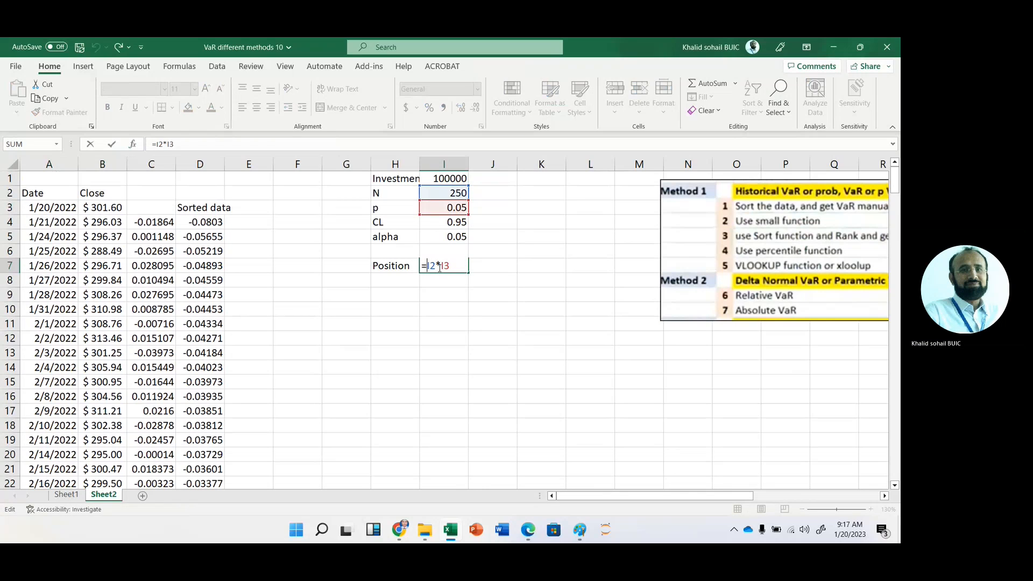
pyautogui.write('rpoind(')
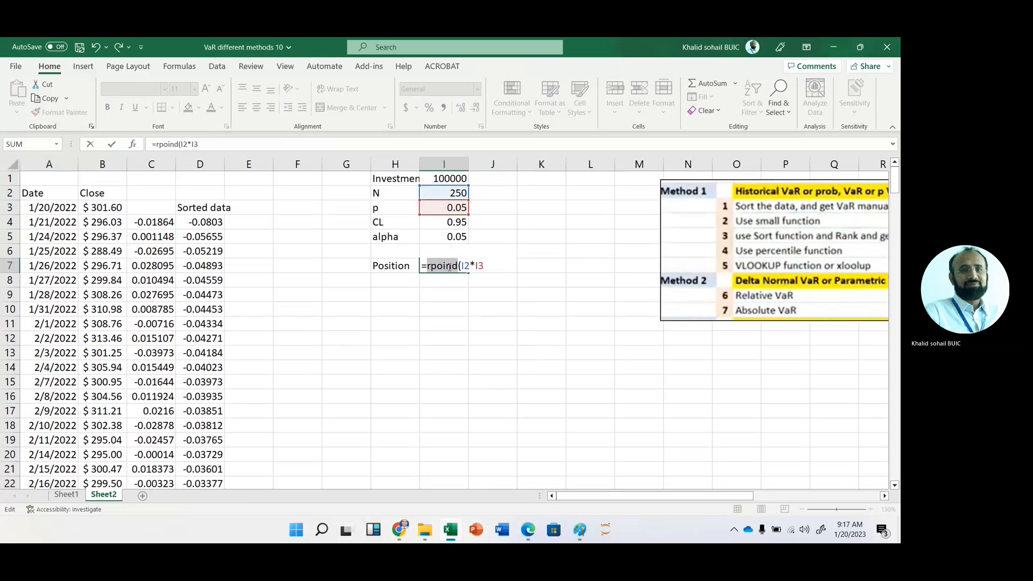
pyautogui.write('ROUND')
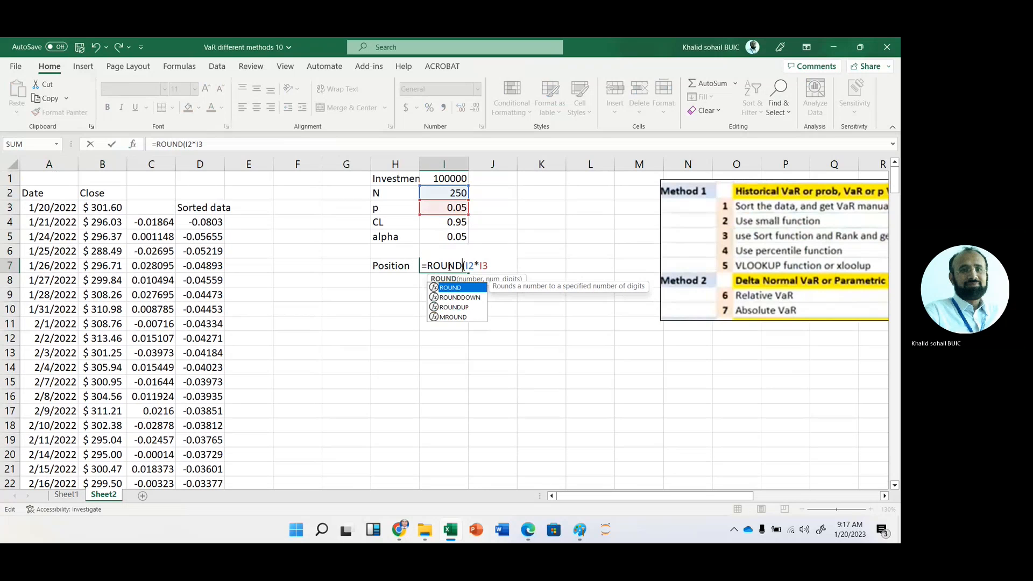
pyautogui.write('3')
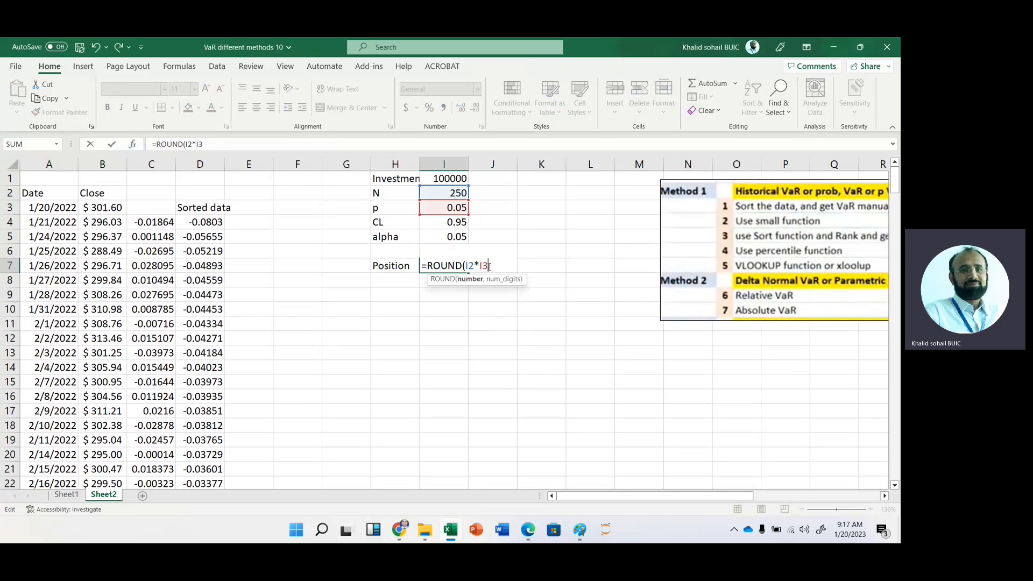
pyautogui.write(',0)')
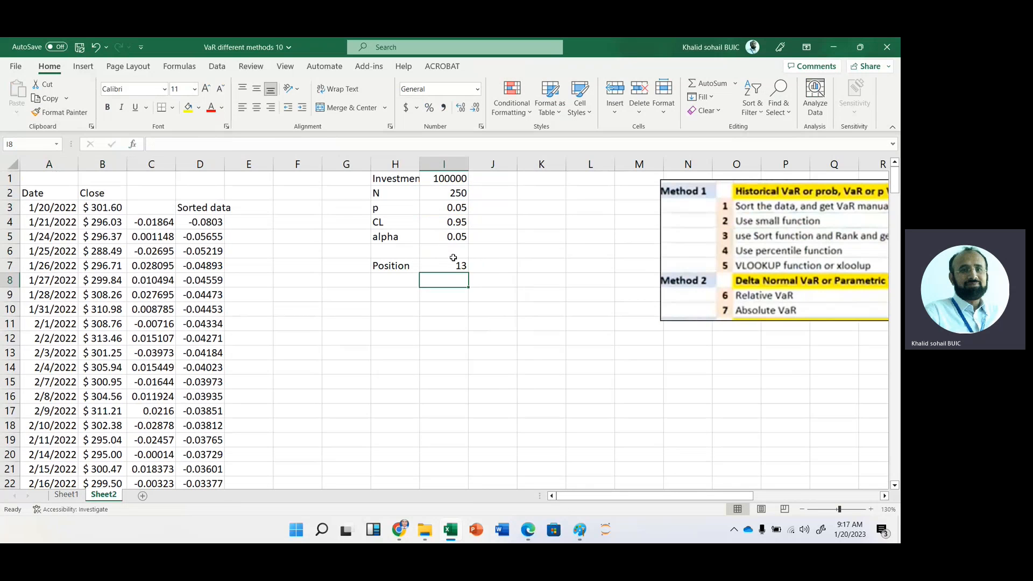
# Count down to the 13th sorted return in D16 and fill it yellow
pyautogui.click(200, 221)
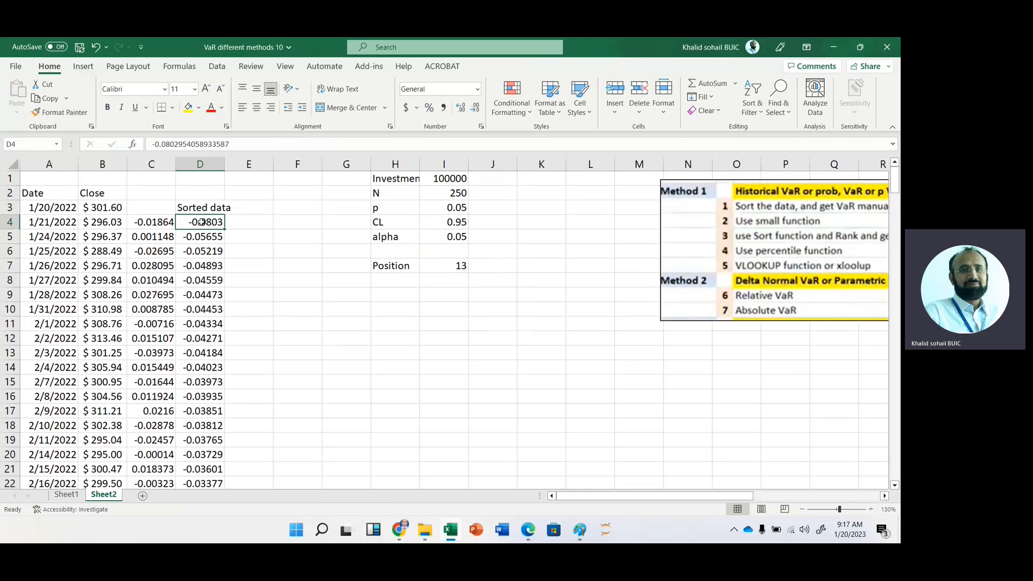
pyautogui.moveTo(200, 222); pyautogui.dragTo(200, 353)
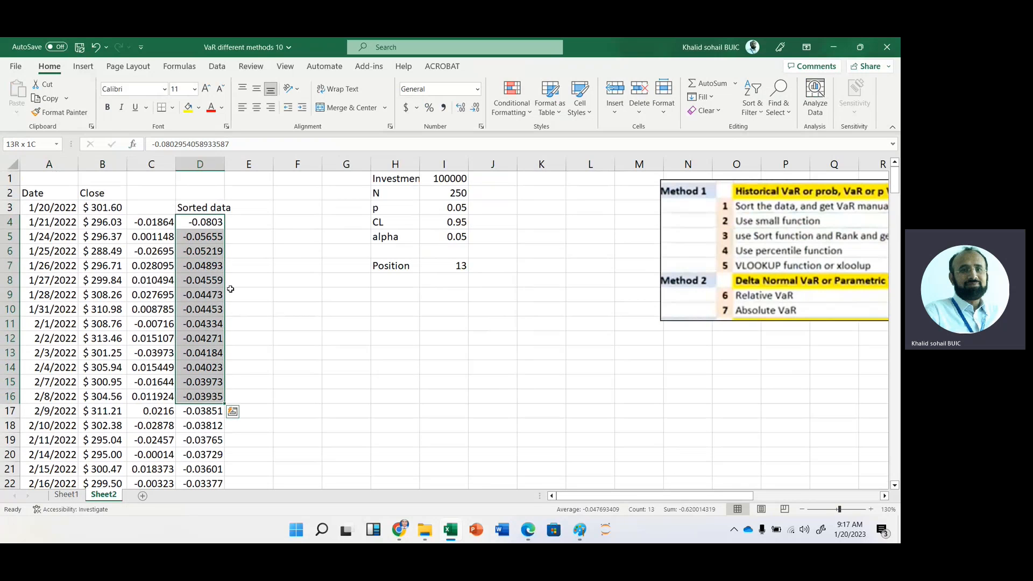
pyautogui.click(200, 395)
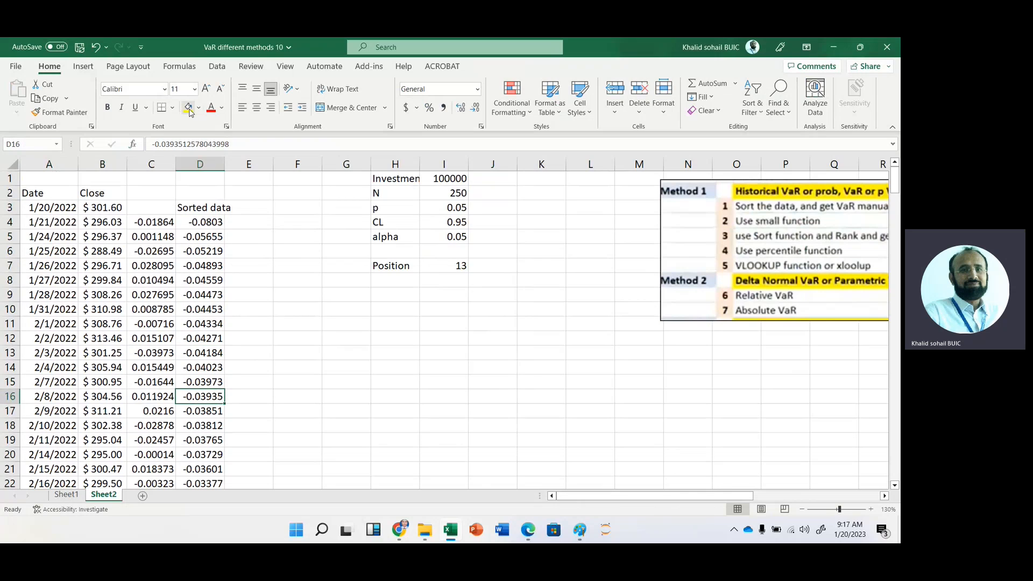
pyautogui.click(187, 108)
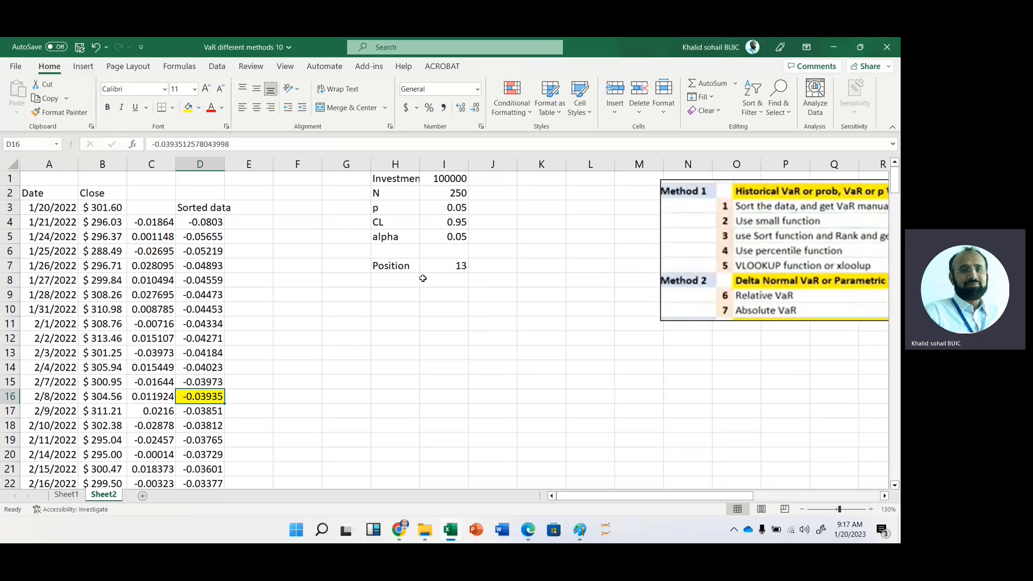
# Label H8 with 1 and link I8 to the yellow return D16, showing -0.03935
pyautogui.click(395, 279)
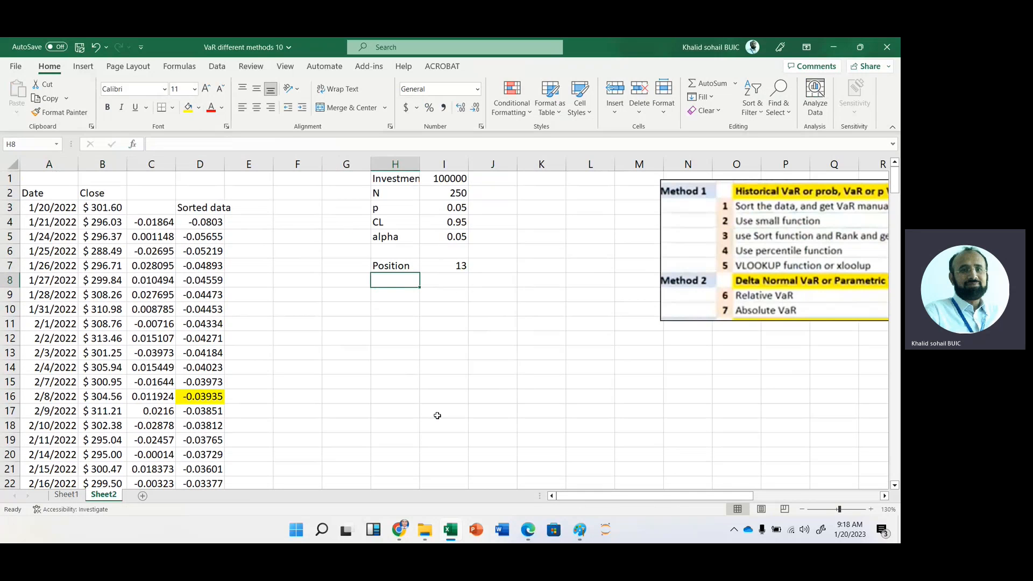
pyautogui.write('1')
pyautogui.click(444, 279)
pyautogui.write('=')
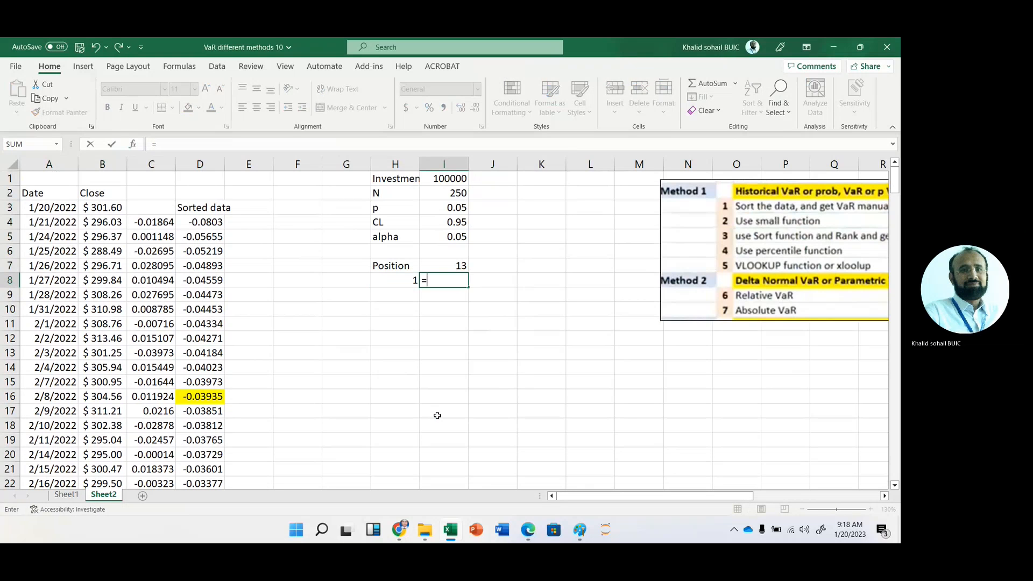
pyautogui.click(200, 380)
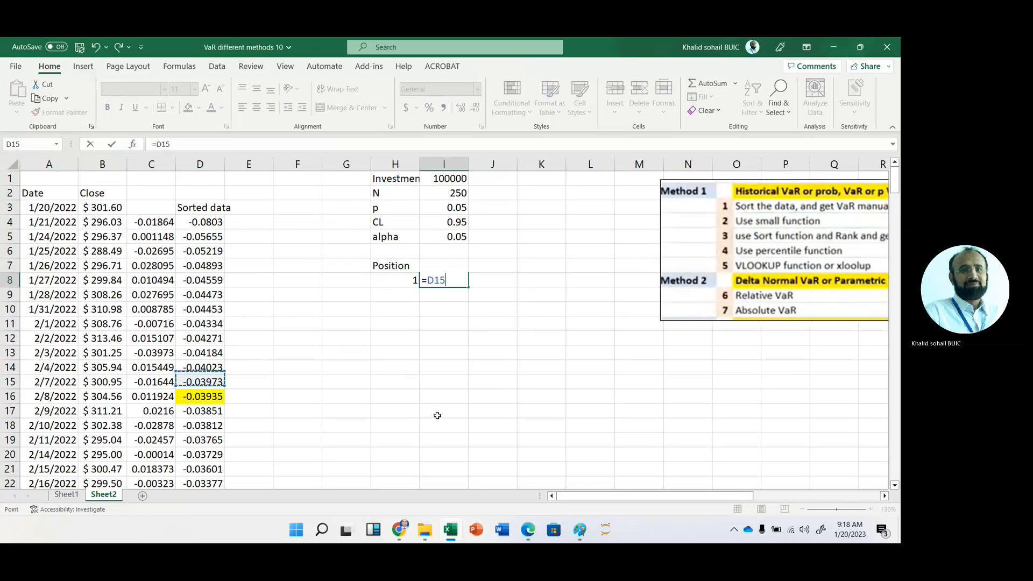
pyautogui.press('enter')
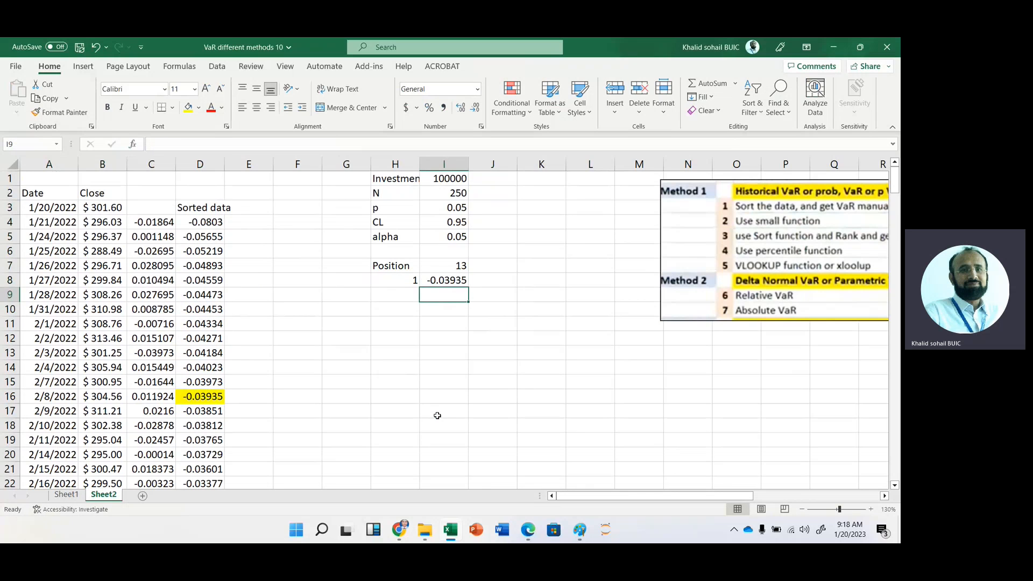
pyautogui.click(248, 236)
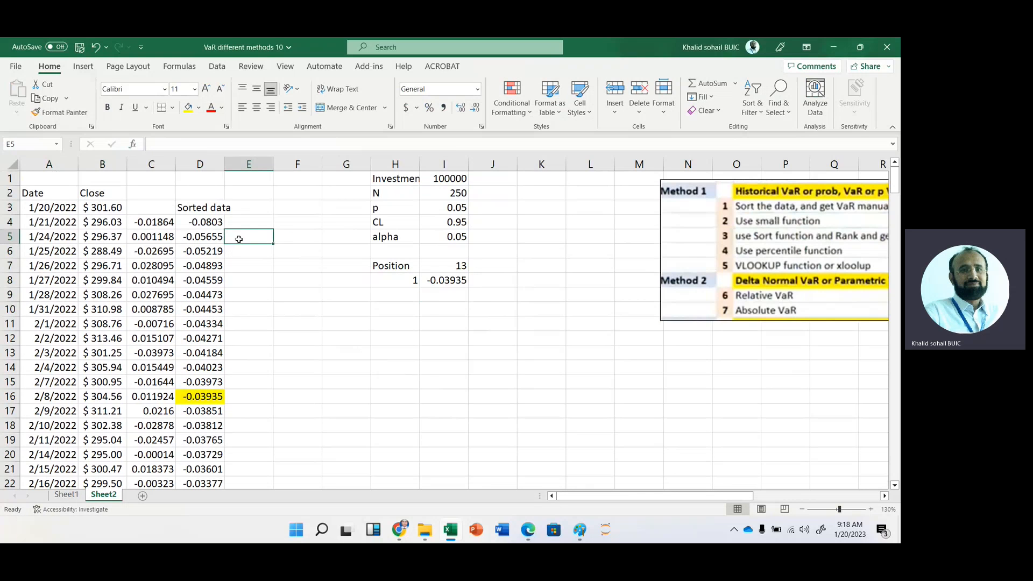
pyautogui.moveTo(256, 241)
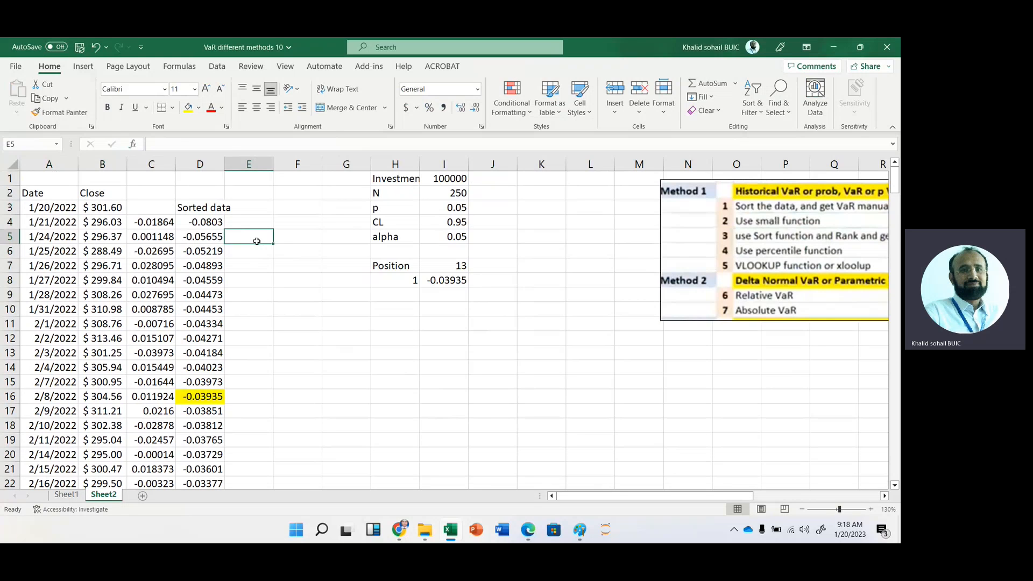
pyautogui.moveTo(734, 234)
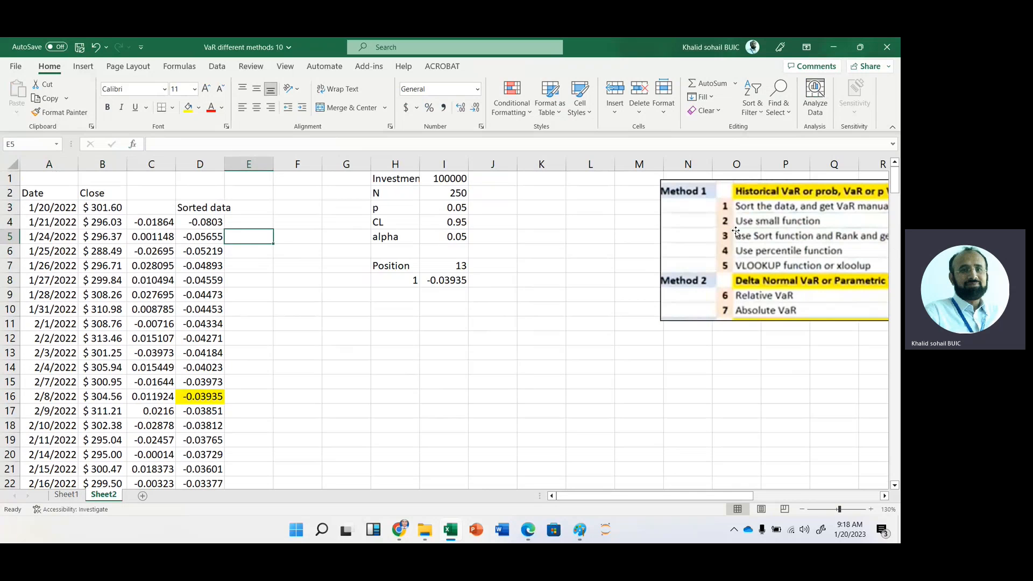
pyautogui.click(395, 295)
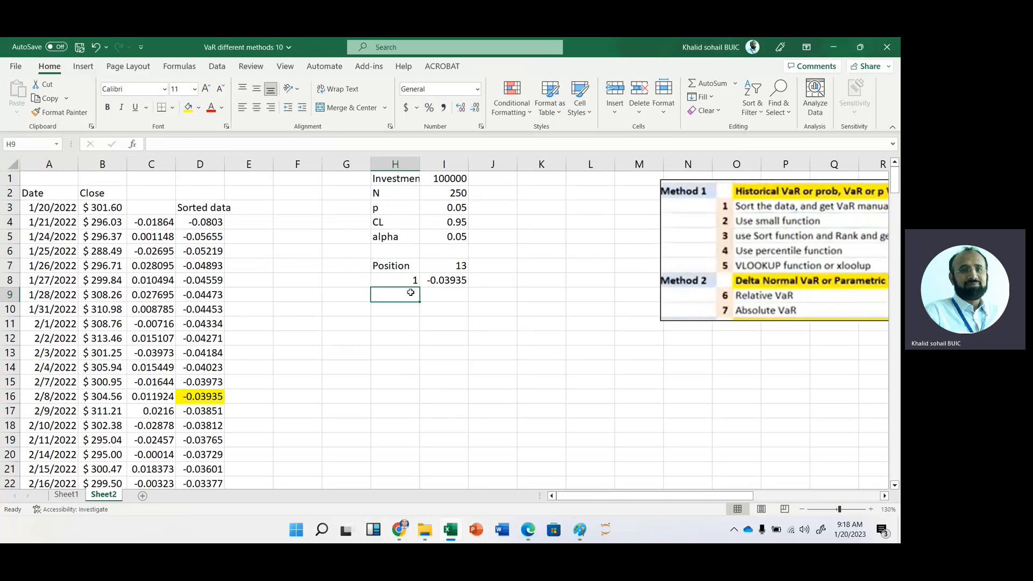
# Label H9 with 2 and build =SMALL(C4:C253, using the Position cell I7 as k
pyautogui.write('2')
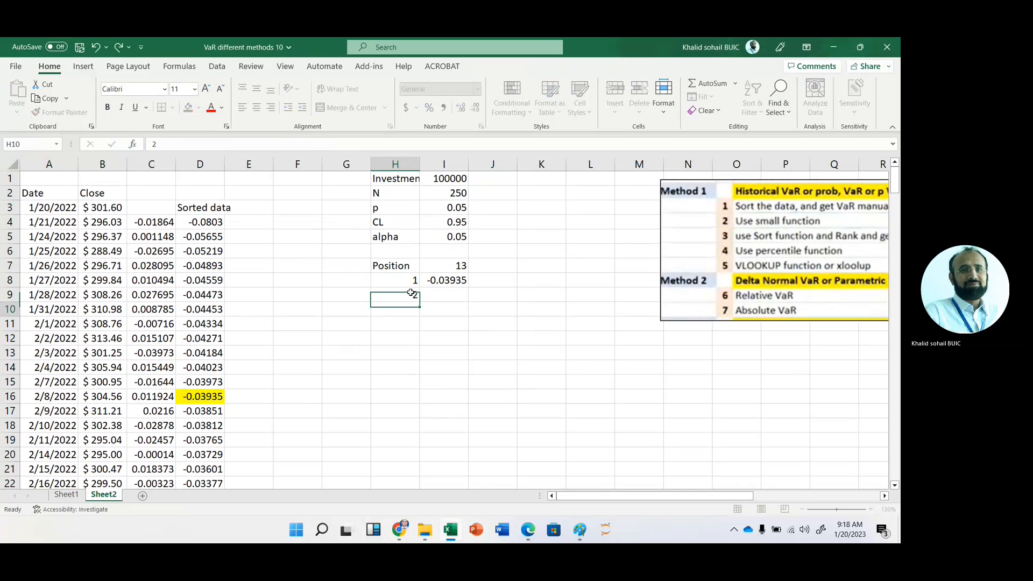
pyautogui.write('=smal')
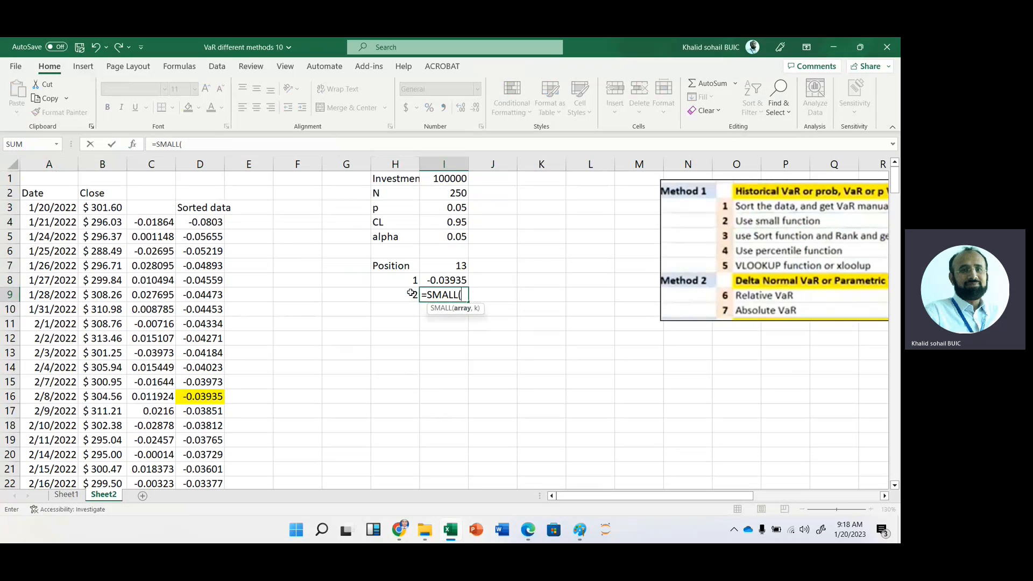
pyautogui.click(151, 222)
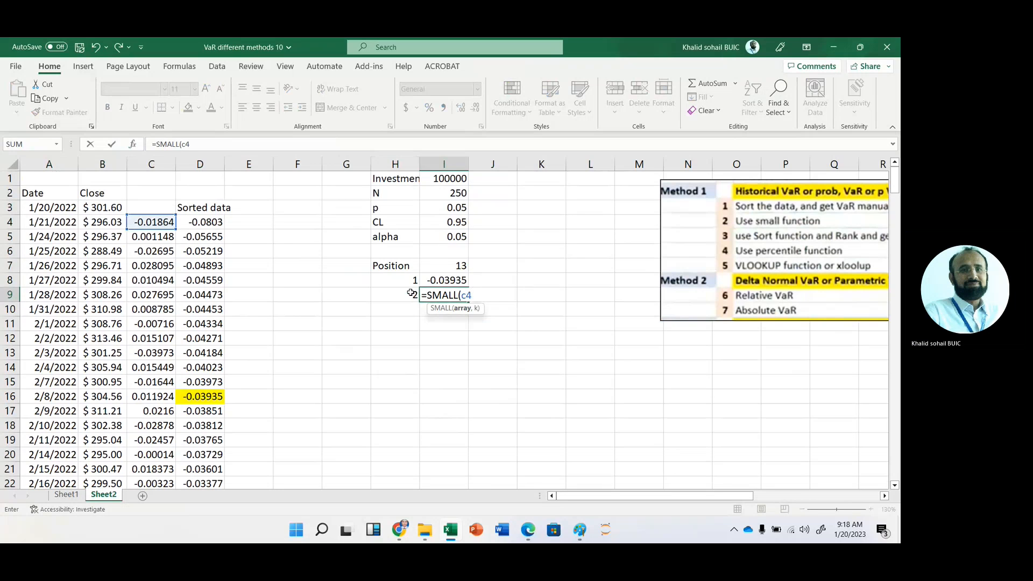
pyautogui.write('.c')
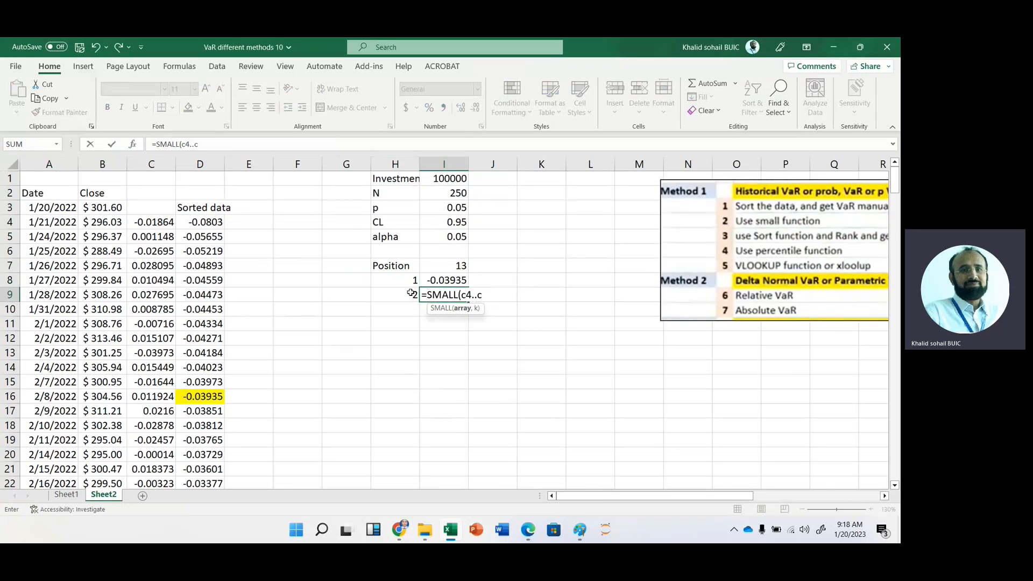
pyautogui.write('253,')
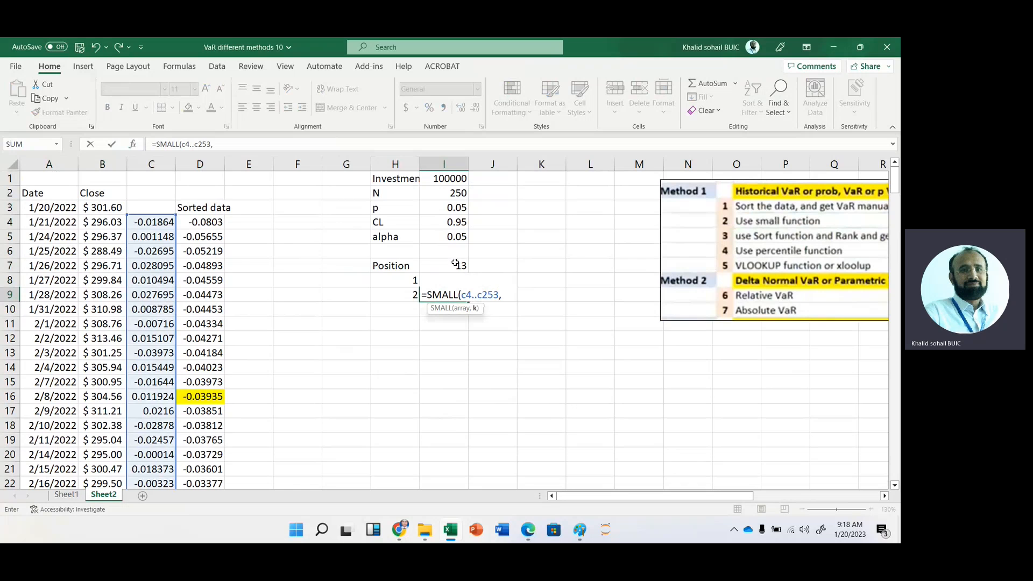
pyautogui.click(443, 266)
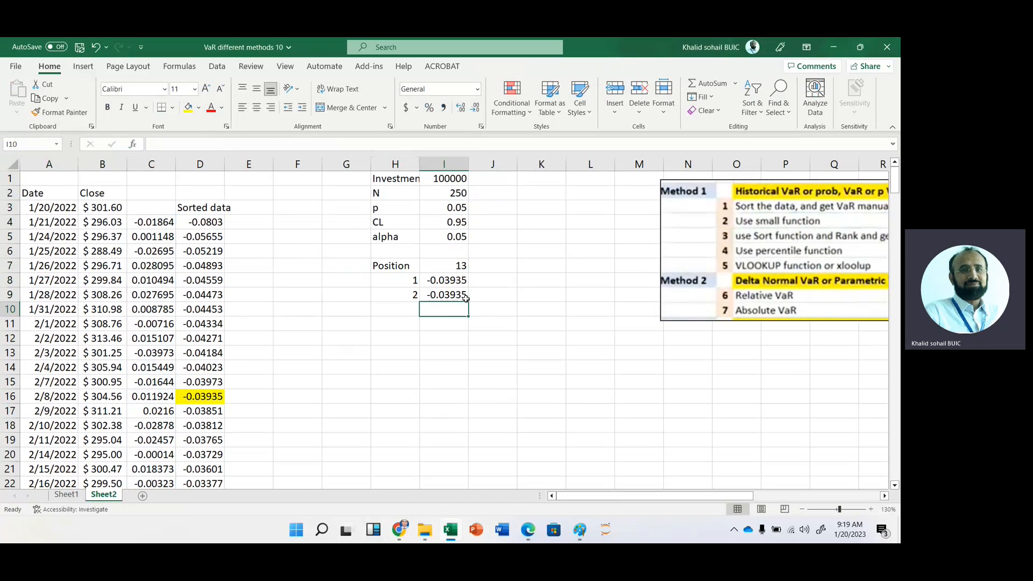
# Enter =SORT(C4:C253,,1) in F4 so the ascending returns spill down column F
pyautogui.click(297, 265)
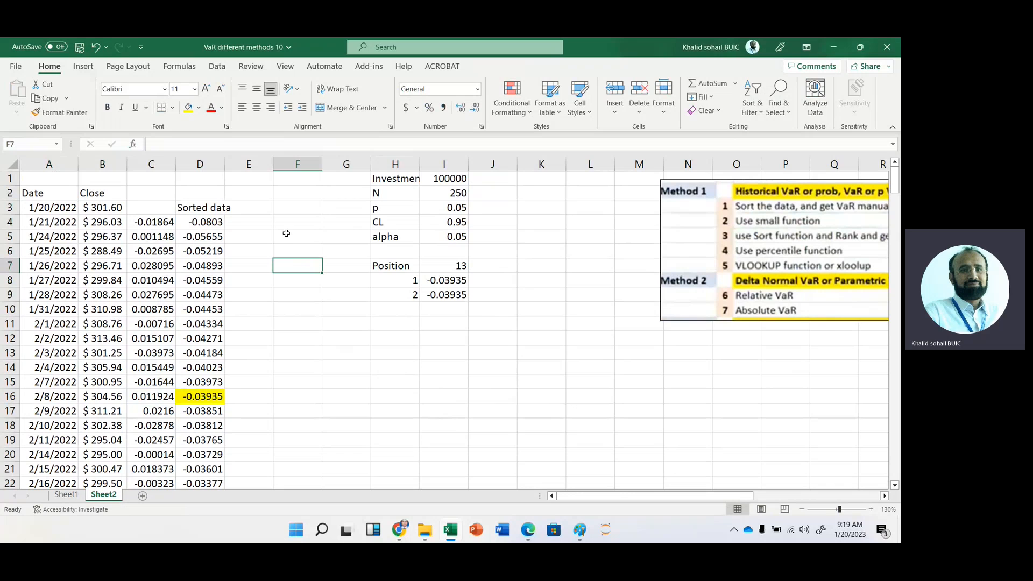
pyautogui.click(297, 222)
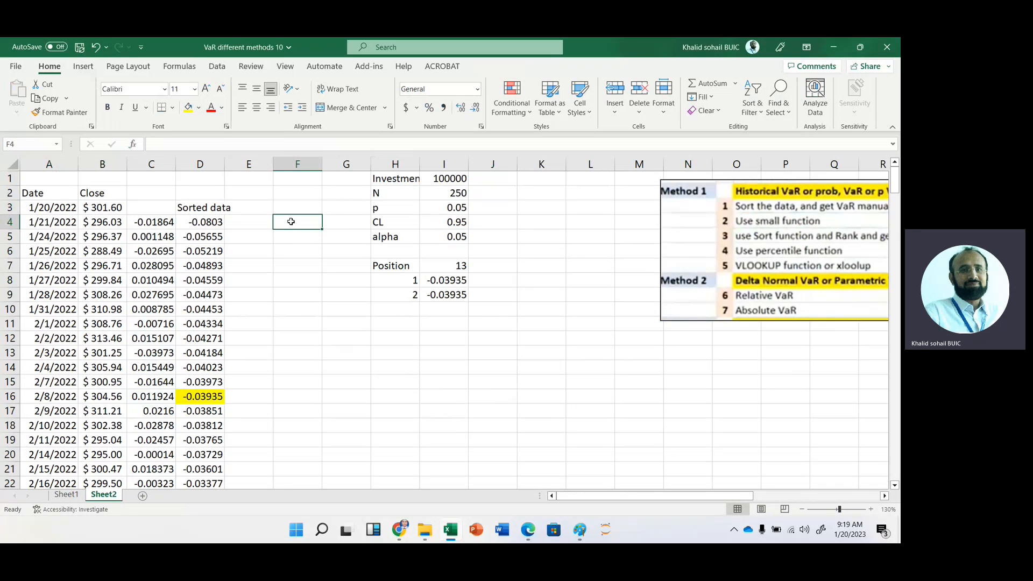
pyautogui.write('=sort')
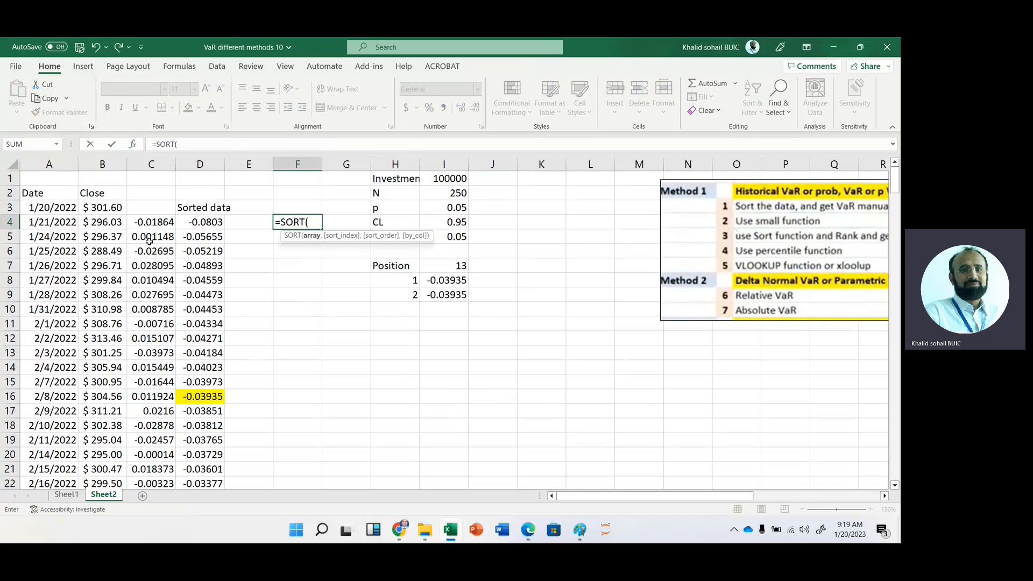
pyautogui.click(152, 222)
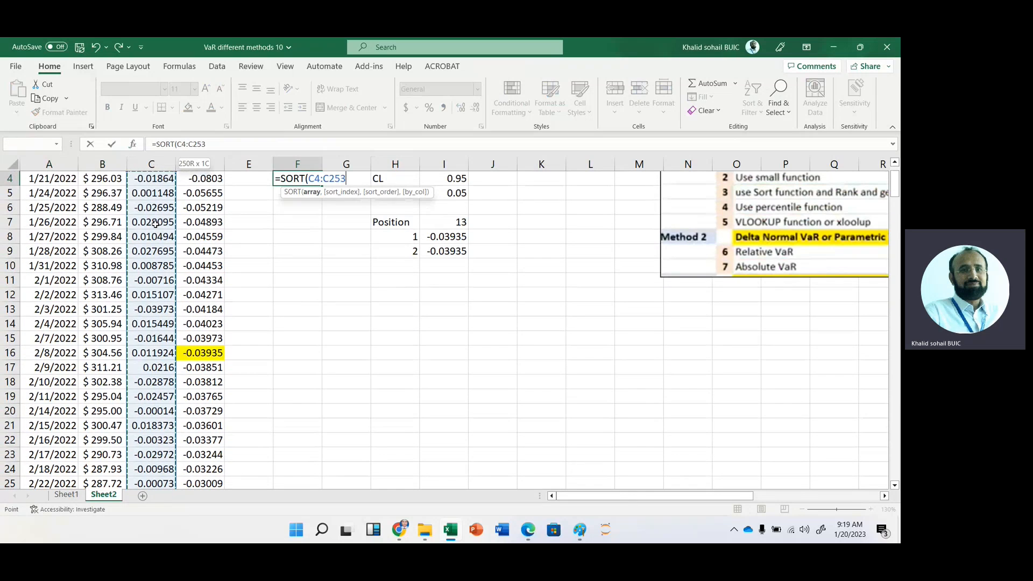
pyautogui.write(',')
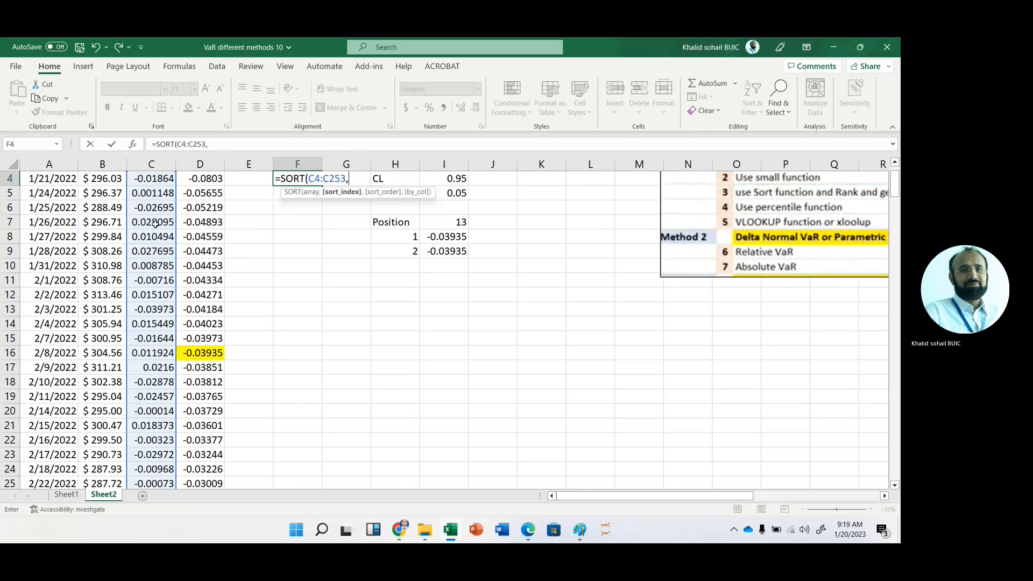
pyautogui.write('1')
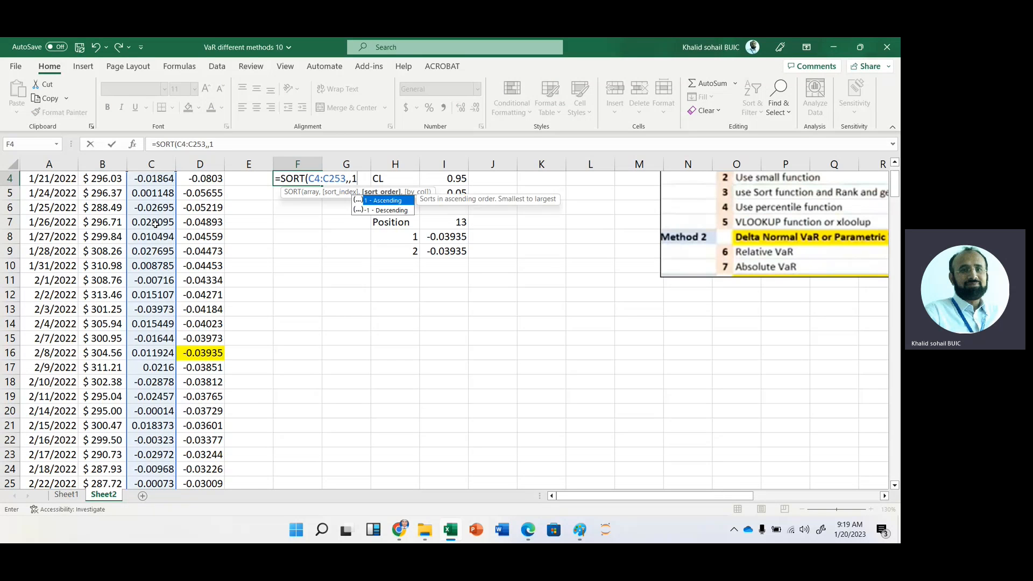
pyautogui.press('Enter')
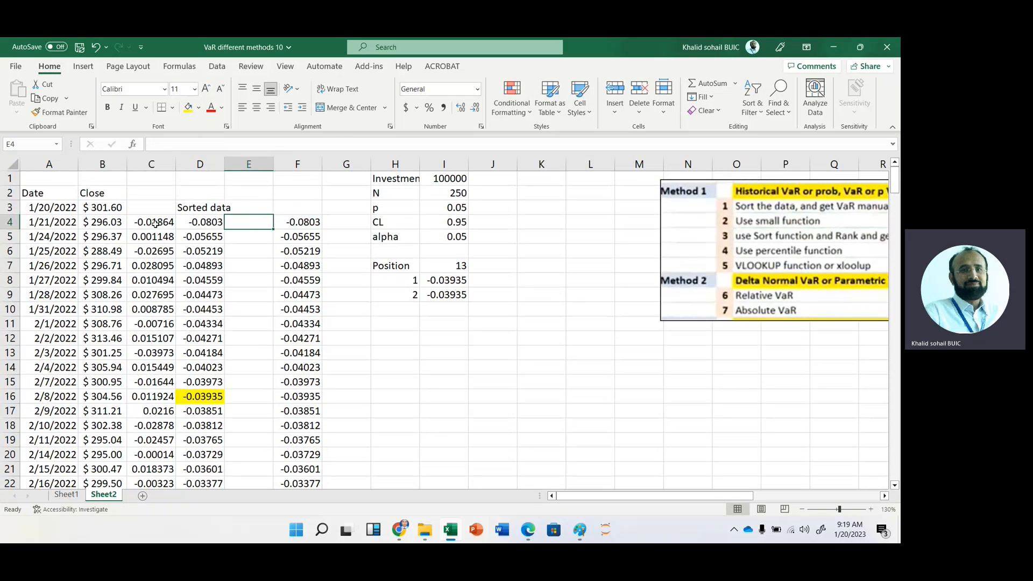
pyautogui.click(200, 250)
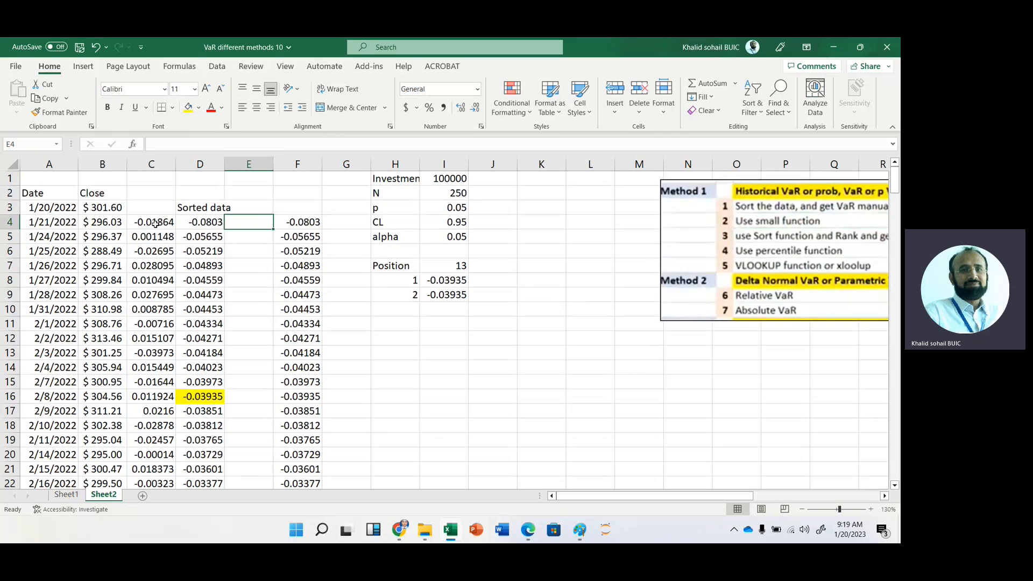
# Rank the sorted returns ascending with =RANK(F4,$F$4#,1) and fill it down column E
pyautogui.write('=r')
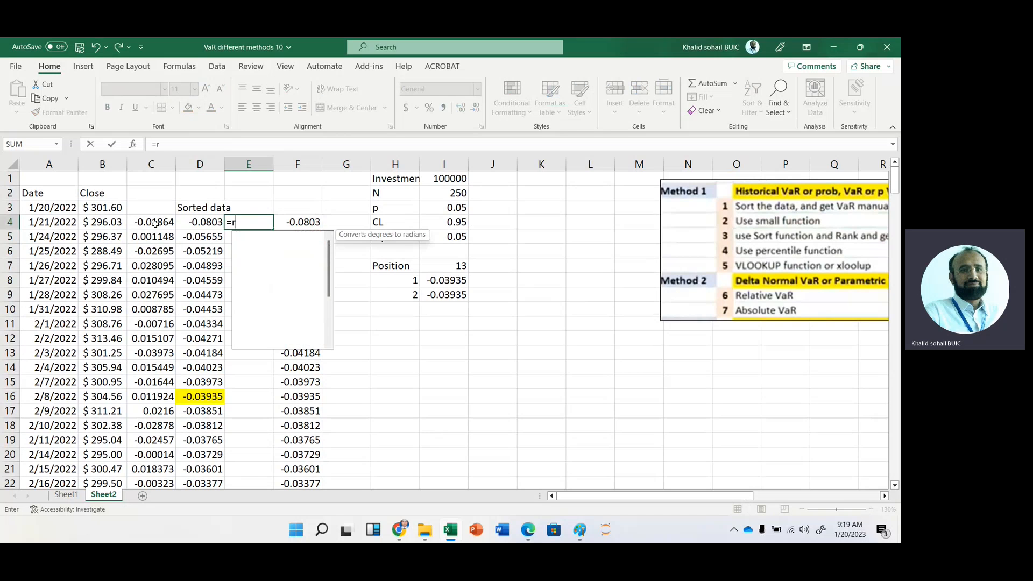
pyautogui.write('a')
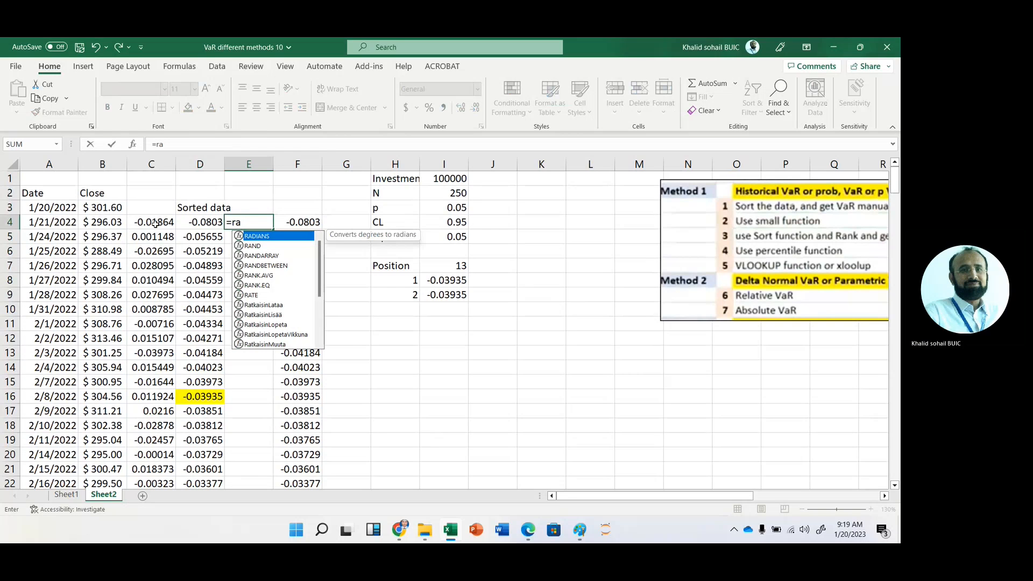
pyautogui.write('n')
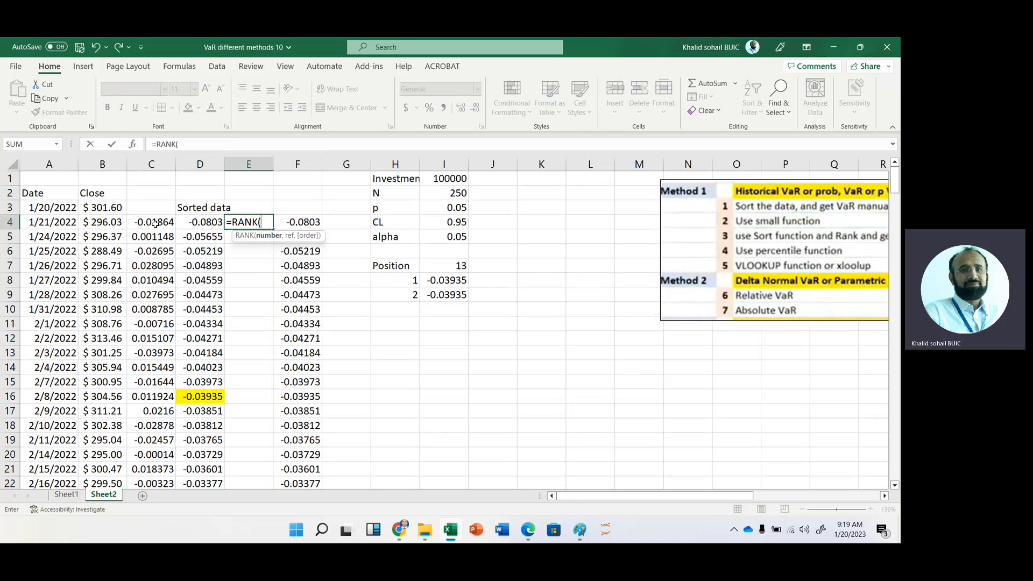
pyautogui.click(297, 222)
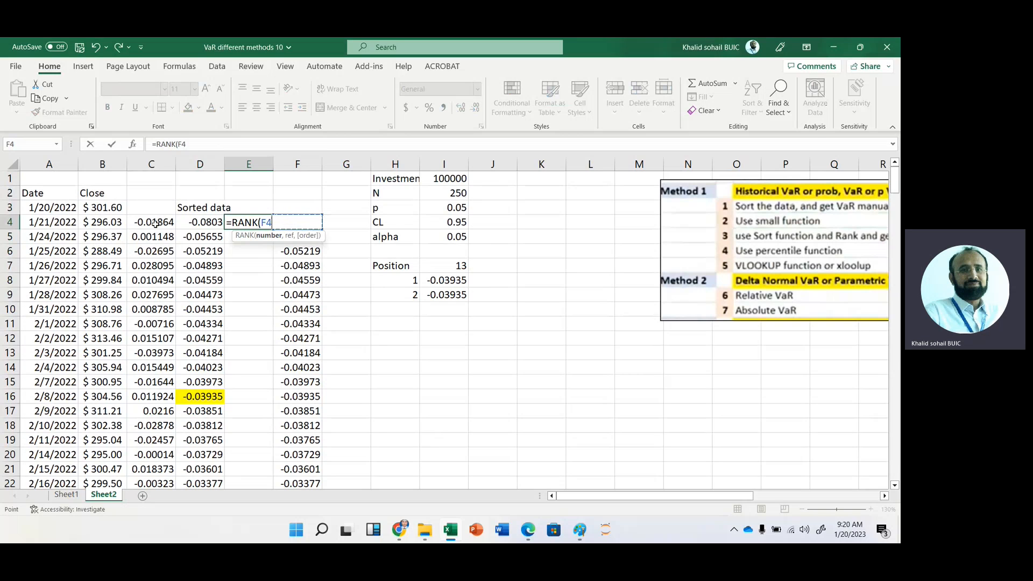
pyautogui.write(',')
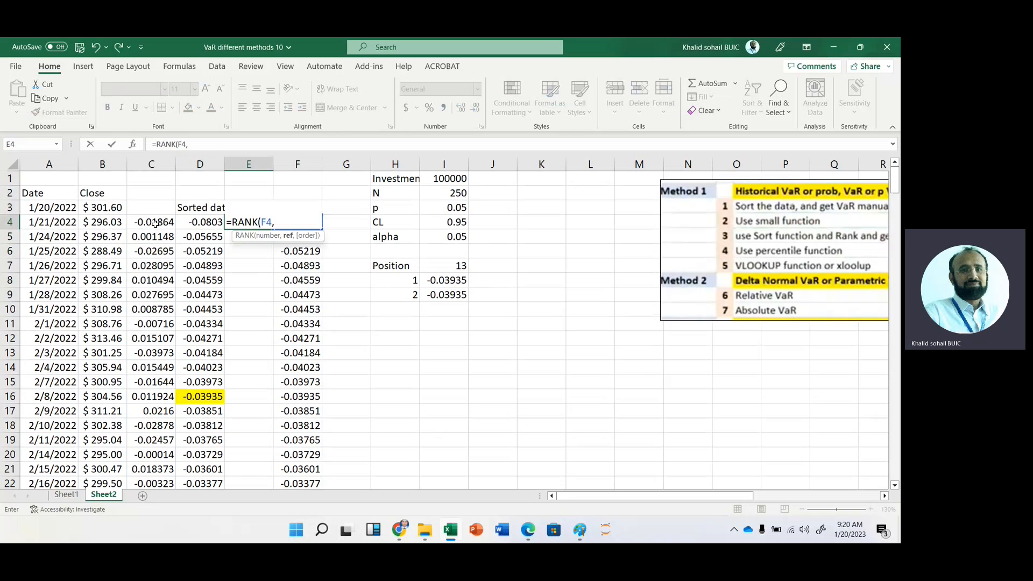
pyautogui.click(297, 221)
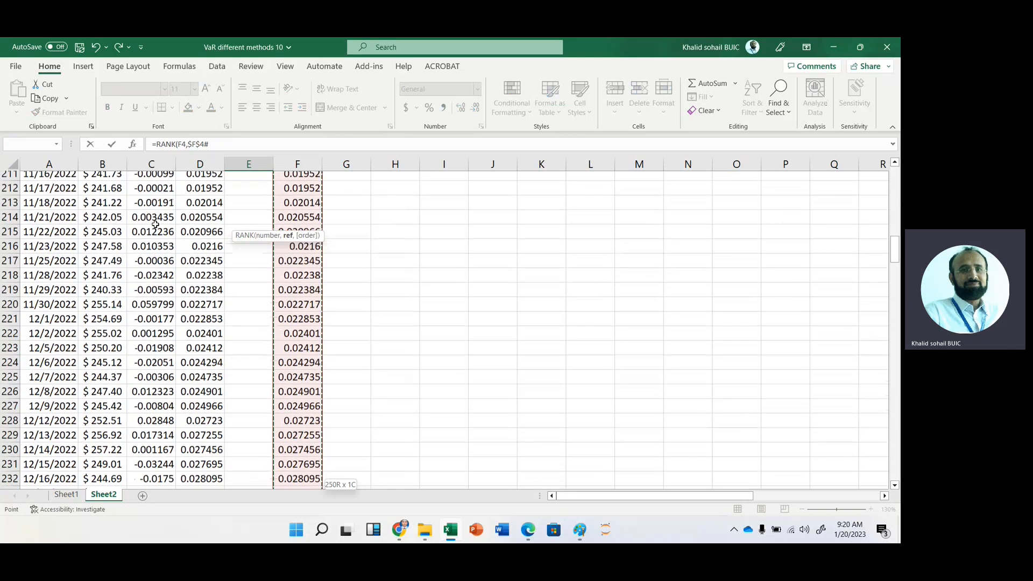
pyautogui.write(',')
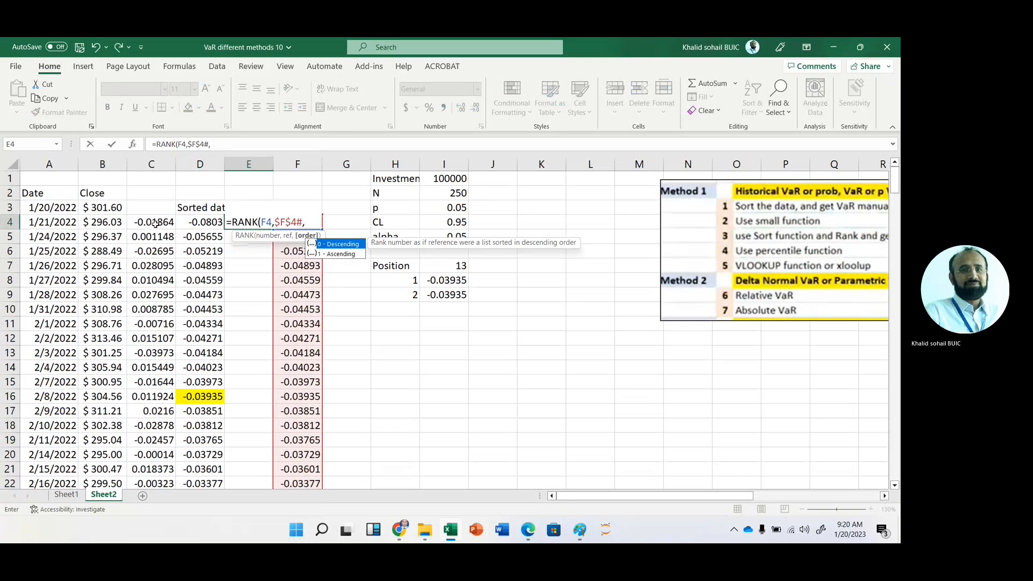
pyautogui.write('1)')
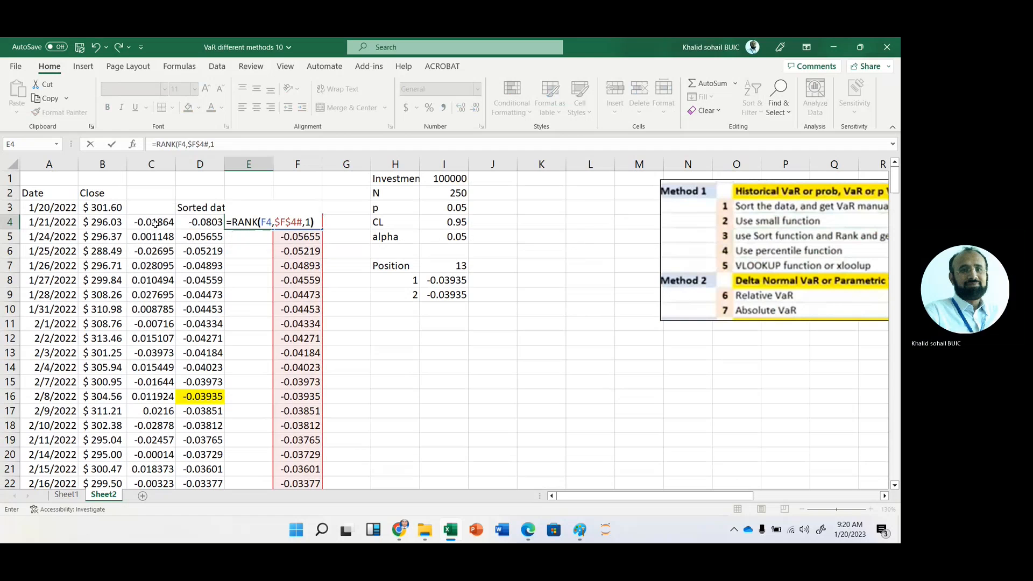
pyautogui.press('enter')
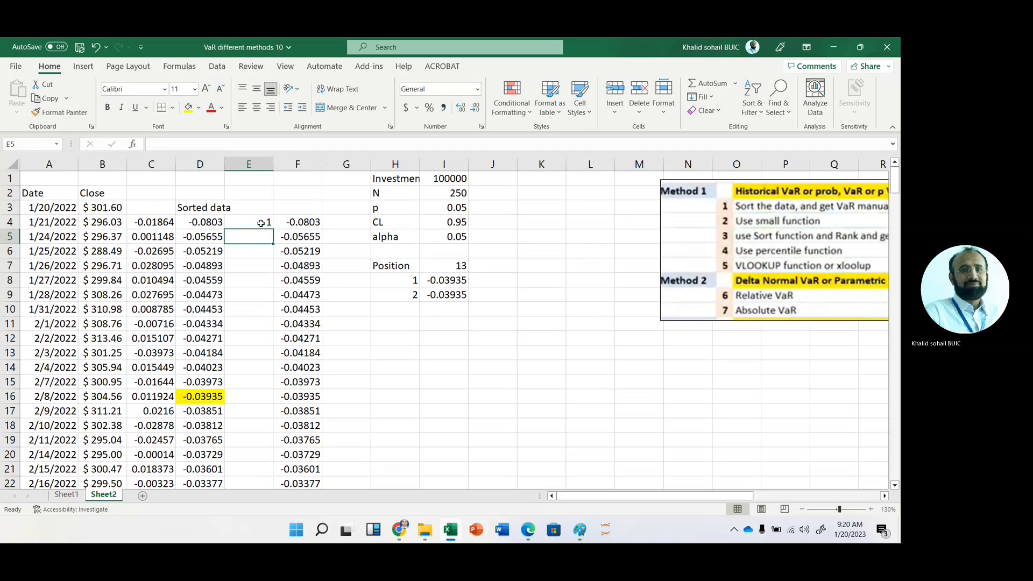
pyautogui.click(249, 221)
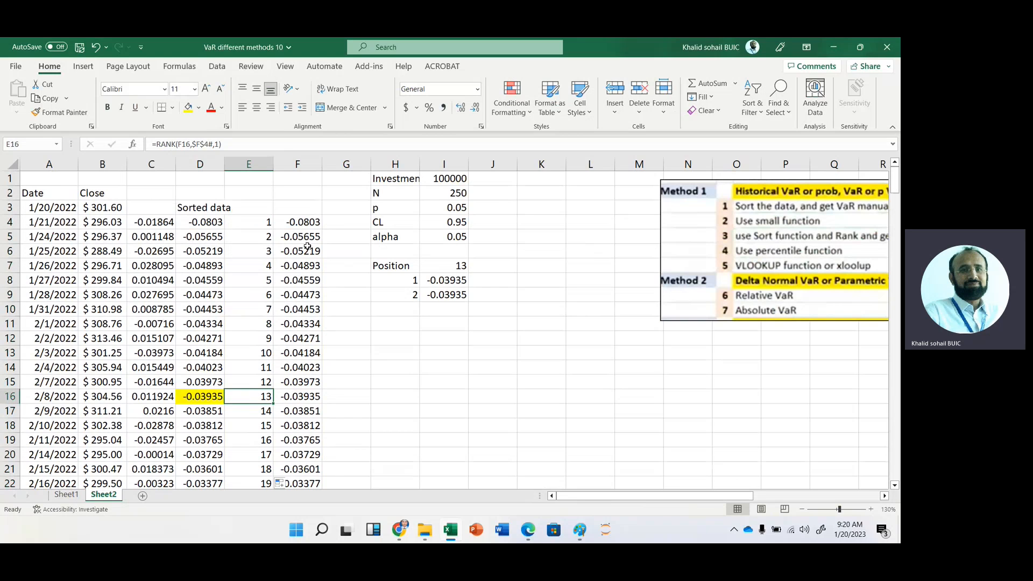
pyautogui.moveTo(275, 401)
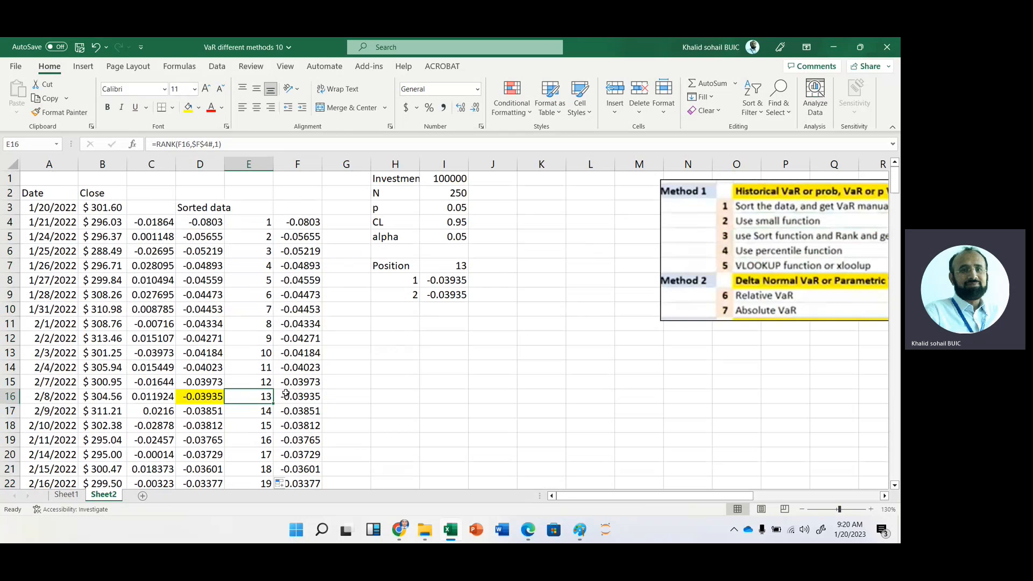
pyautogui.moveTo(433, 308)
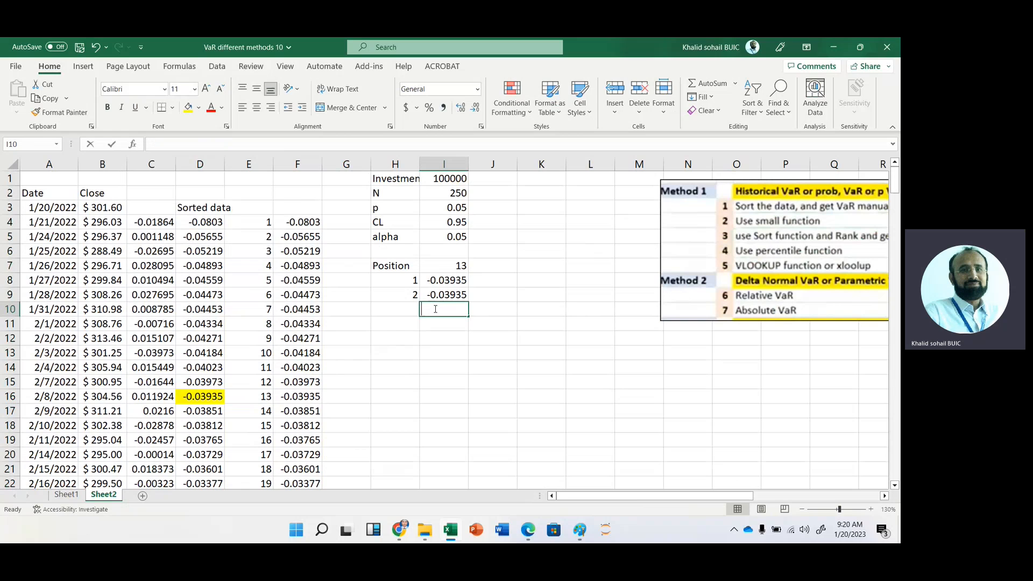
# Link the third VaR result to the rank-13 sorted return (-0.03935) and number methods 3 and 4
pyautogui.write('=F15')
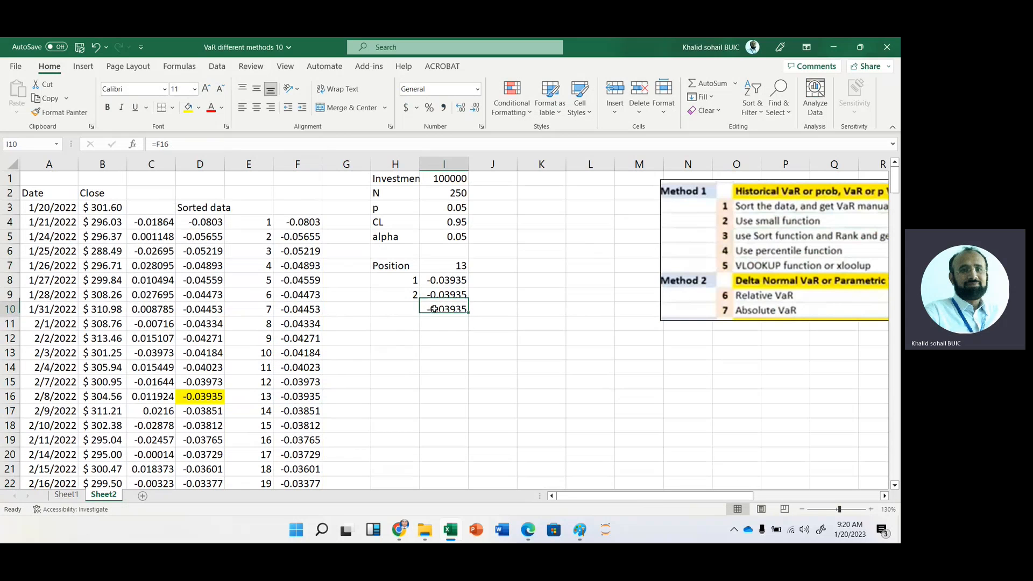
pyautogui.write('3')
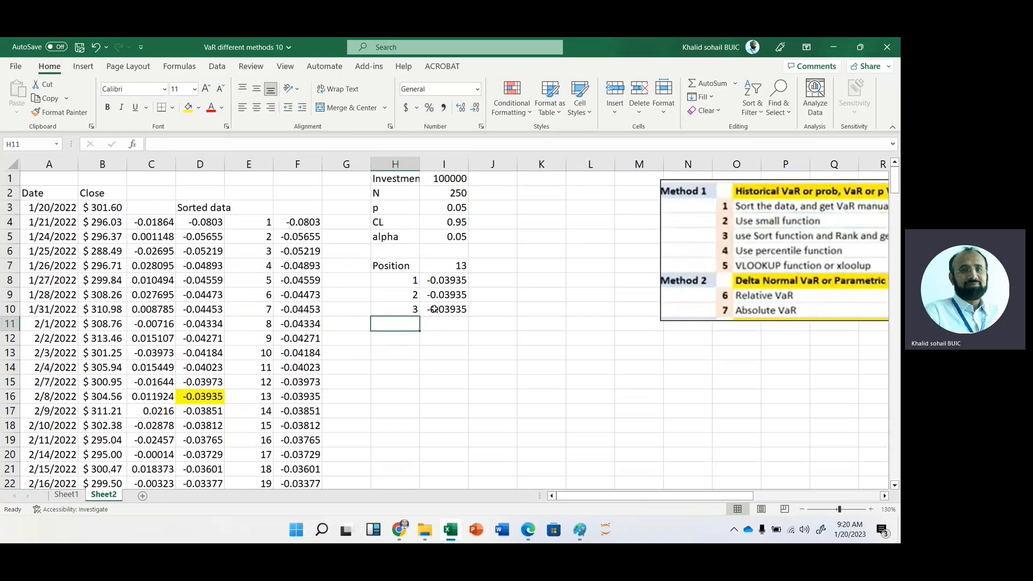
pyautogui.write('4')
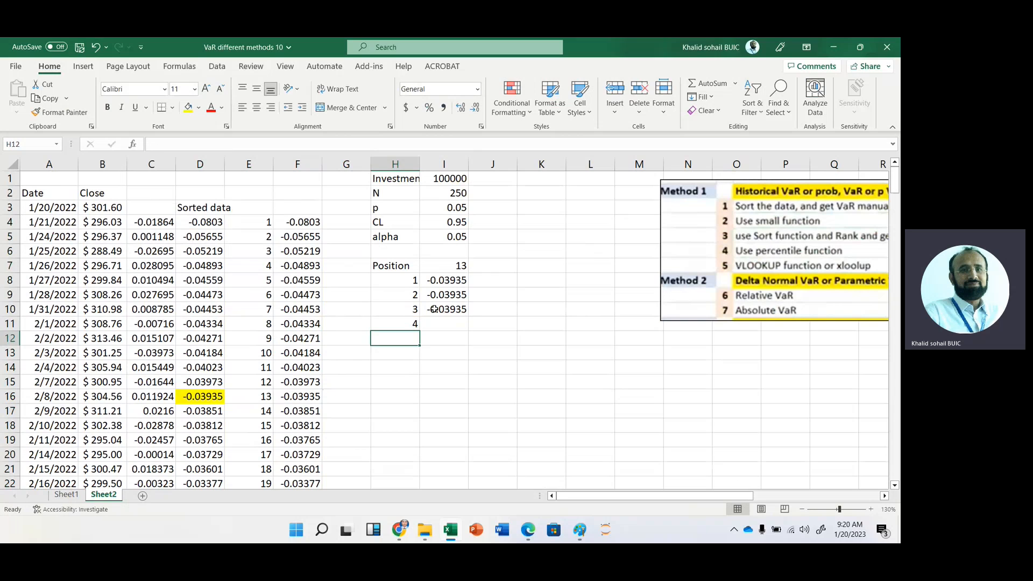
pyautogui.click(443, 324)
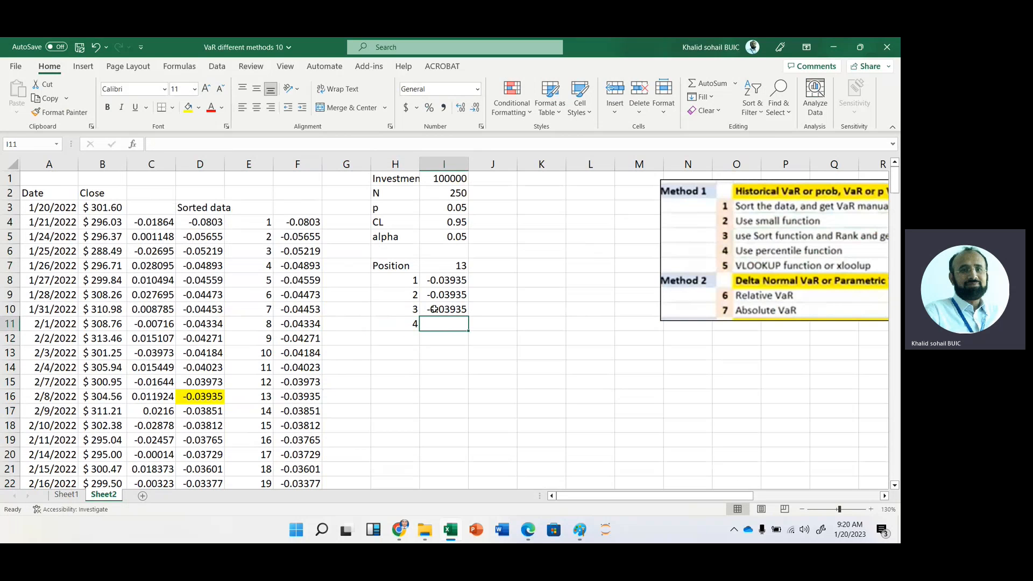
# Compute method 4 as PERCENTILE.EXC of the column C returns at alpha (-0.03952) and number method 5
pyautogui.write('=per')
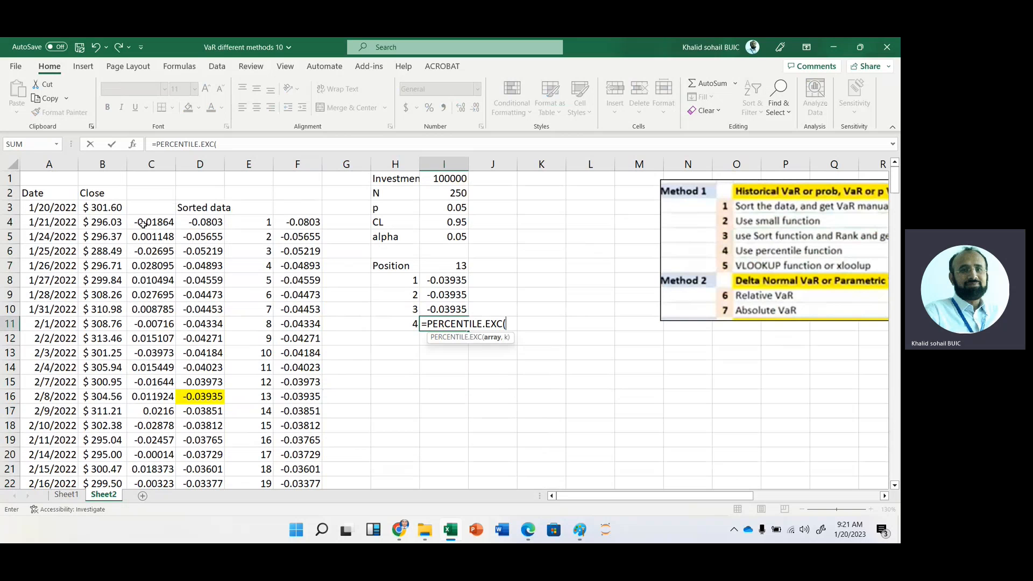
pyautogui.click(150, 222)
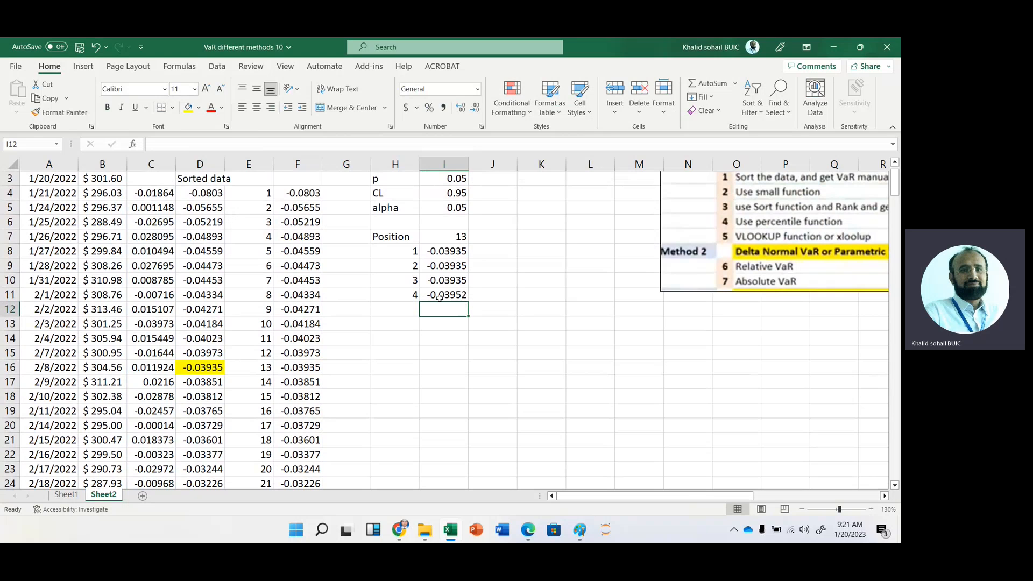
pyautogui.click(443, 295)
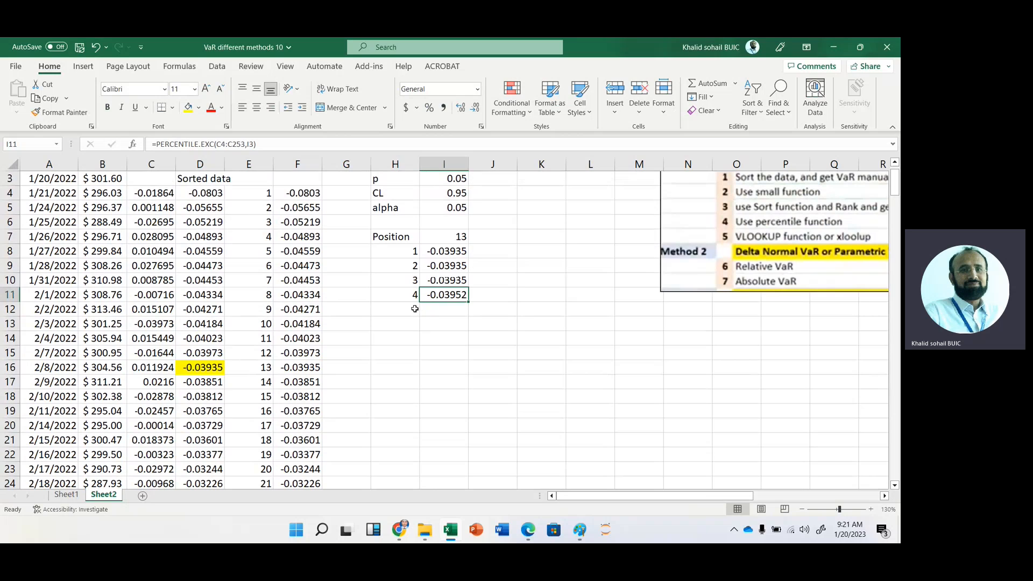
pyautogui.click(395, 308)
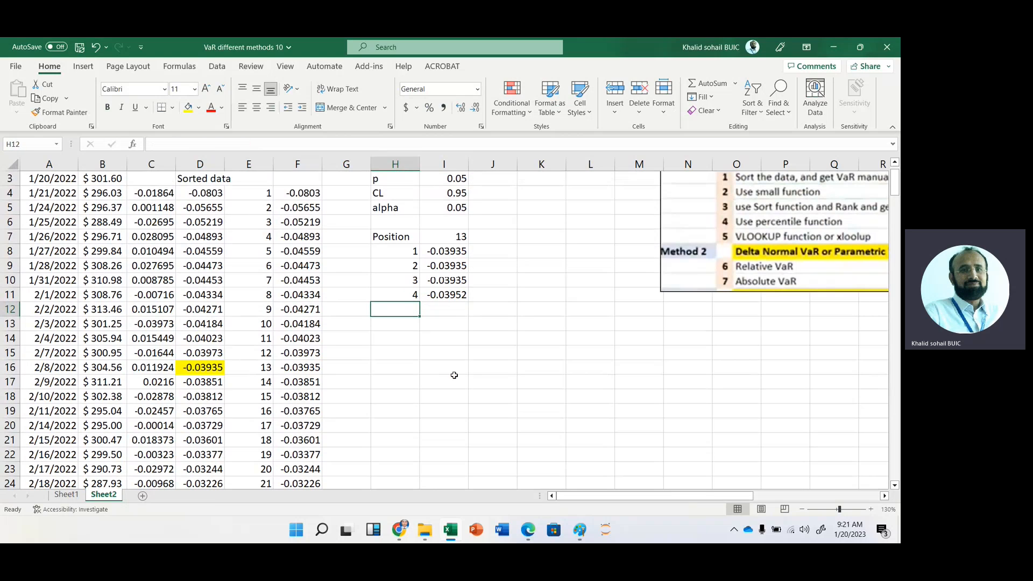
pyautogui.write('5')
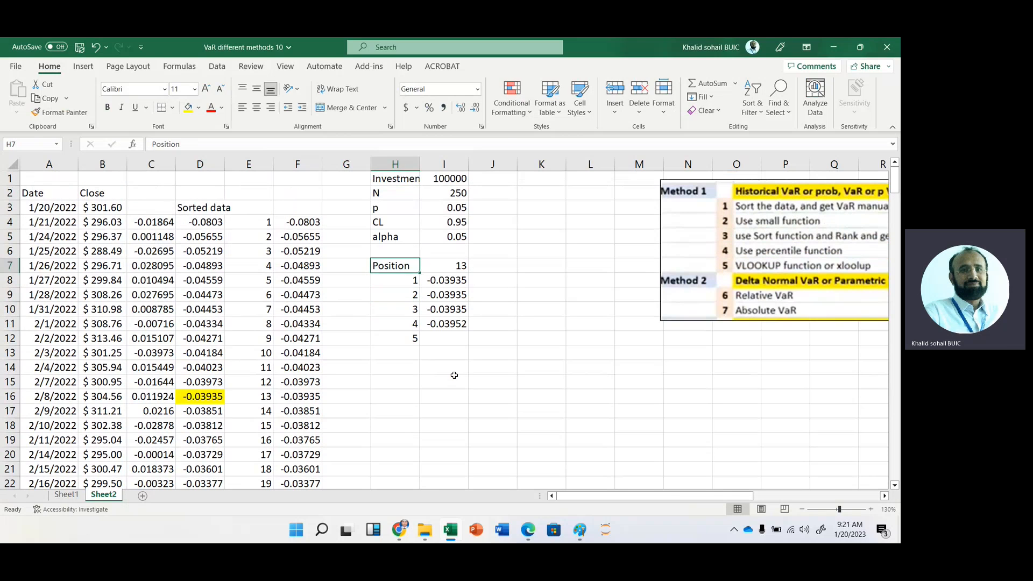
# Compute method 5 as =VLOOKUP(I7,E4:F253,2), looking up position 13 to give -0.03935
pyautogui.click(443, 338)
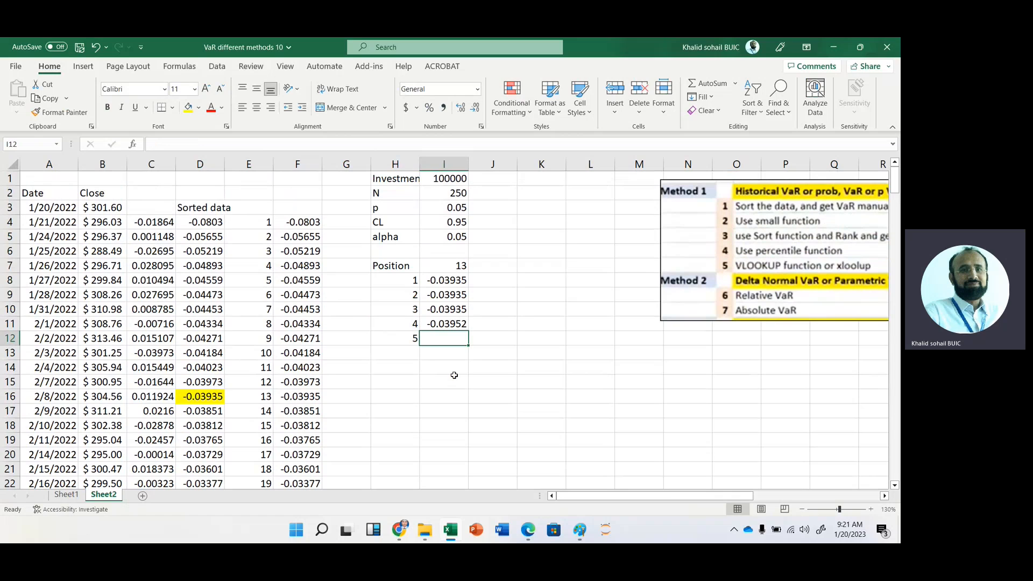
pyautogui.write('=v')
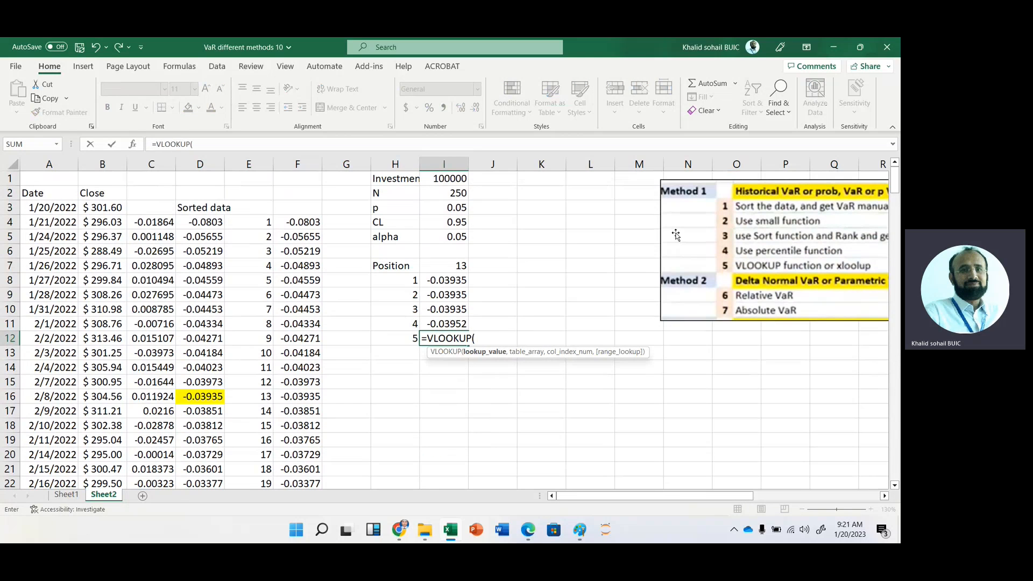
pyautogui.click(443, 266)
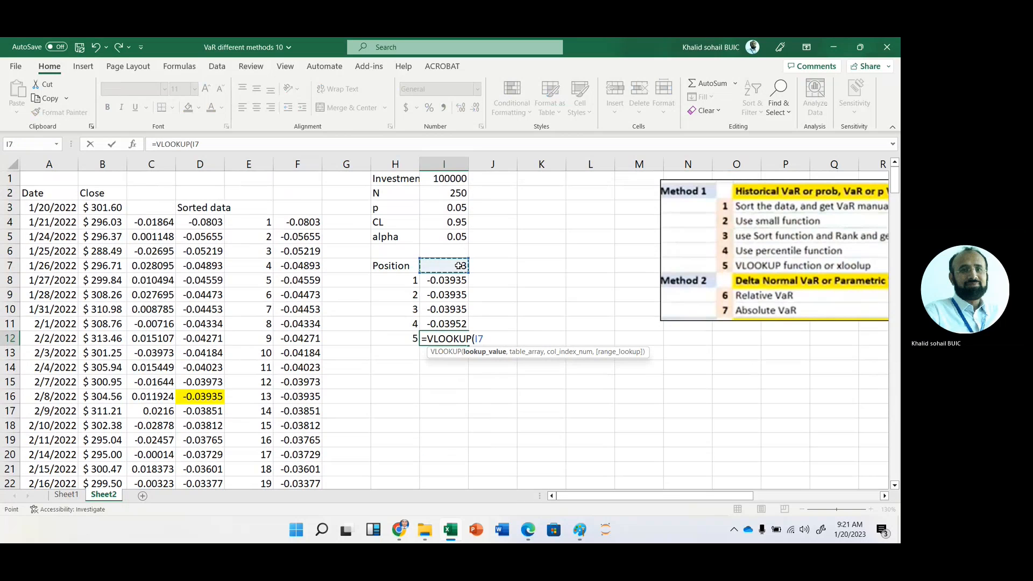
pyautogui.write(',')
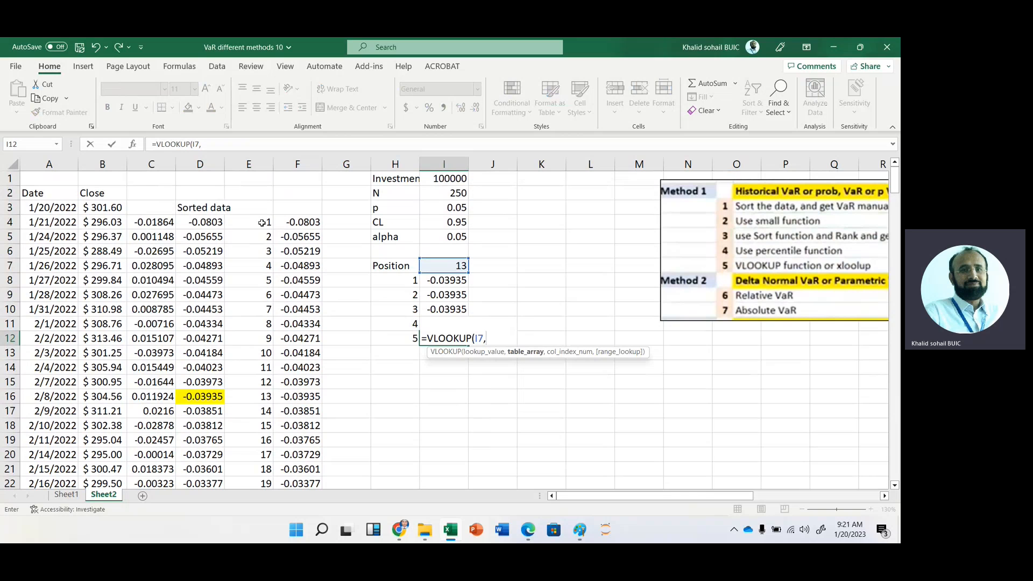
pyautogui.moveTo(248, 222); pyautogui.dragTo(297, 222)
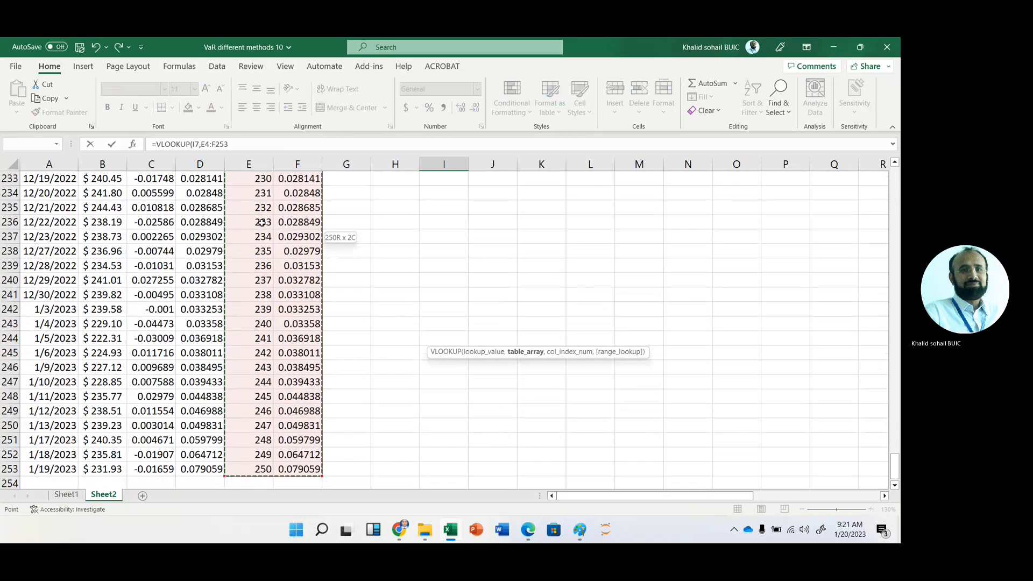
pyautogui.write(',')
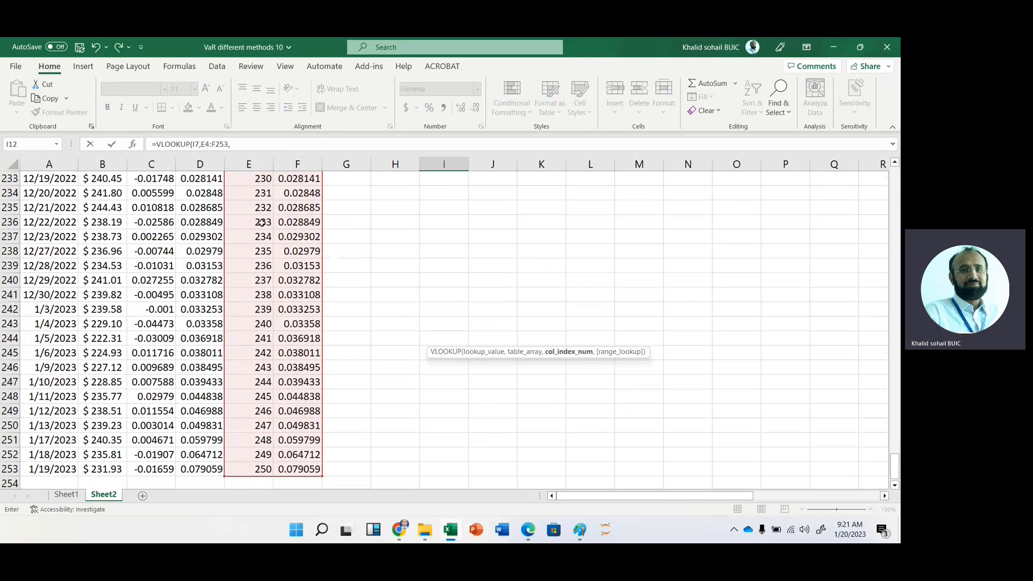
pyautogui.write('2')
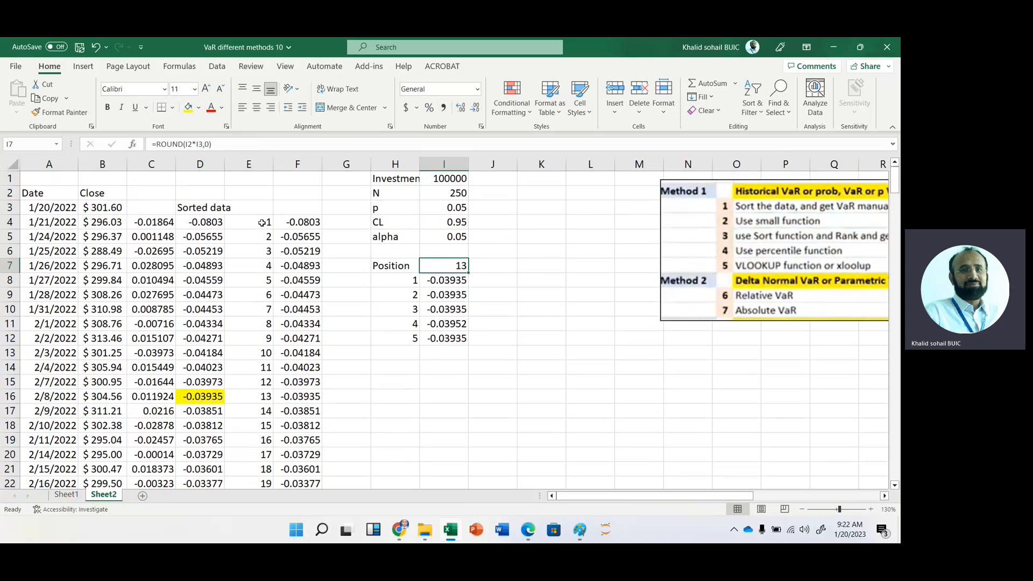
pyautogui.click(445, 280)
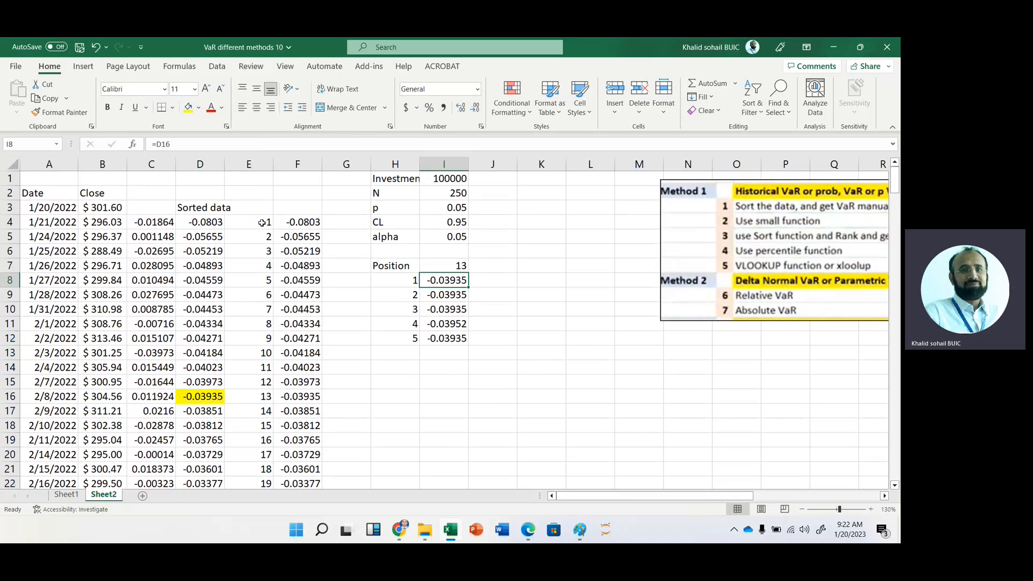
pyautogui.click(444, 324)
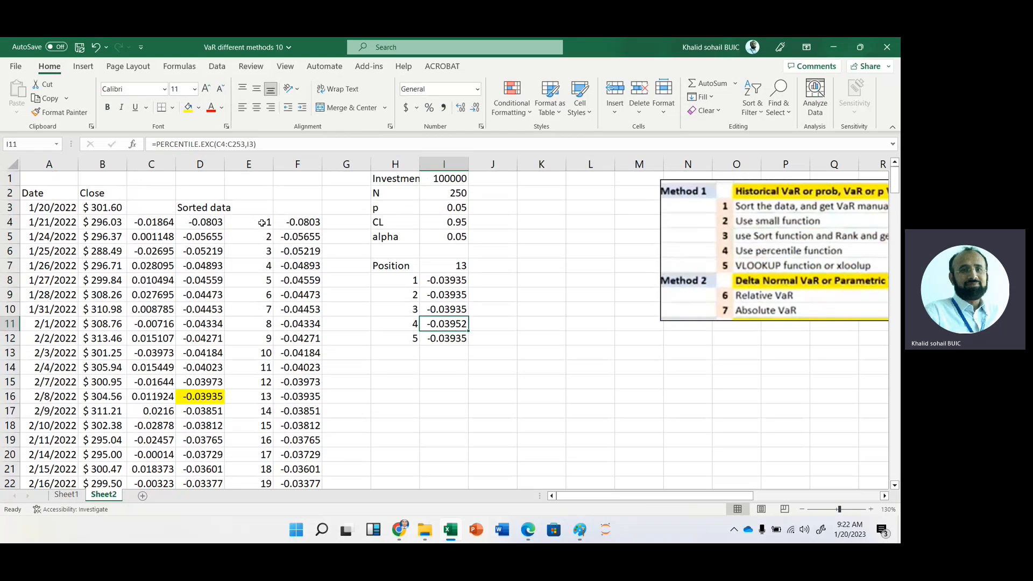
pyautogui.click(443, 367)
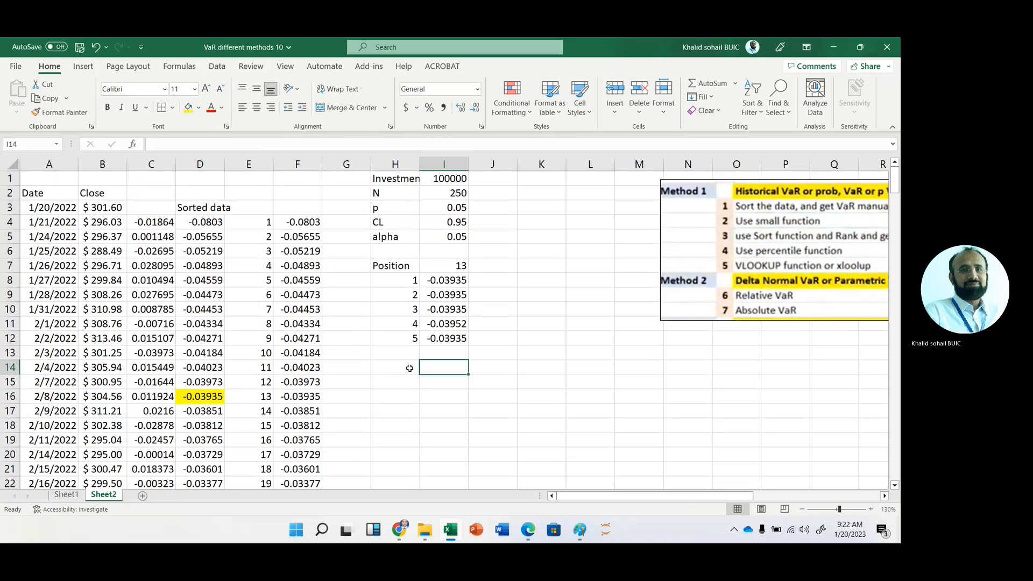
pyautogui.click(395, 367)
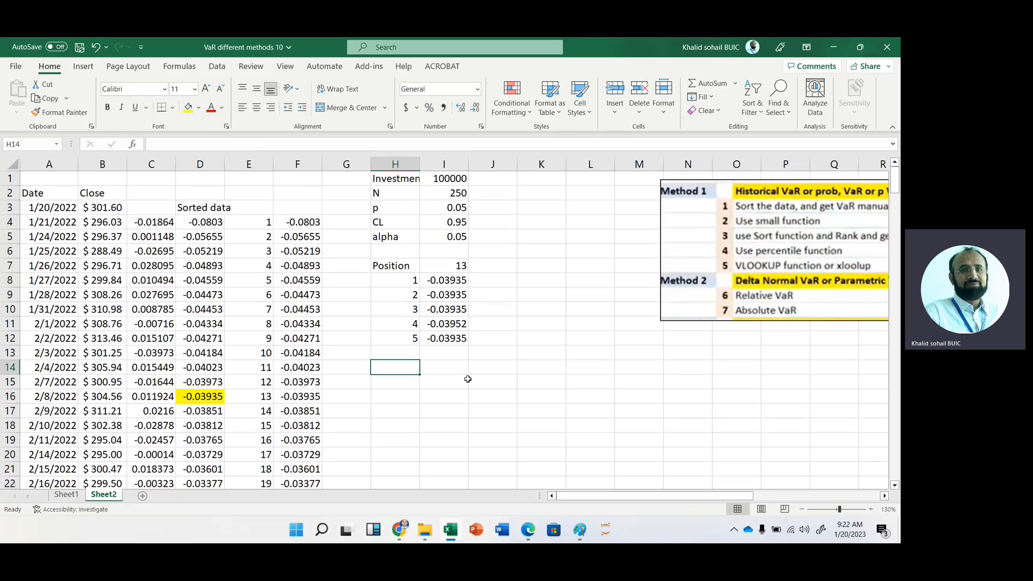
pyautogui.click(443, 366)
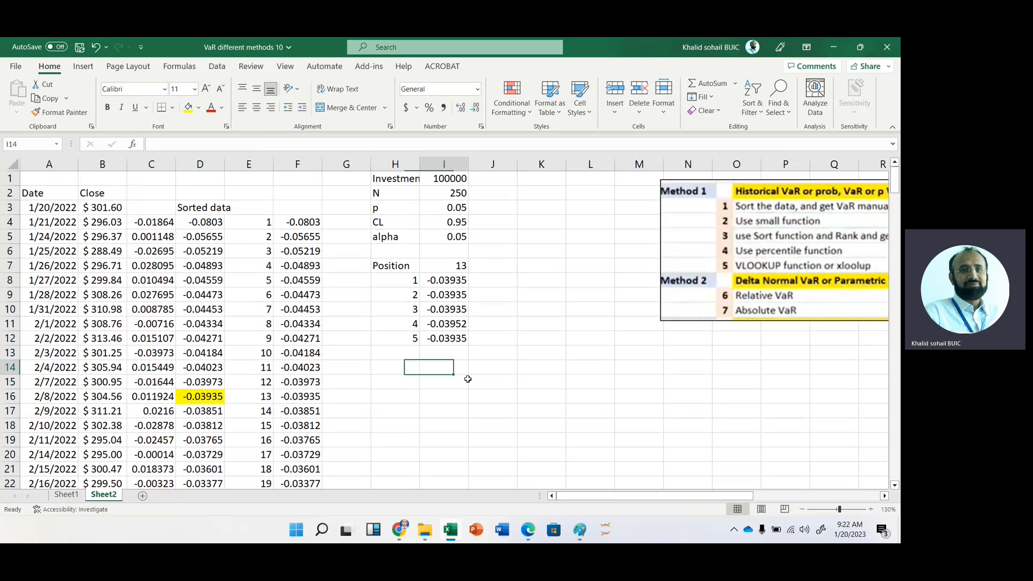
# Add a z row with =NORMSINV(I3), the standard normal value at 5%, -1.64485
pyautogui.click(394, 367)
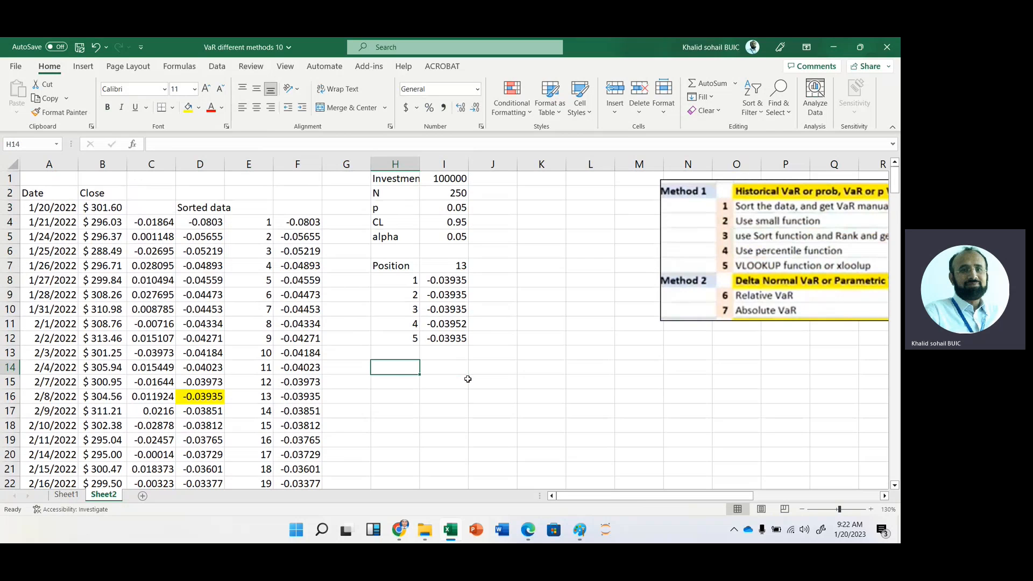
pyautogui.write('z')
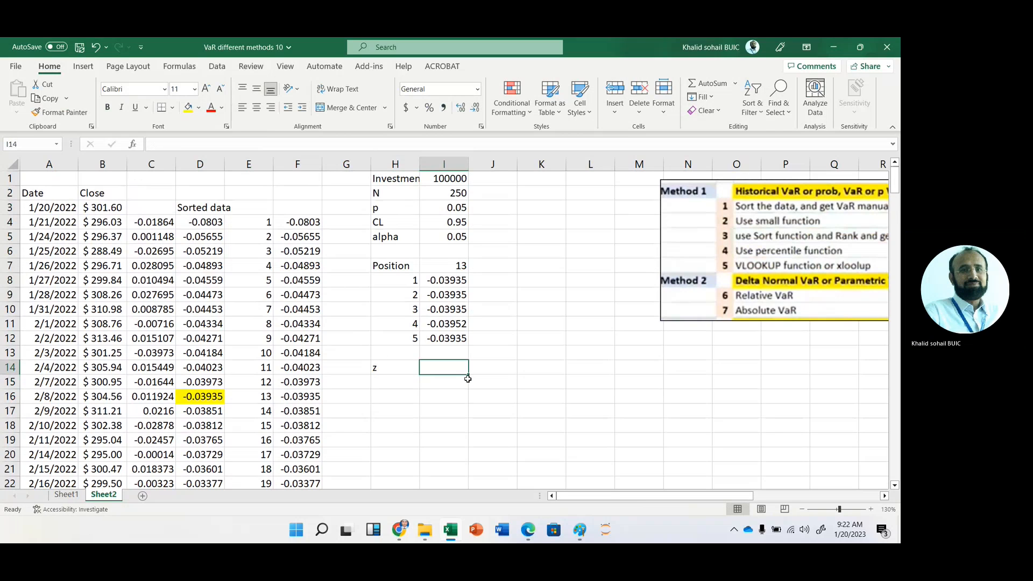
pyautogui.write('=')
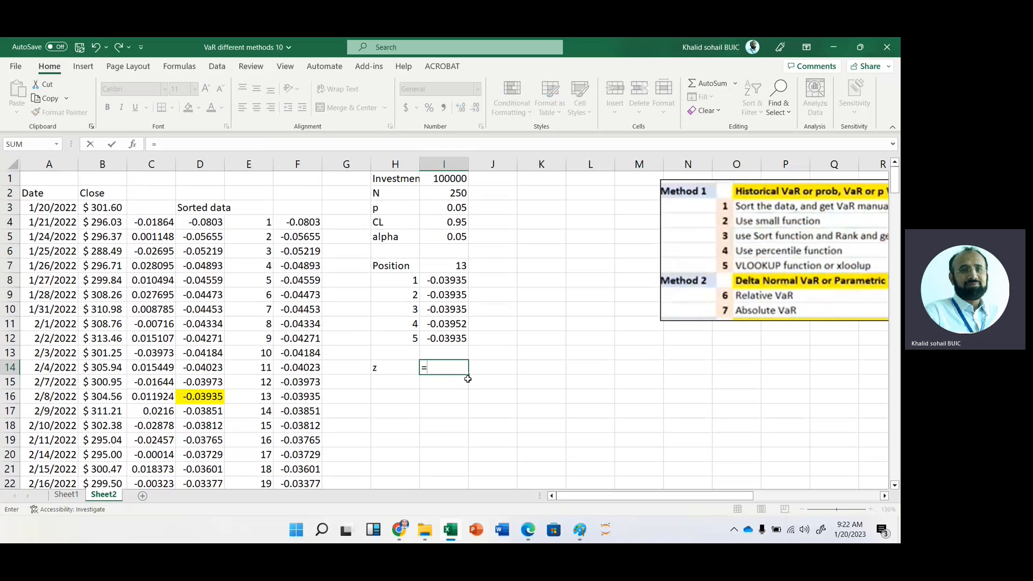
pyautogui.write('n')
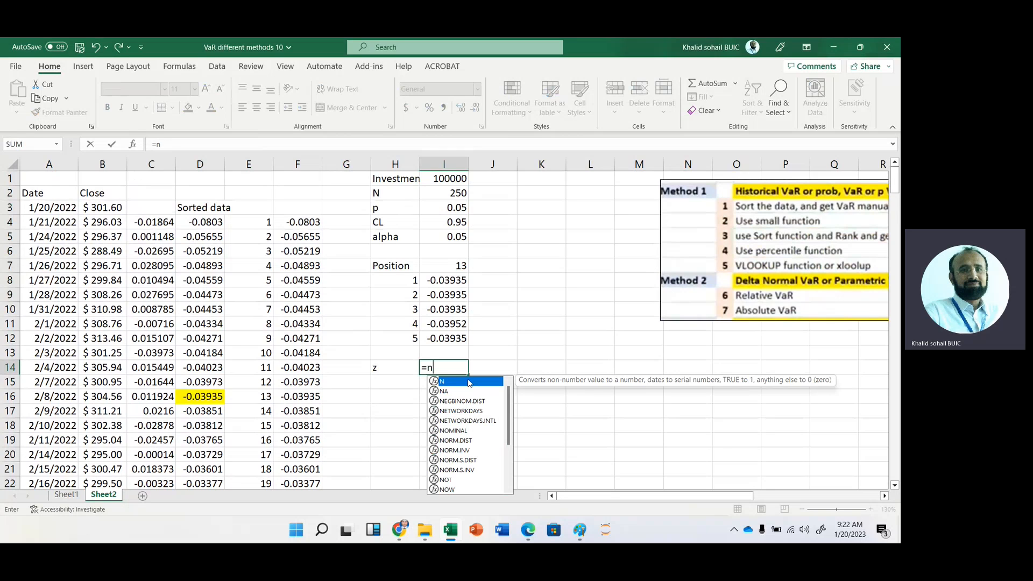
pyautogui.write('o')
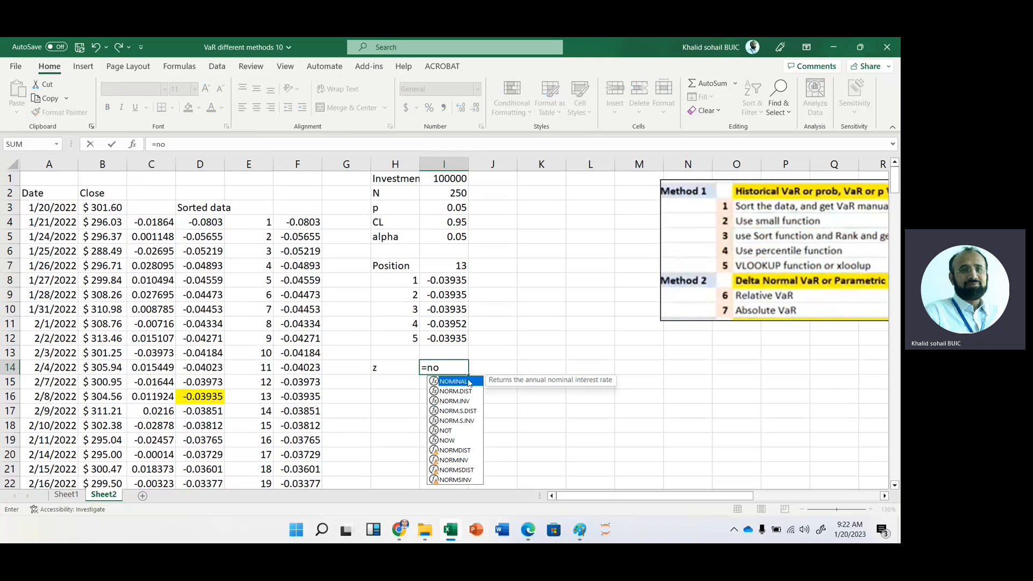
pyautogui.write('rms')
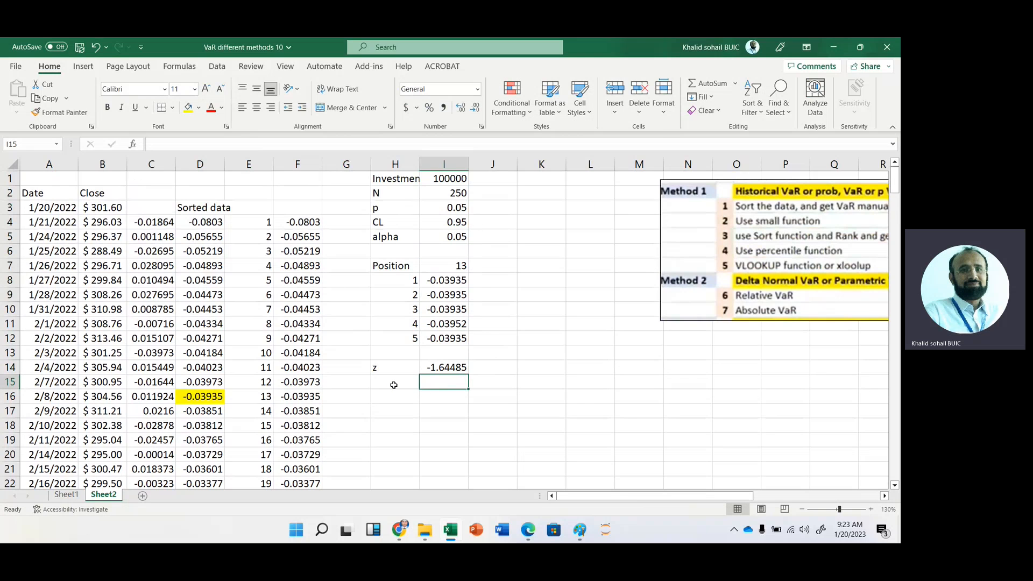
# Add an SD row with =STDEV.S(C4:C253) over all daily returns, giving 0.022334
pyautogui.click(395, 383)
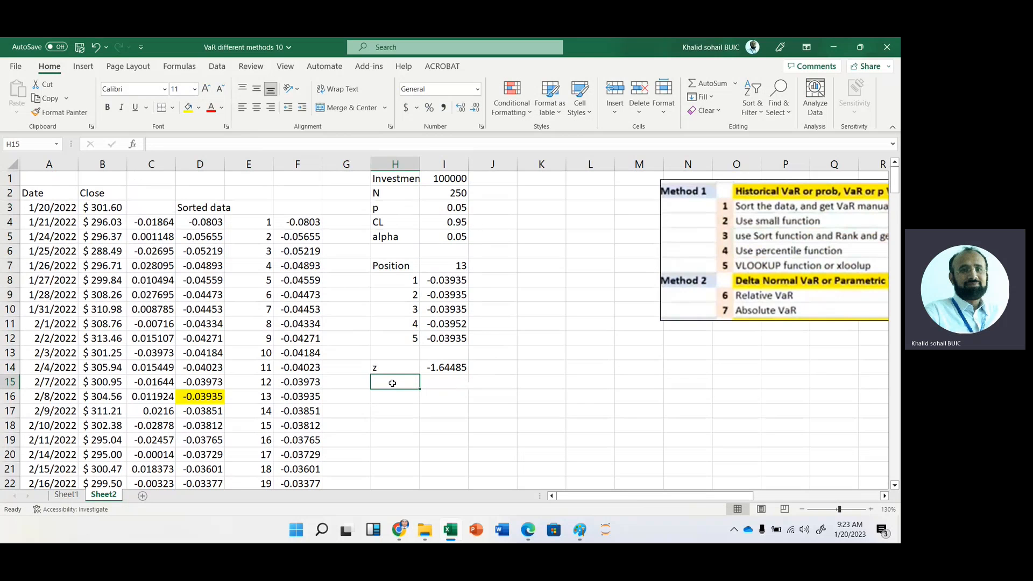
pyautogui.write('SD')
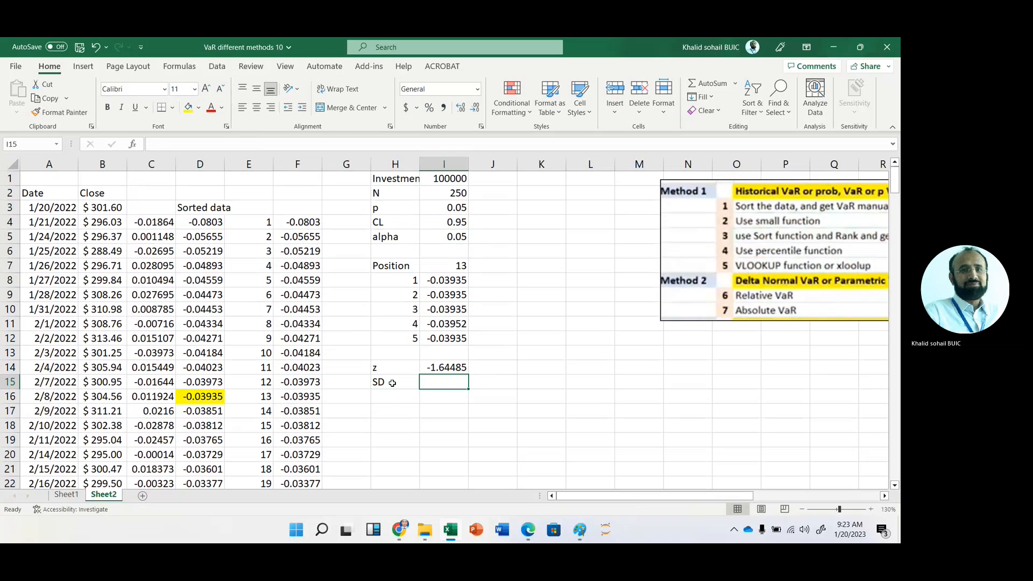
pyautogui.write('=std')
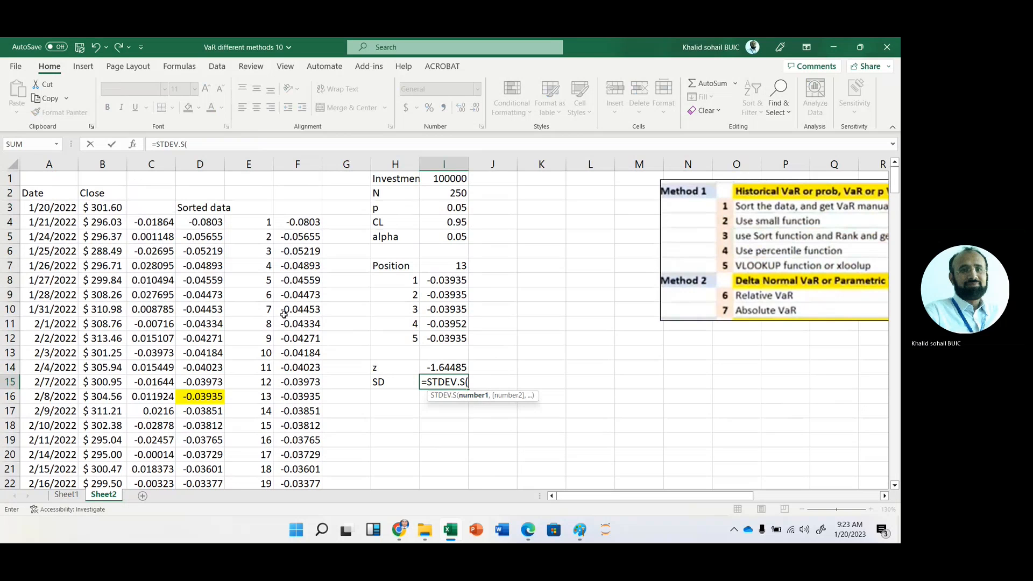
pyautogui.moveTo(152, 227)
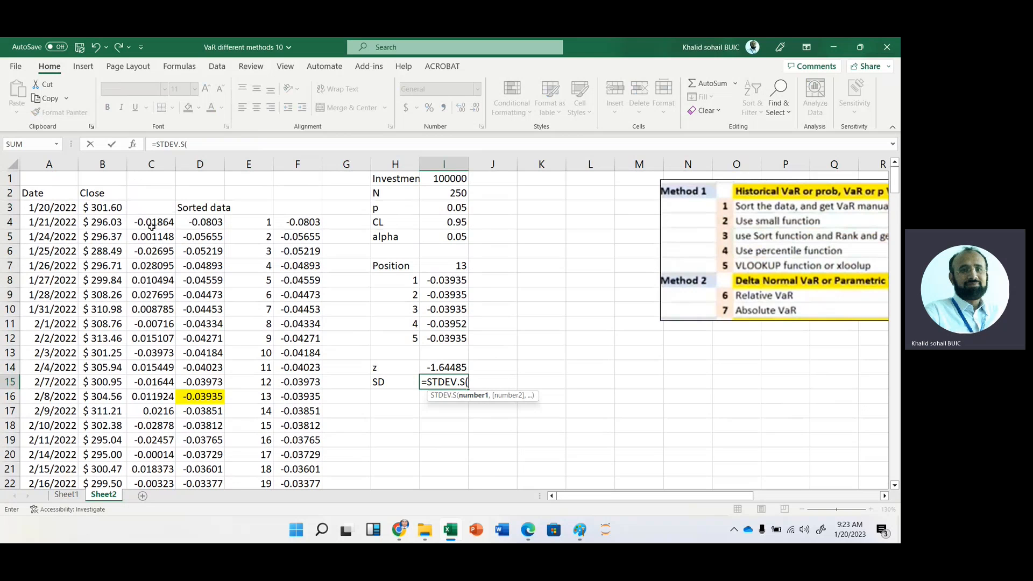
pyautogui.click(152, 221)
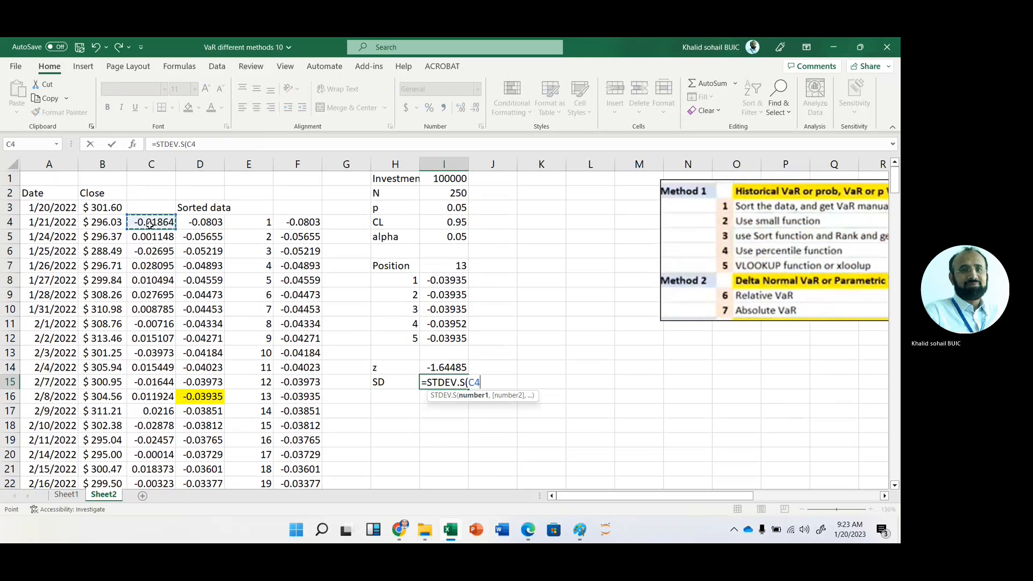
pyautogui.moveTo(151, 222); pyautogui.dragTo(151, 469)
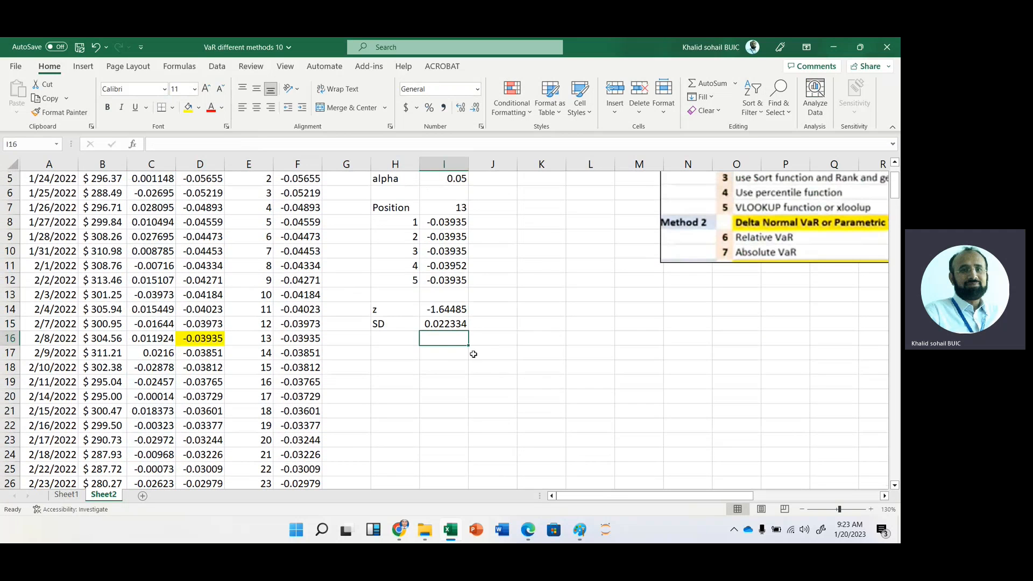
pyautogui.click(443, 324)
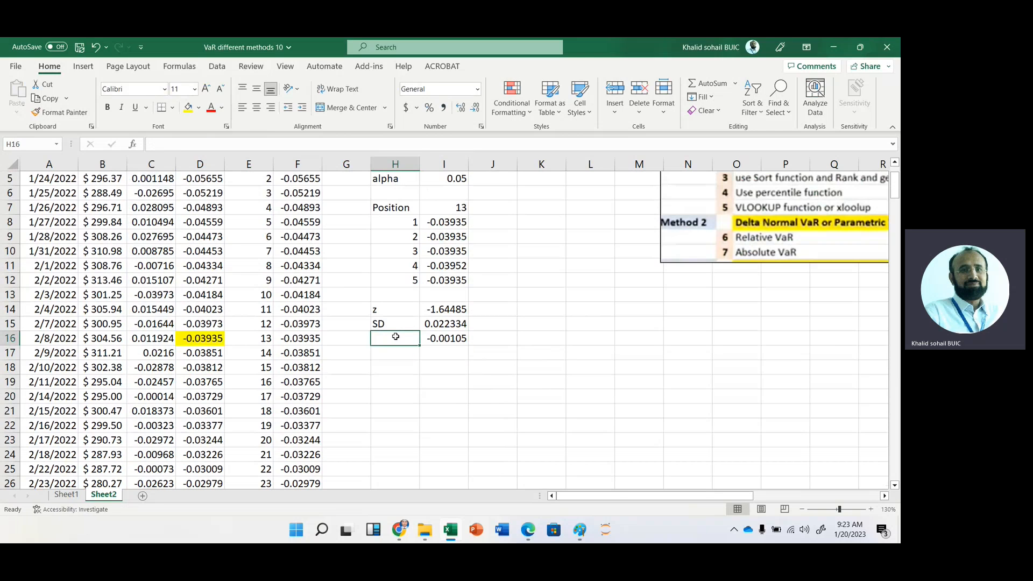
pyautogui.write('mean')
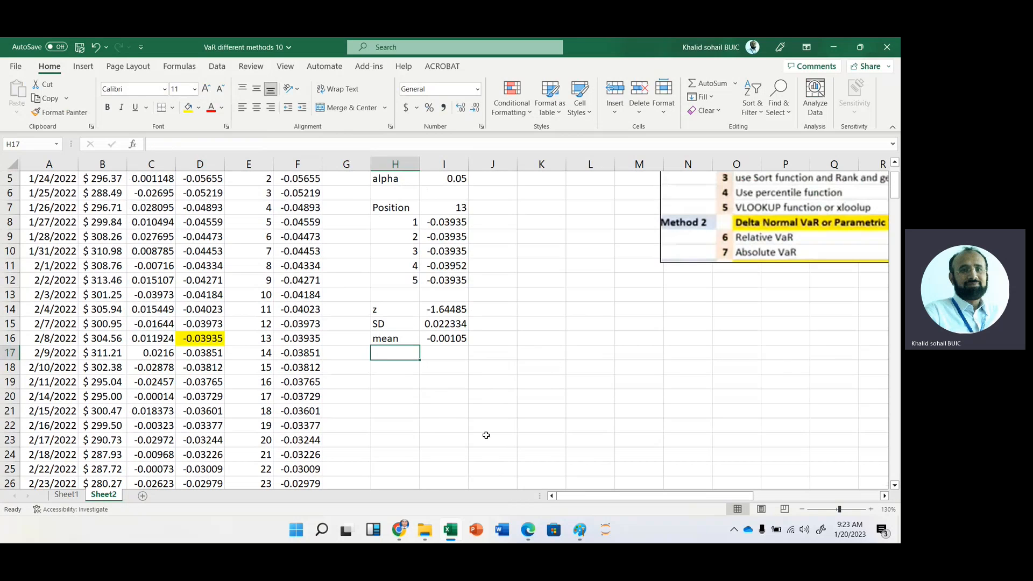
pyautogui.moveTo(443, 381)
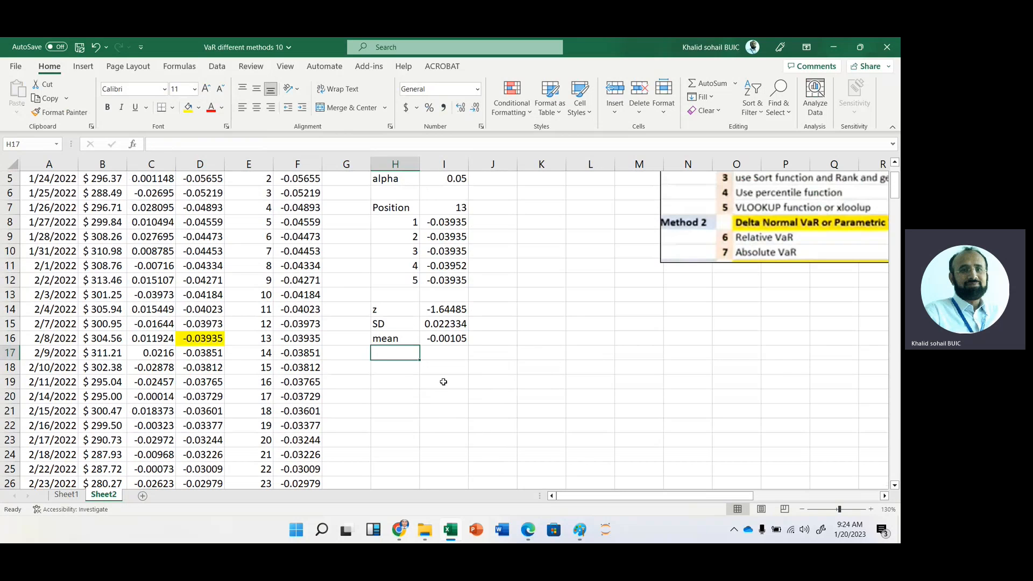
pyautogui.moveTo(423, 354)
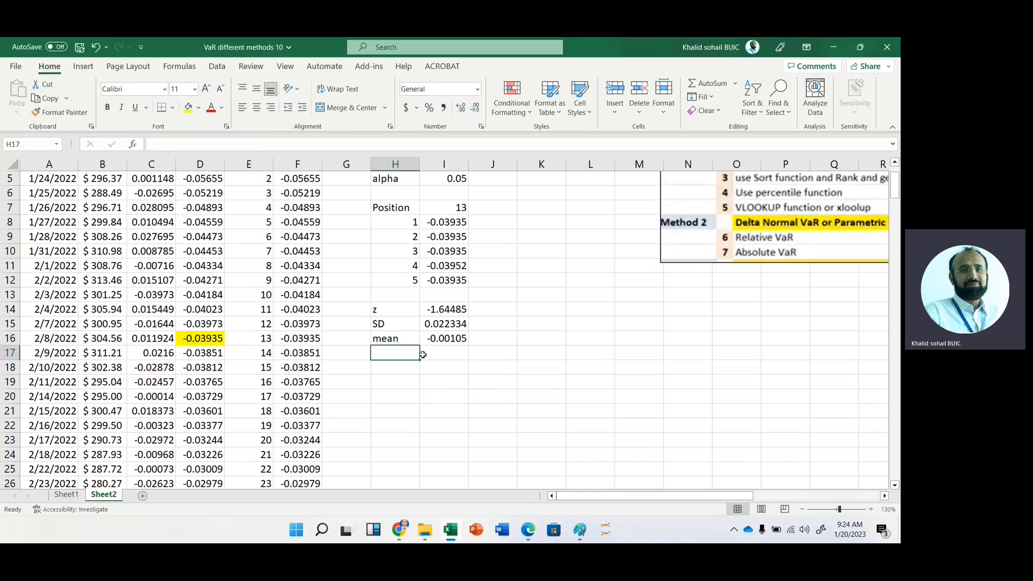
pyautogui.moveTo(446, 311)
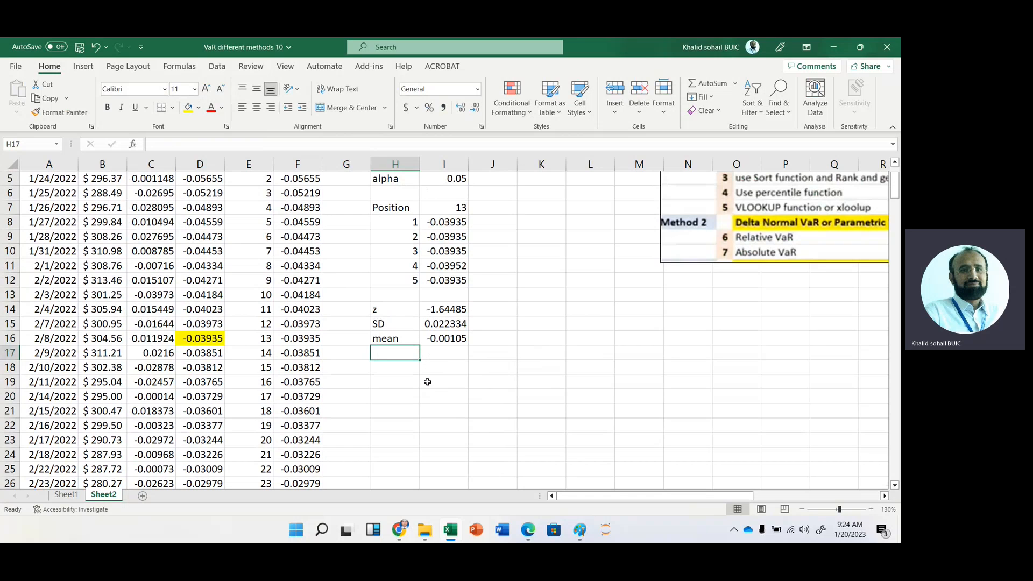
pyautogui.click(395, 367)
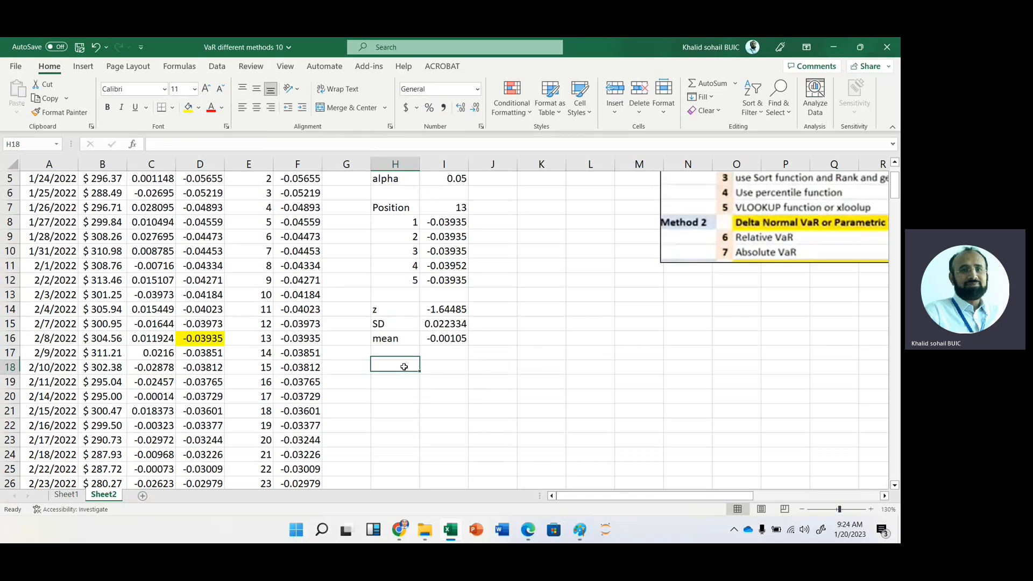
pyautogui.moveTo(572, 374)
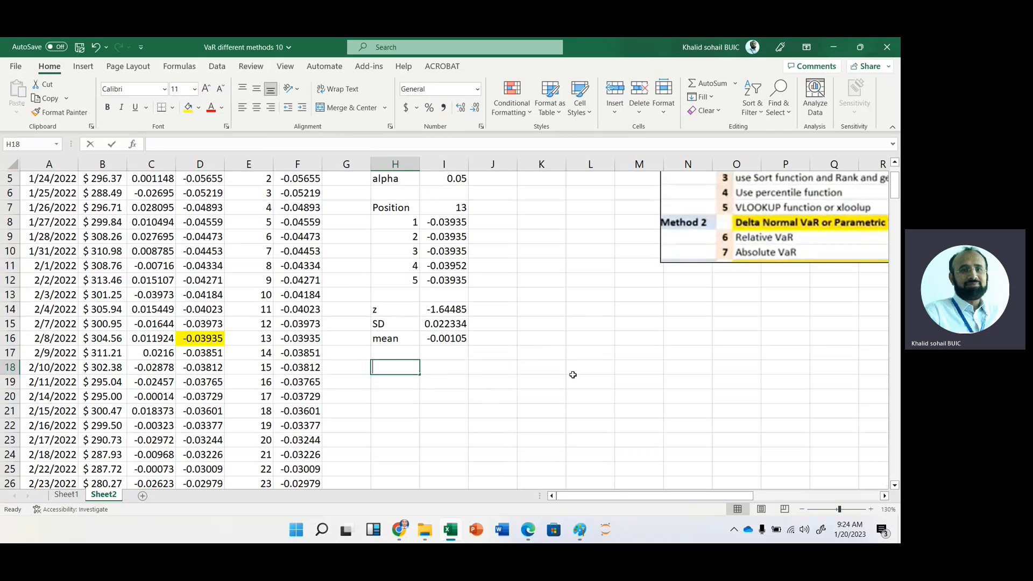
# Label method 6 and compute relative VaR as =I14*I15, z times SD, giving -0.03674
pyautogui.write('6')
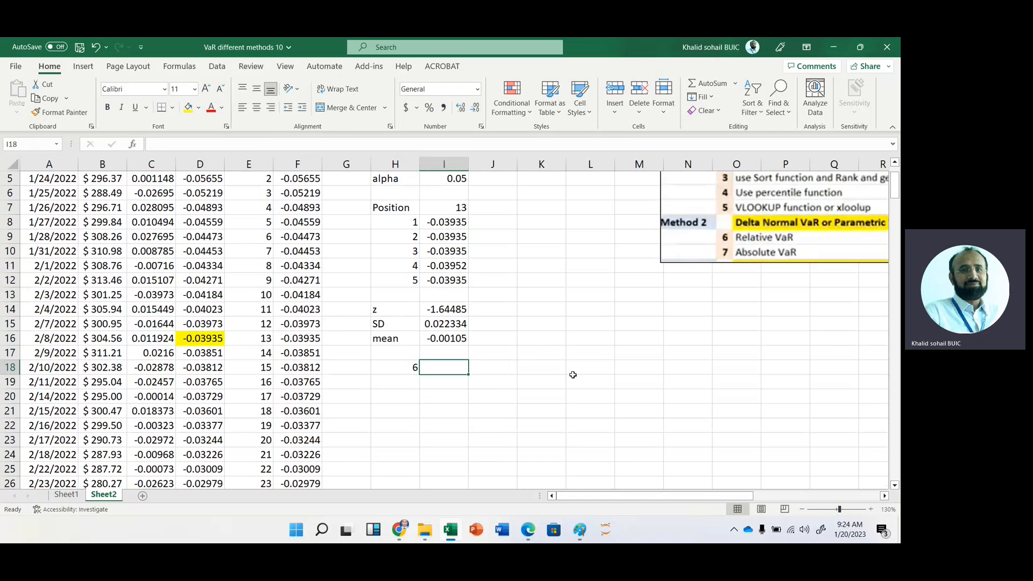
pyautogui.write('=')
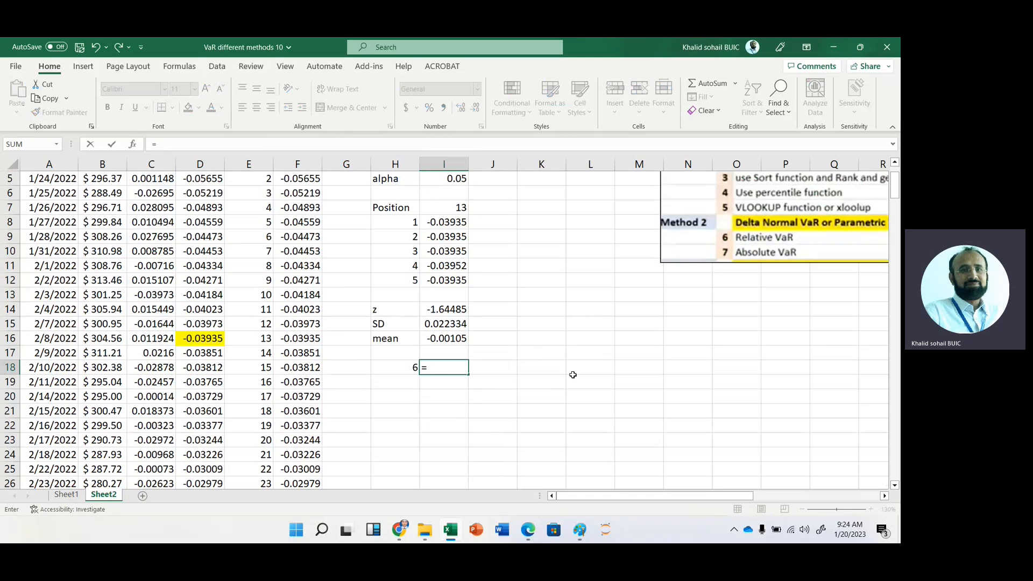
pyautogui.click(443, 308)
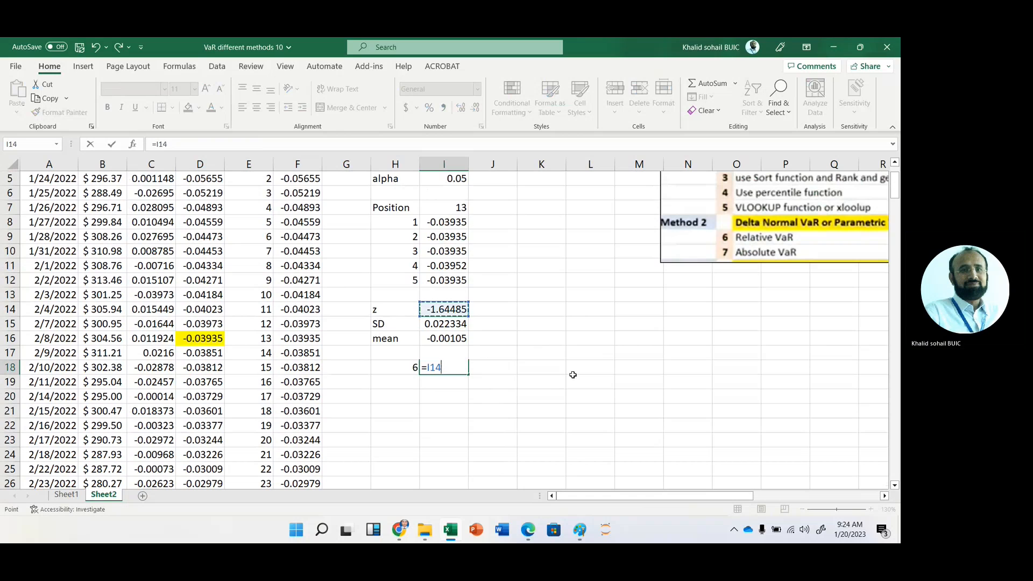
pyautogui.write('?*I15')
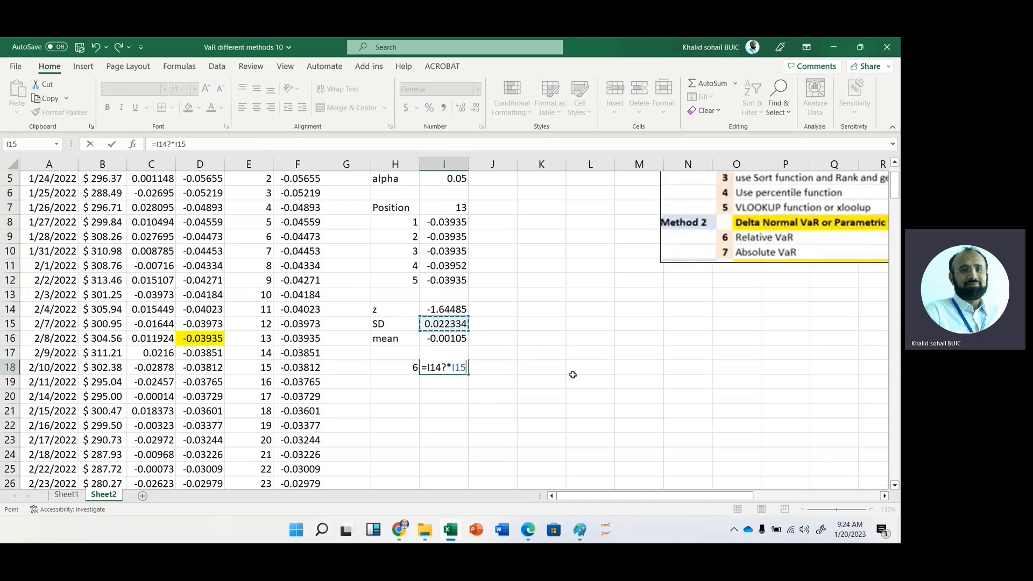
pyautogui.press('Escape')
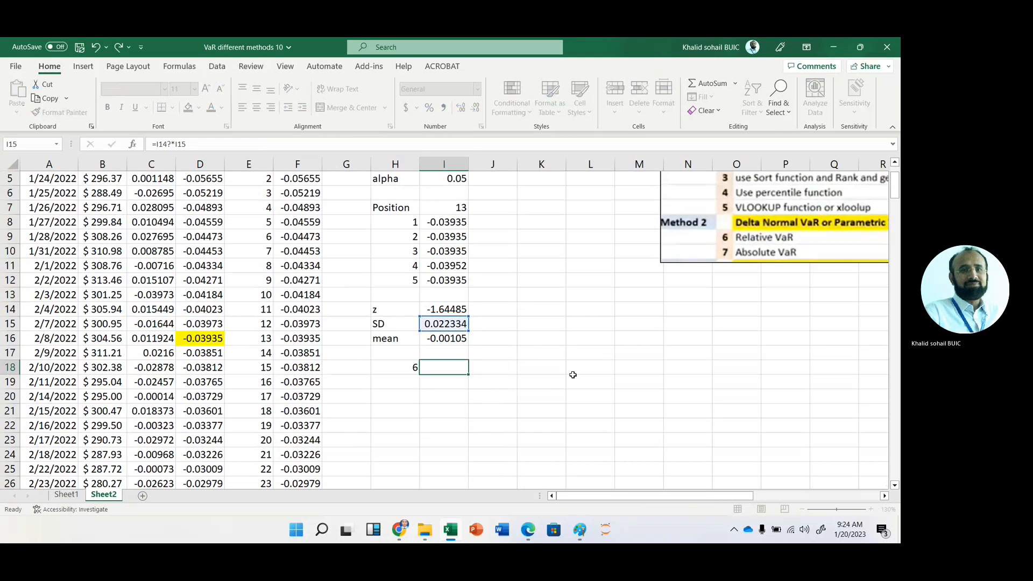
pyautogui.write('=I14')
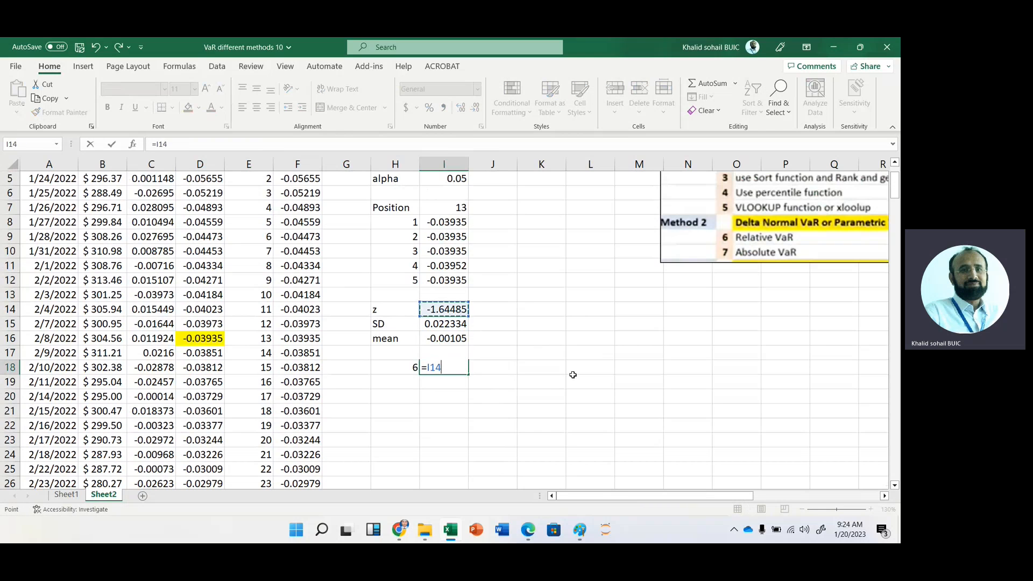
pyautogui.click(445, 324)
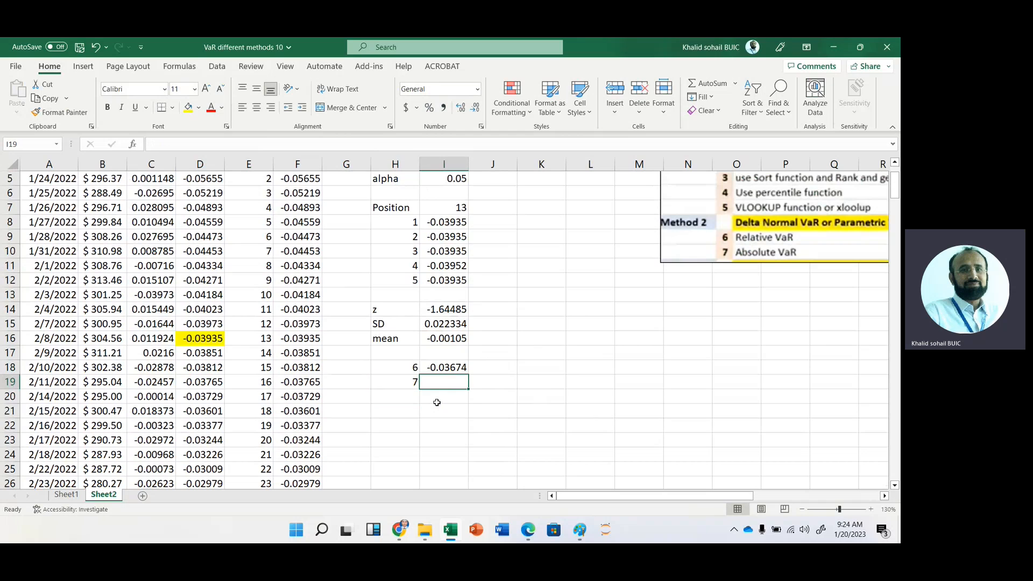
# Compute method 7 absolute VaR as relative VaR plus the mean, giving -0.03779
pyautogui.write('=')
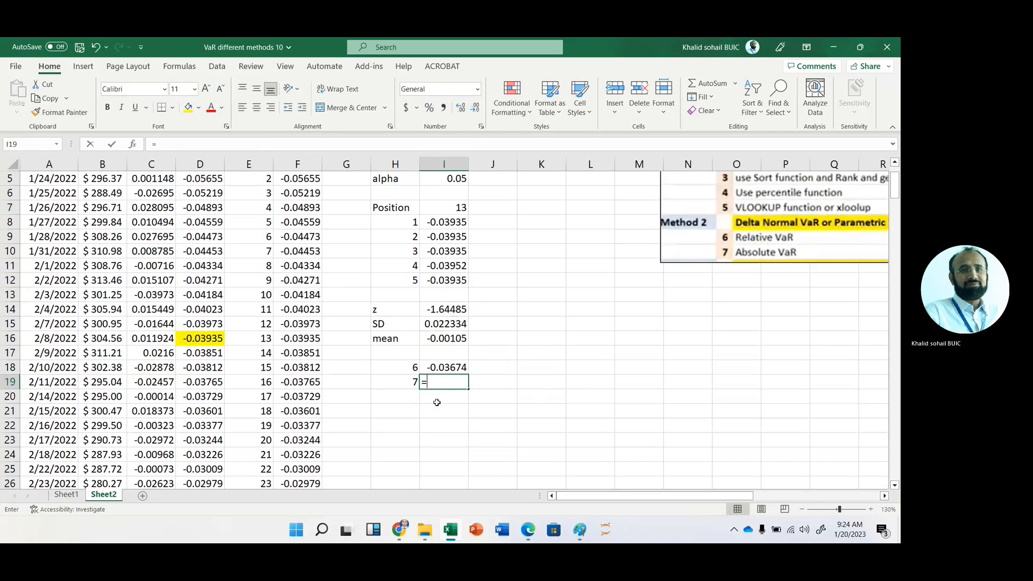
pyautogui.click(444, 367)
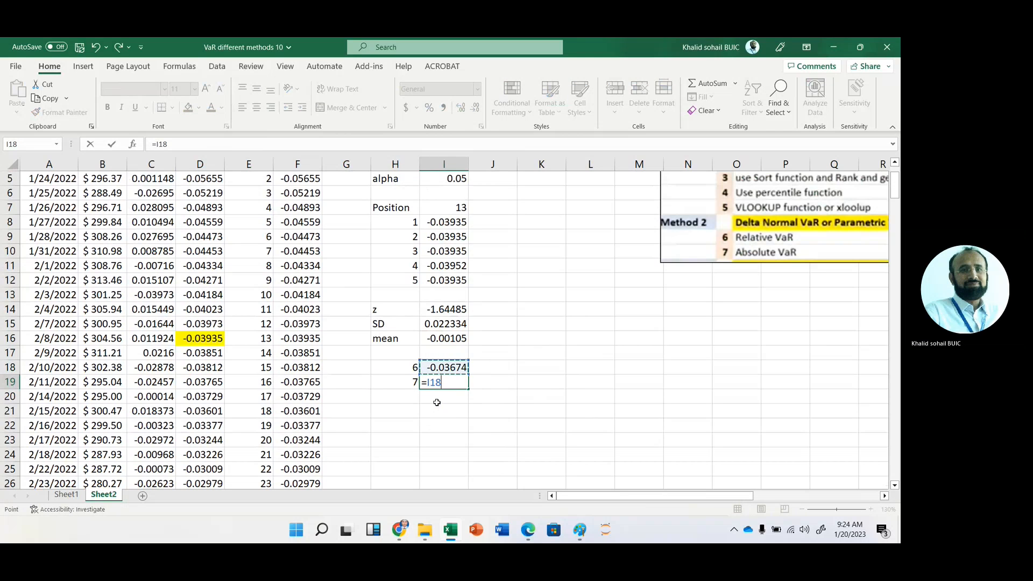
pyautogui.write('+I17')
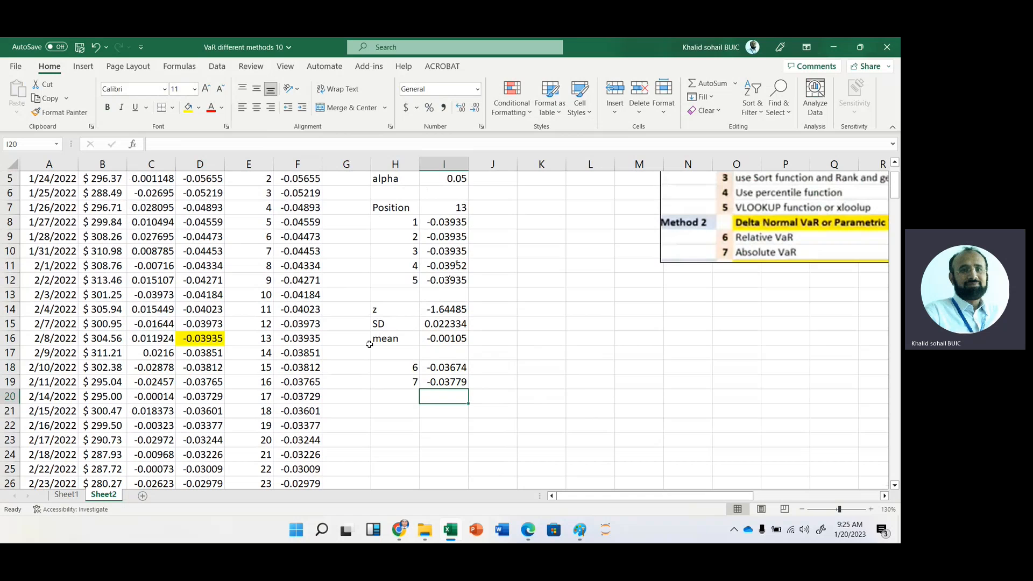
pyautogui.moveTo(195, 293)
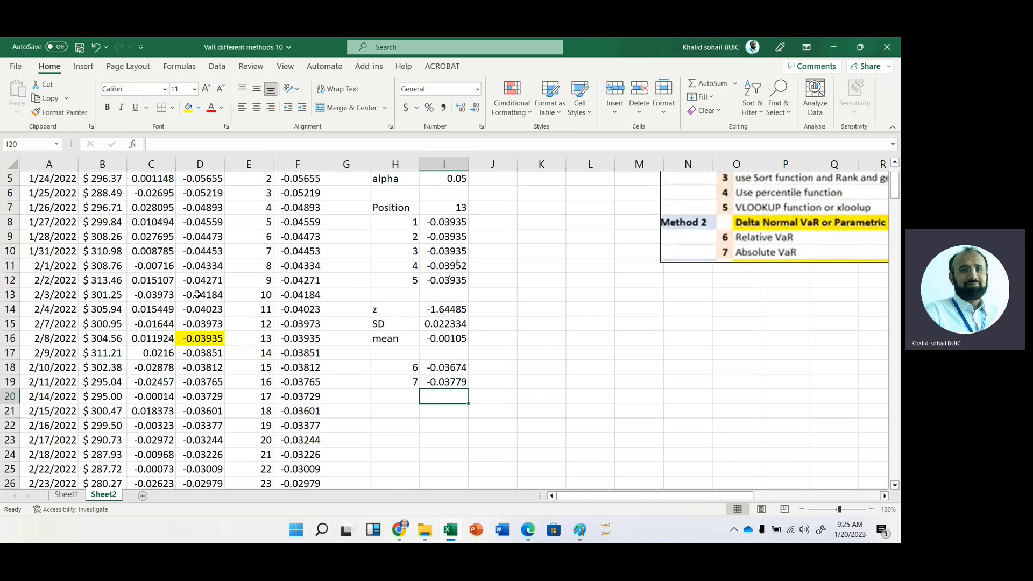
pyautogui.click(151, 237)
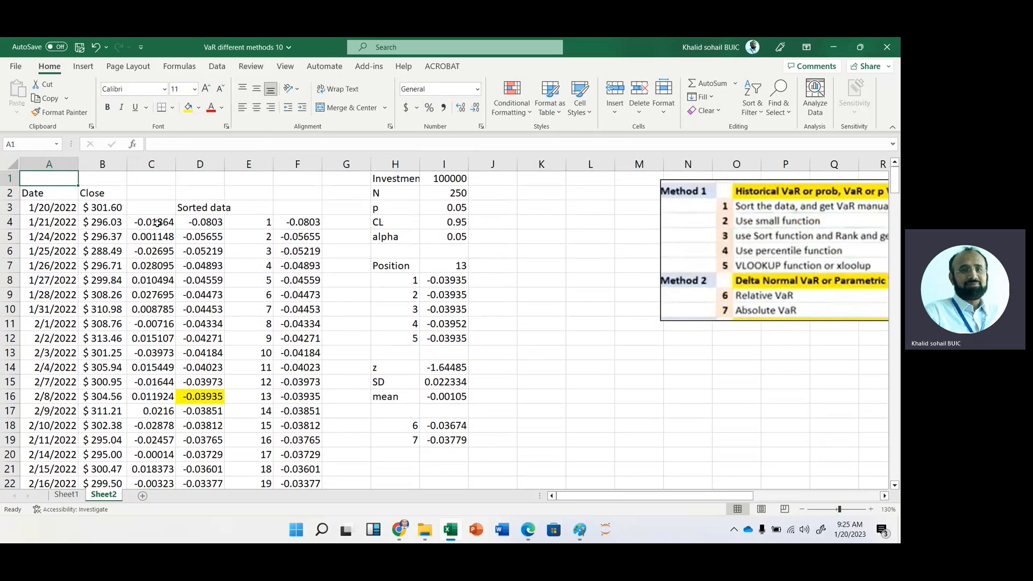
# Insert a histogram of the column C daily returns via Recommended Charts
pyautogui.click(151, 222)
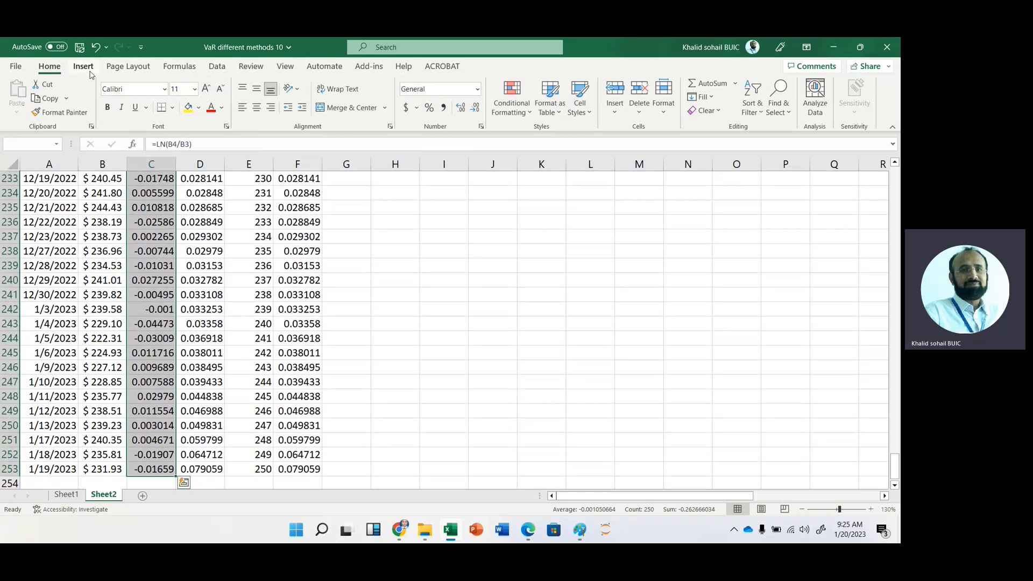
pyautogui.click(83, 65)
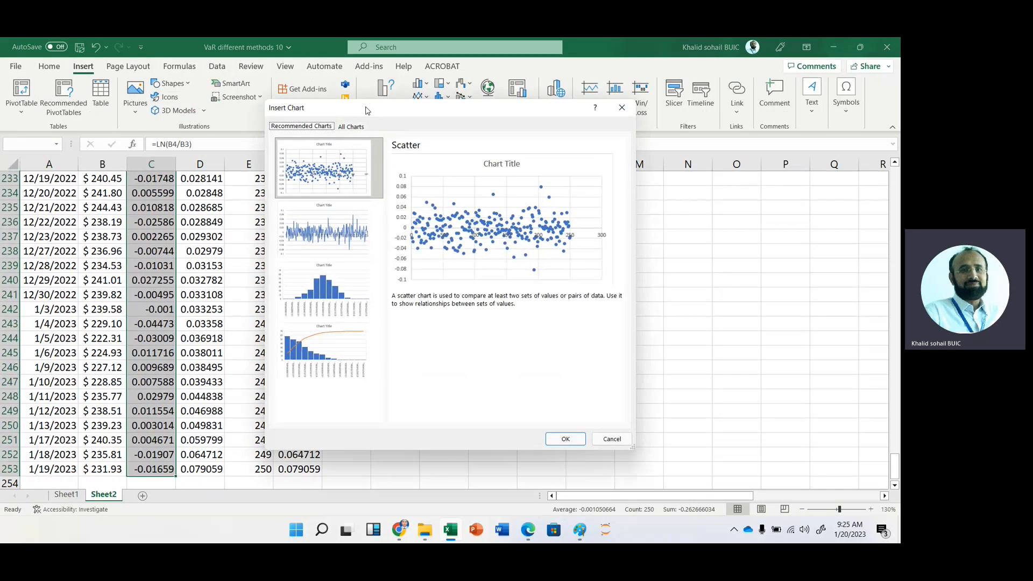
pyautogui.click(324, 290)
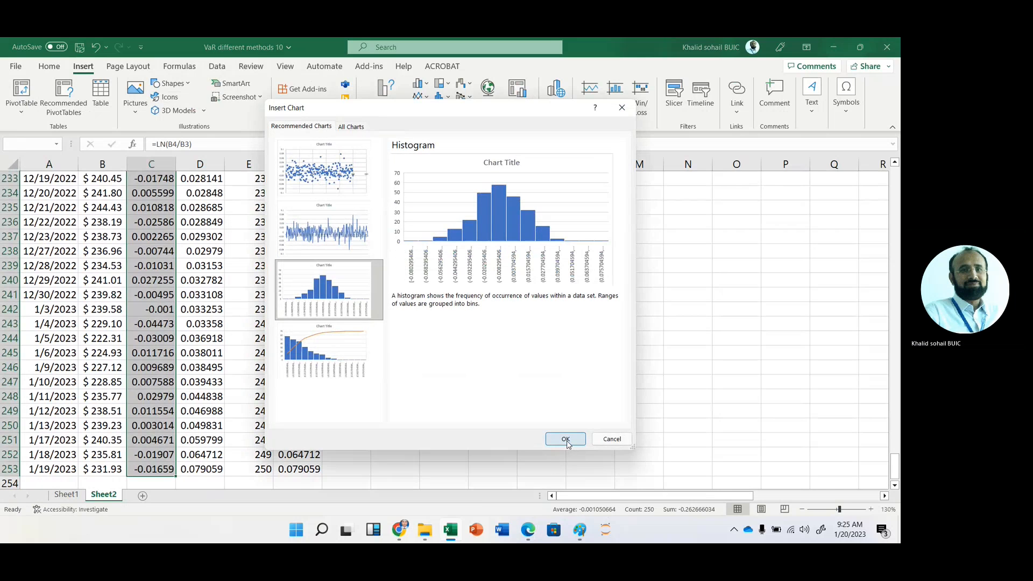
pyautogui.click(564, 439)
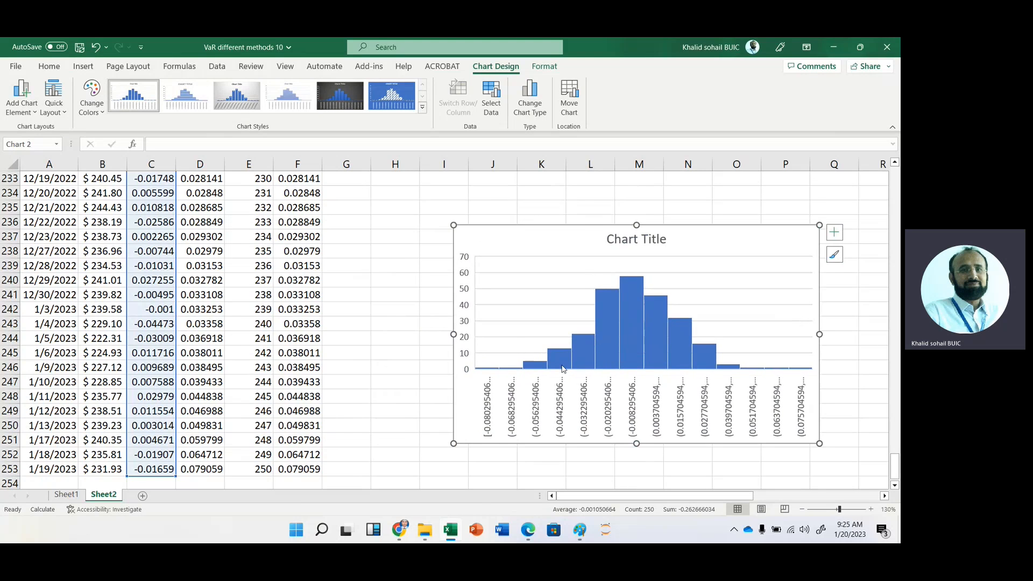
pyautogui.moveTo(414, 190)
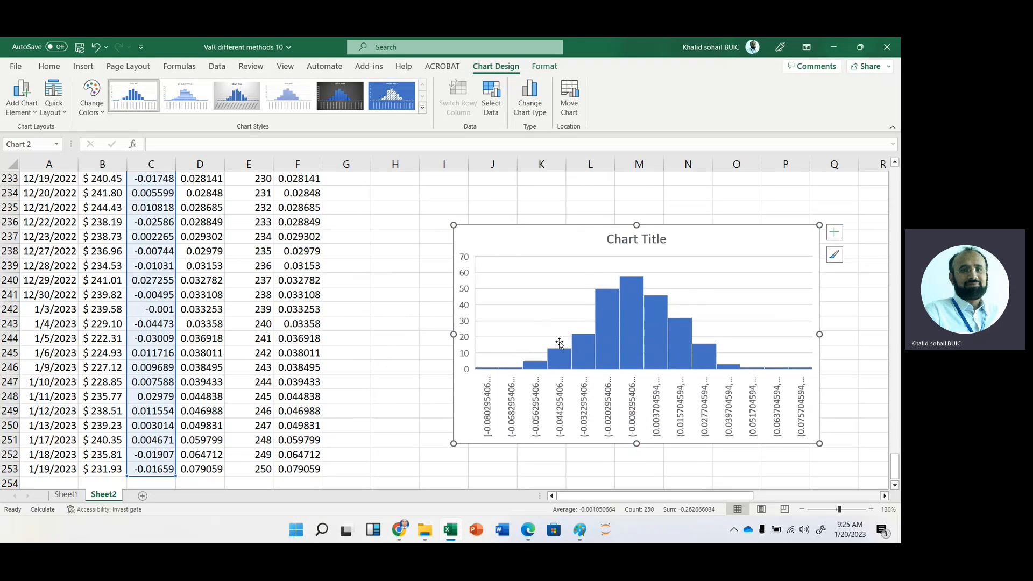
pyautogui.moveTo(724, 342)
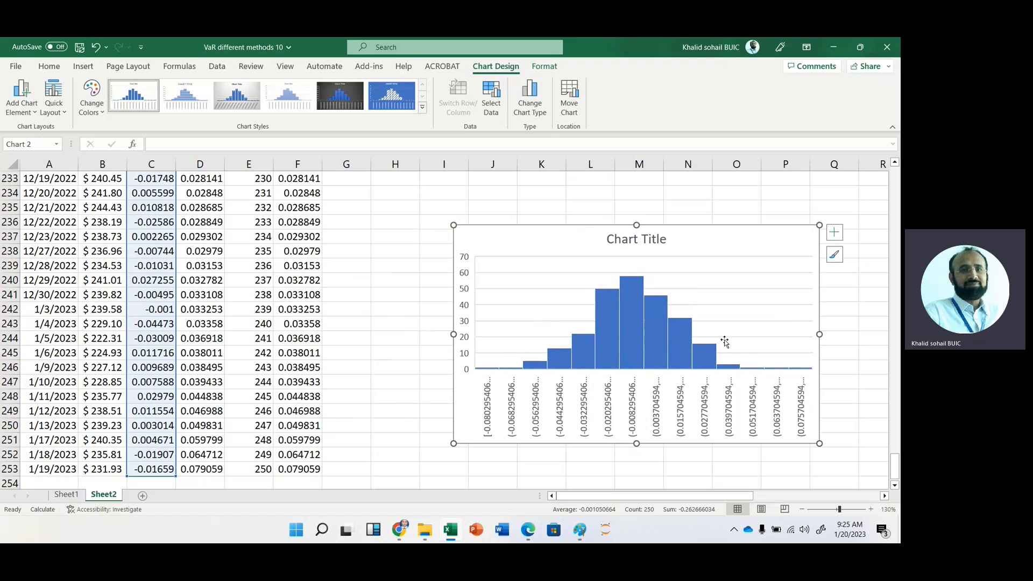
pyautogui.moveTo(728, 342)
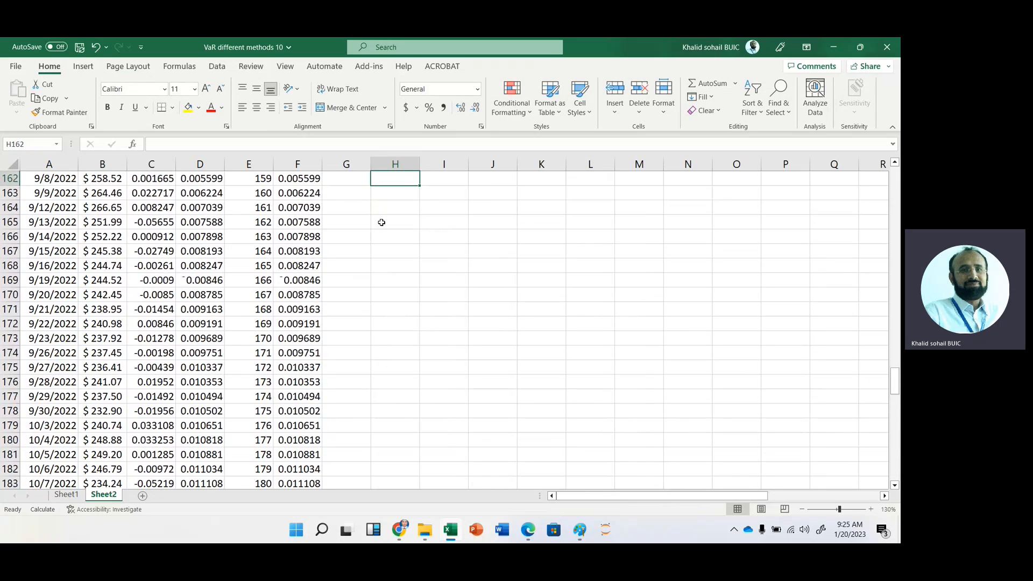
pyautogui.scroll(3)
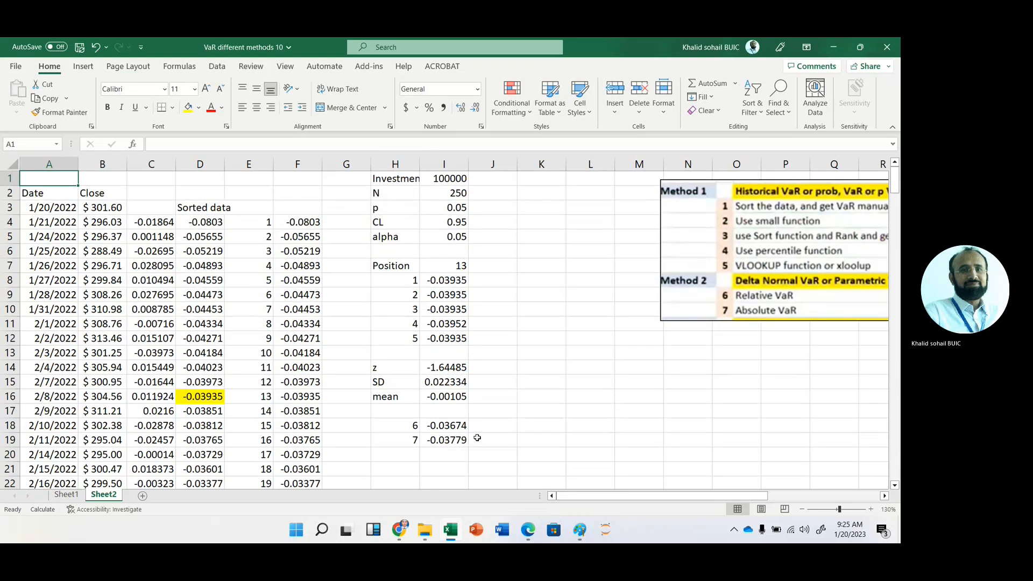
pyautogui.click(492, 396)
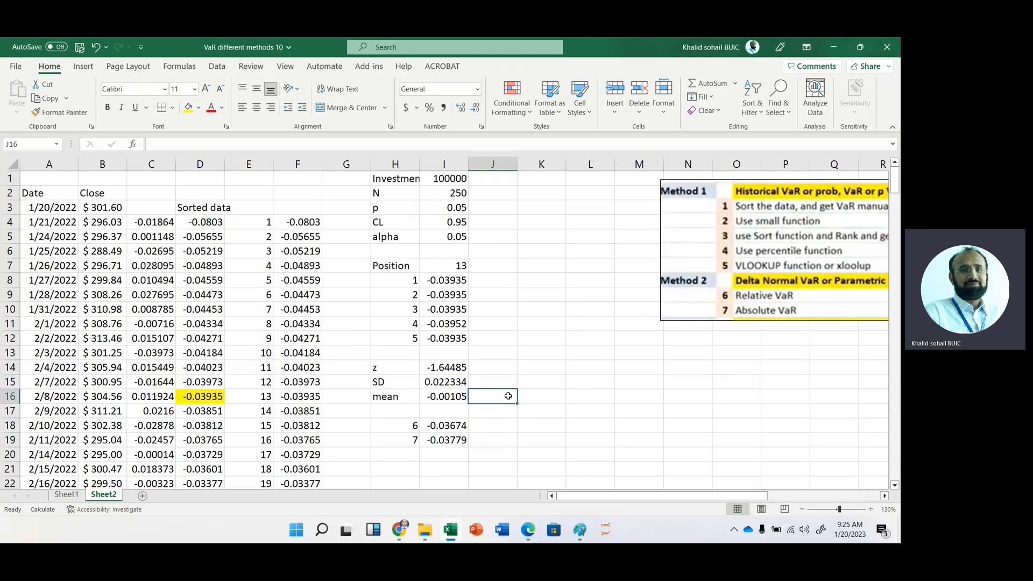